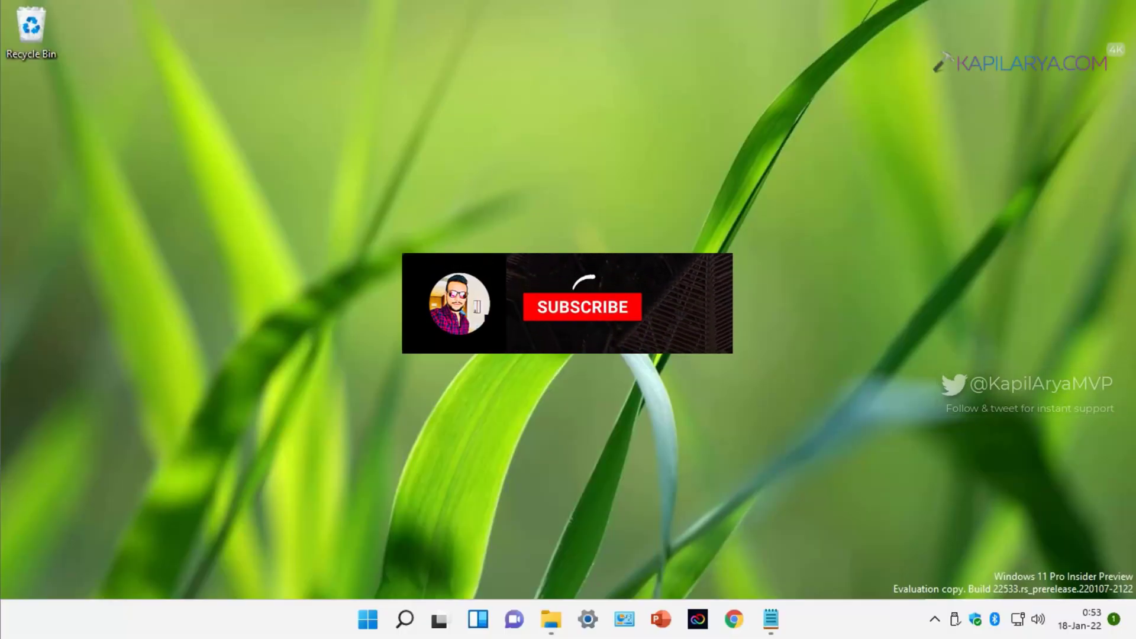
Launch System Properties via sysdm.cpl and reach Performance Options from the Advanced tab
{"action": "left_click", "coordinate": [582, 306]}
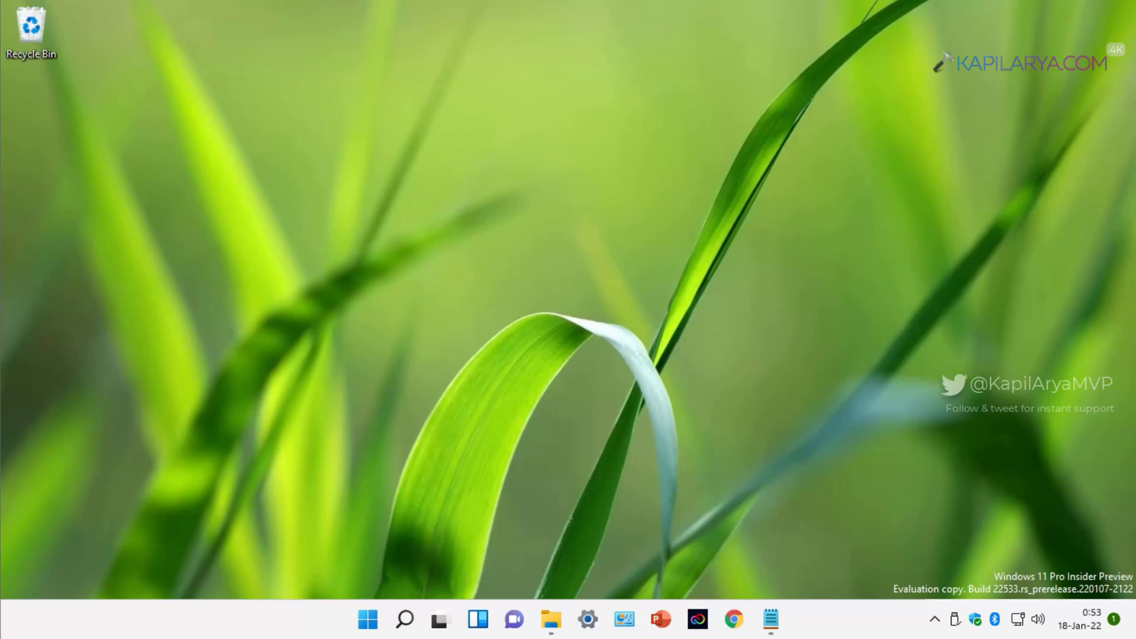
{"action": "mouse_move", "coordinate": [330, 399]}
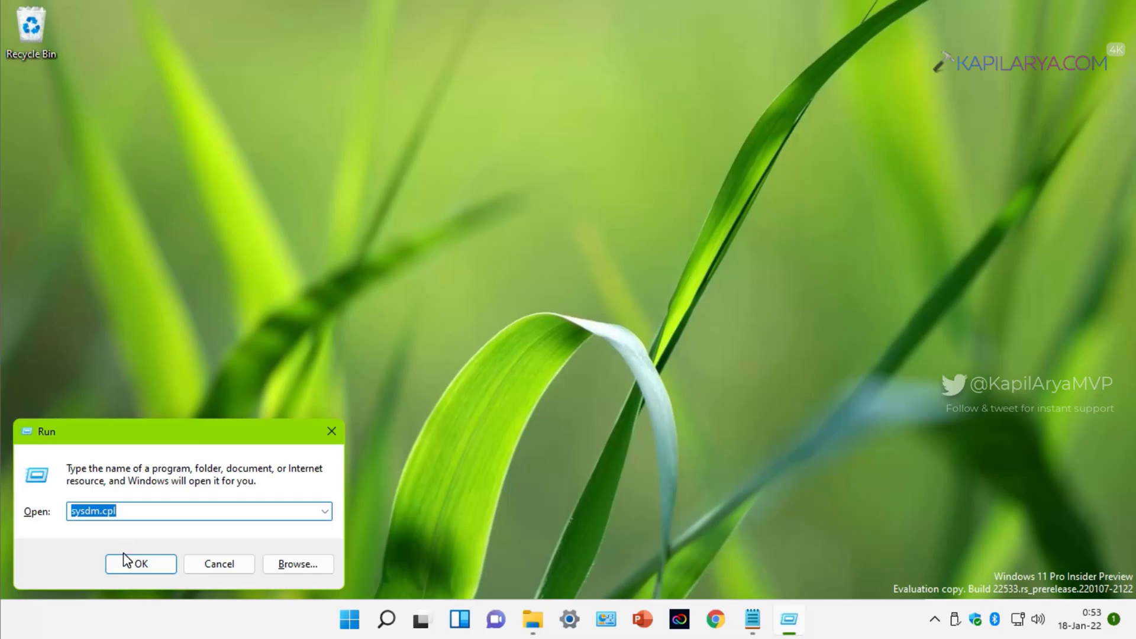
{"action": "left_click", "coordinate": [139, 564]}
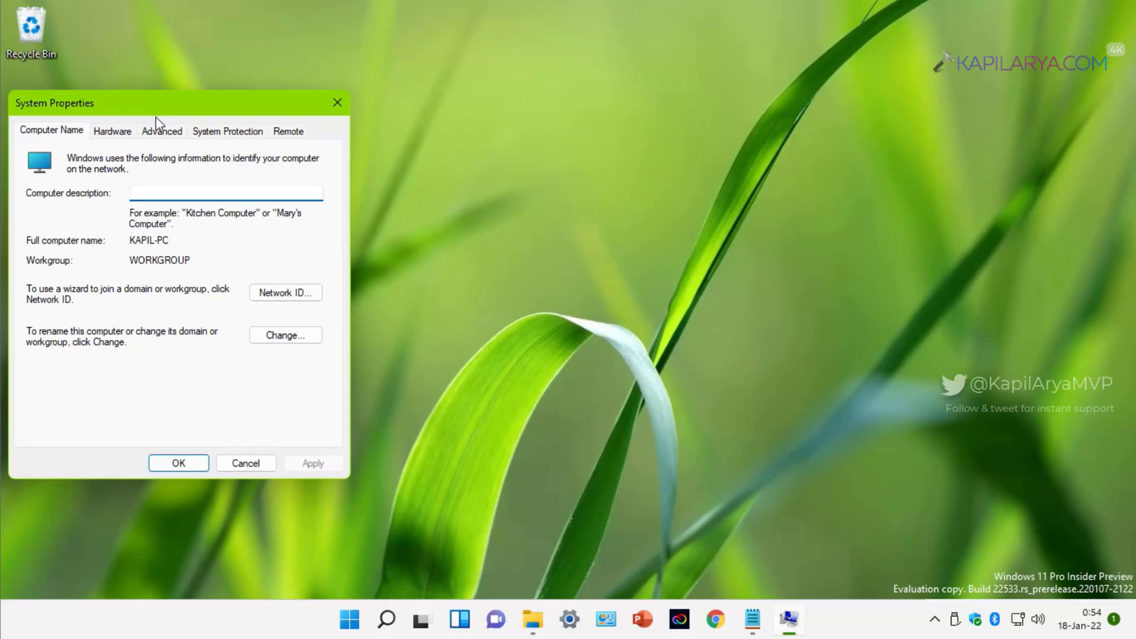
{"action": "left_click", "coordinate": [162, 131]}
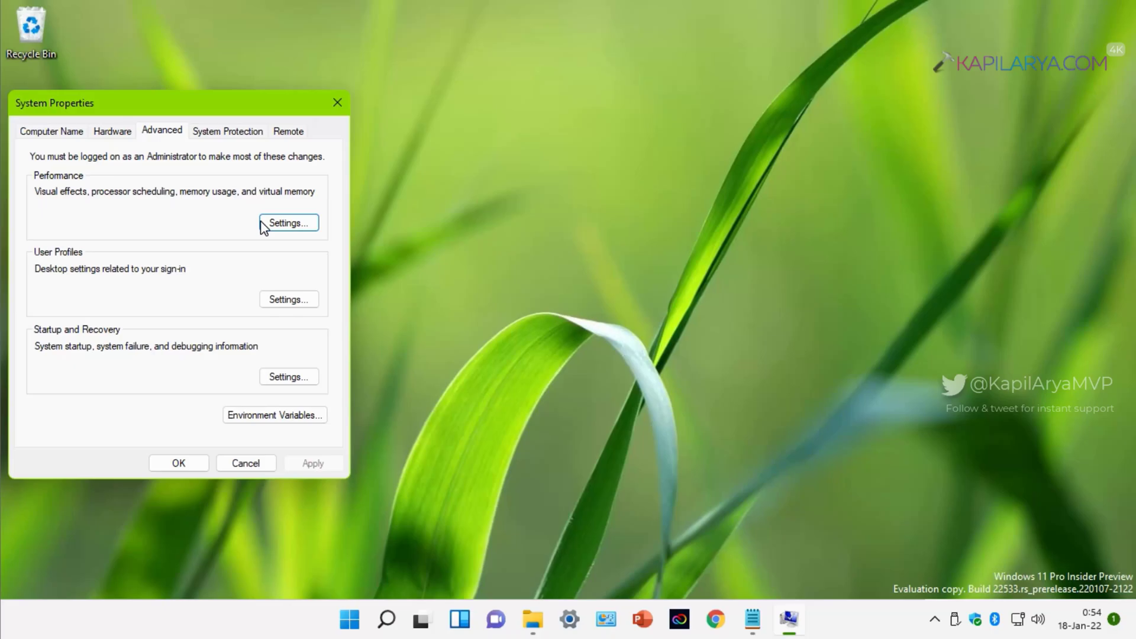
{"action": "left_click", "coordinate": [288, 222]}
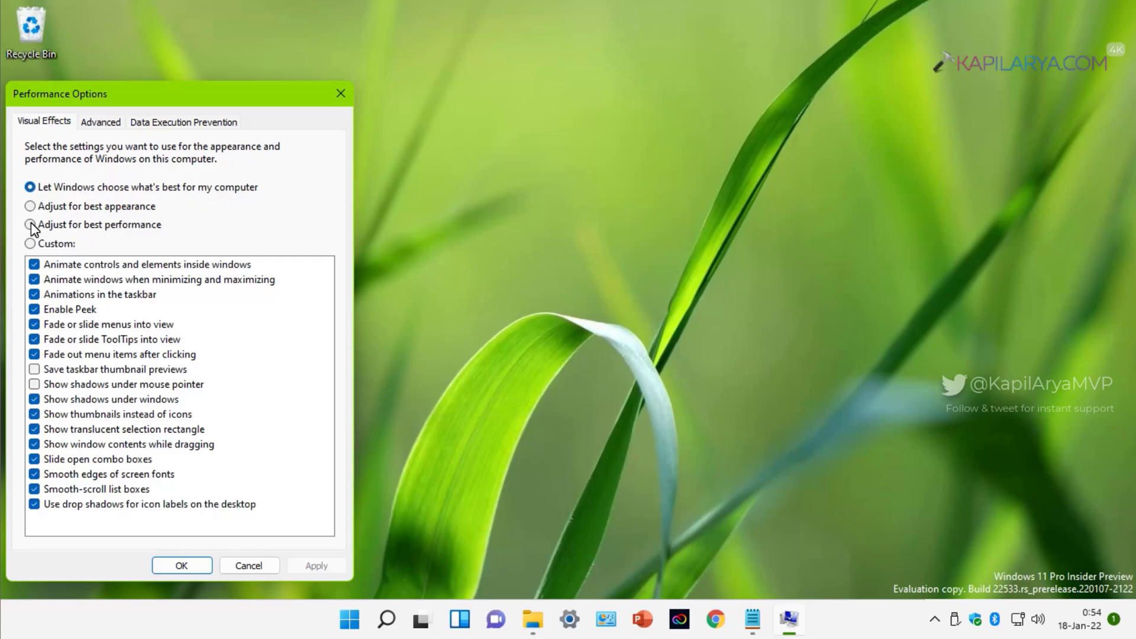
Try 'Adjust for best performance', then revert to letting Windows choose the visual effects
{"action": "left_click", "coordinate": [31, 225]}
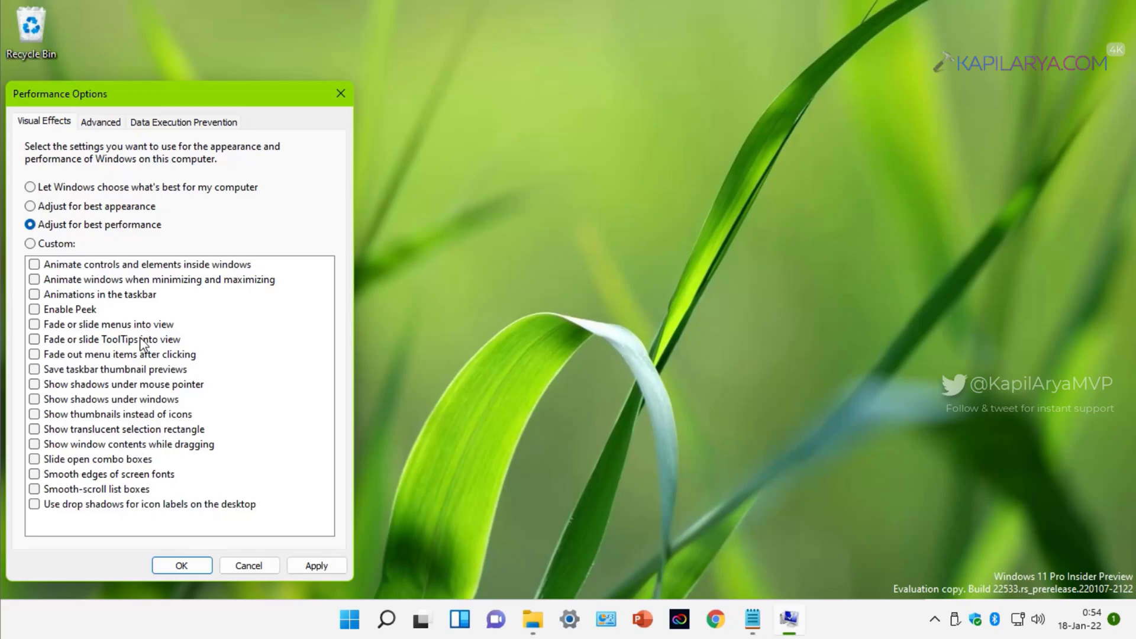
{"action": "mouse_move", "coordinate": [38, 211]}
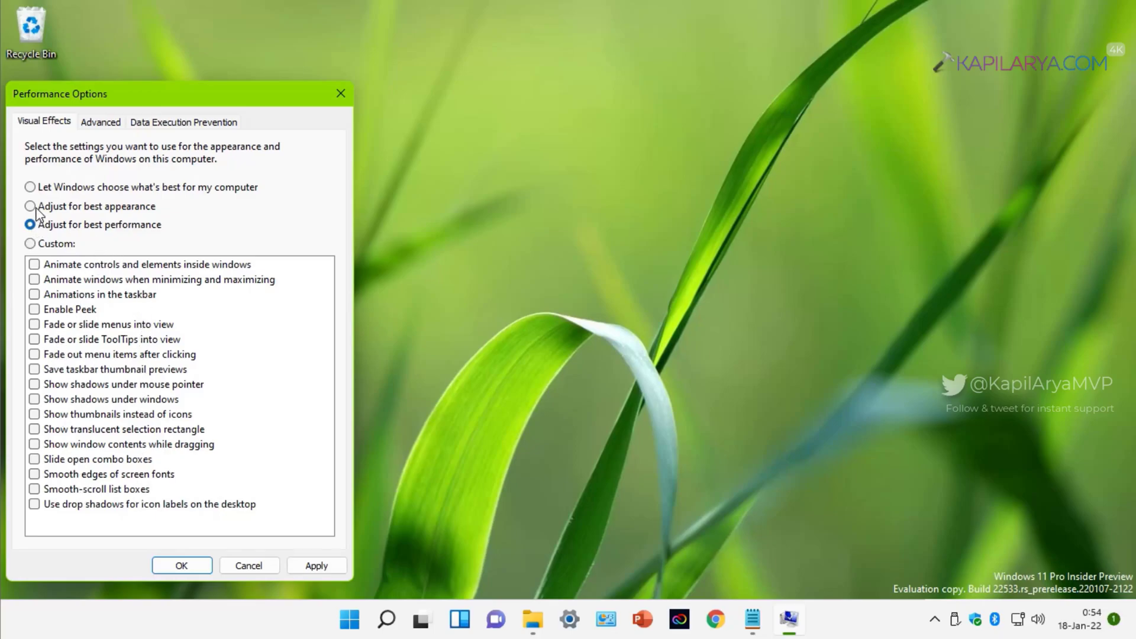
{"action": "left_click", "coordinate": [31, 187]}
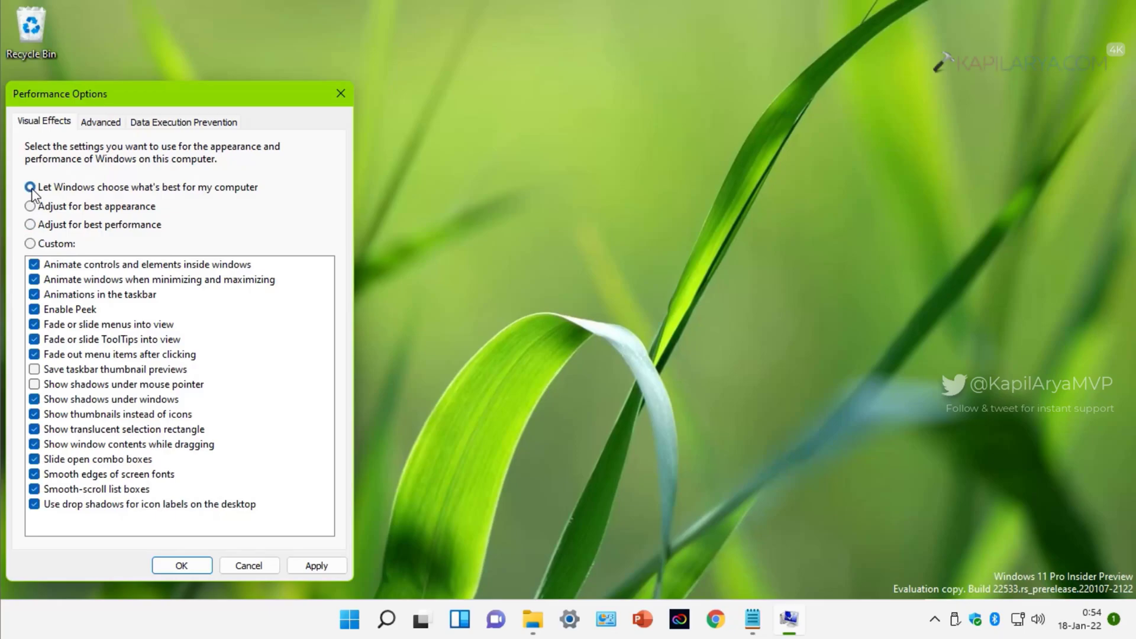
{"action": "left_click", "coordinate": [30, 187]}
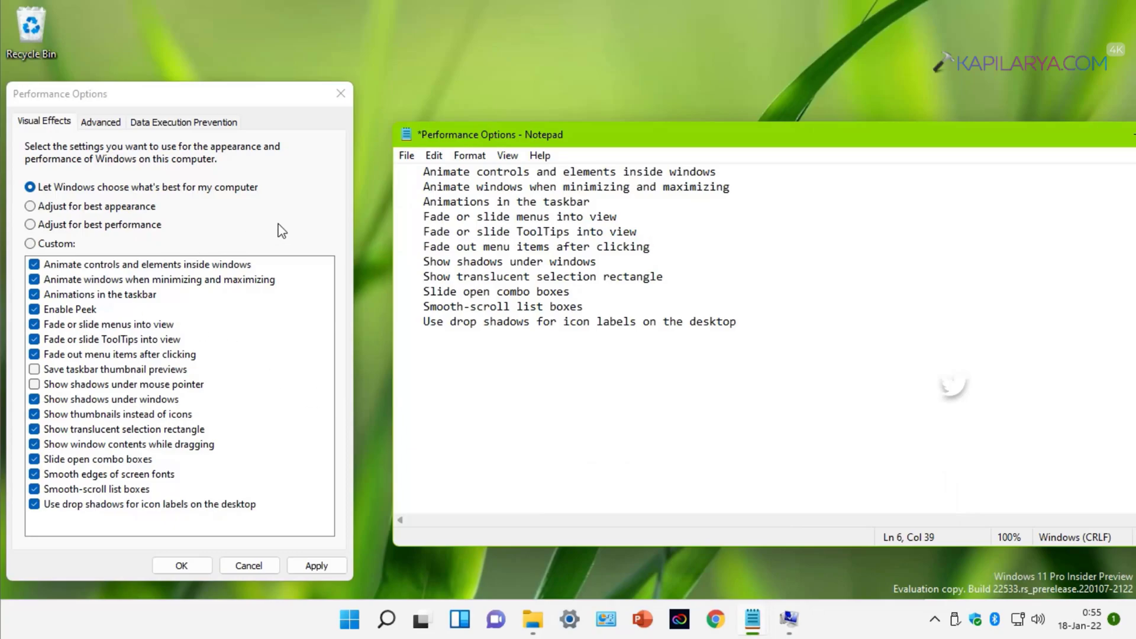
{"action": "mouse_move", "coordinate": [164, 286]}
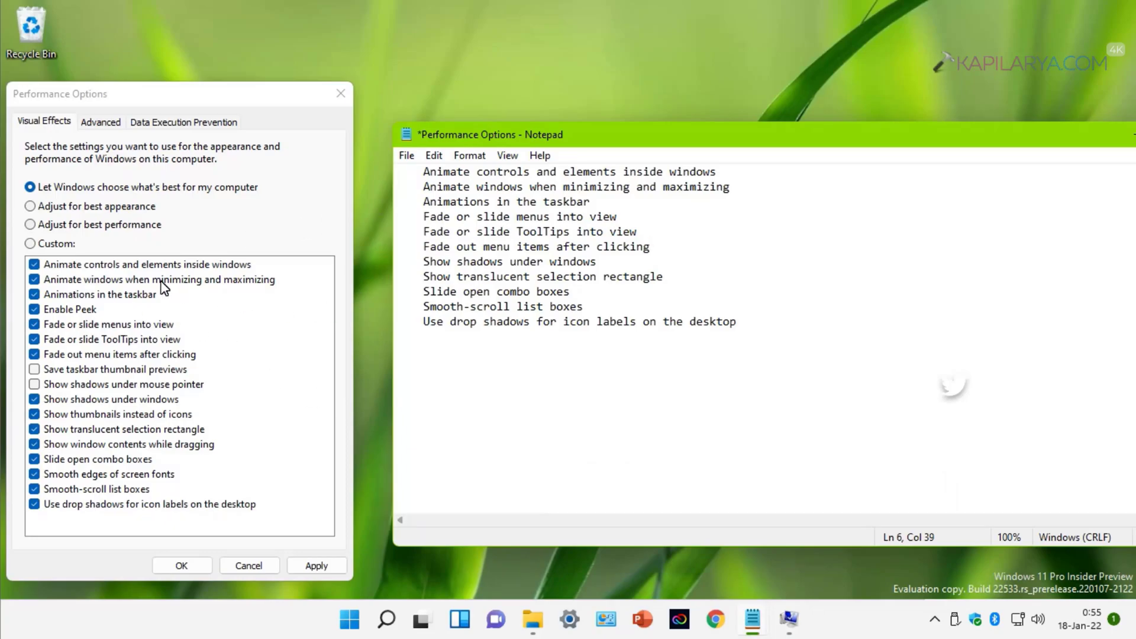
Turn off control animation, minimize/maximize animation, taskbar animations, and fading menus and ToolTips
{"action": "left_click", "coordinate": [35, 264]}
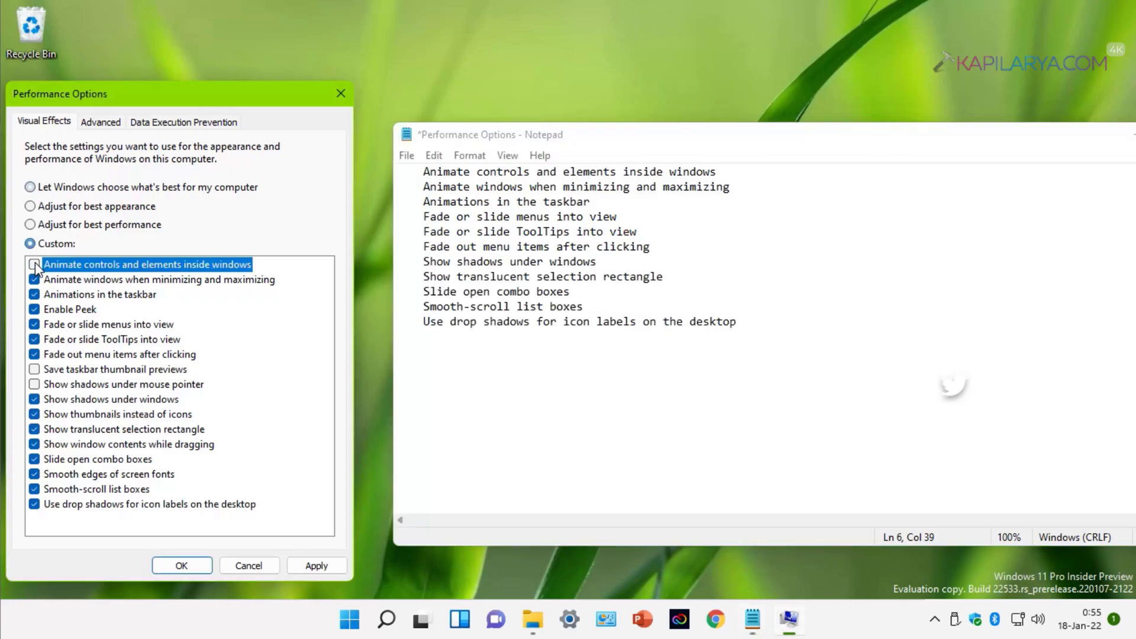
{"action": "left_click", "coordinate": [33, 264]}
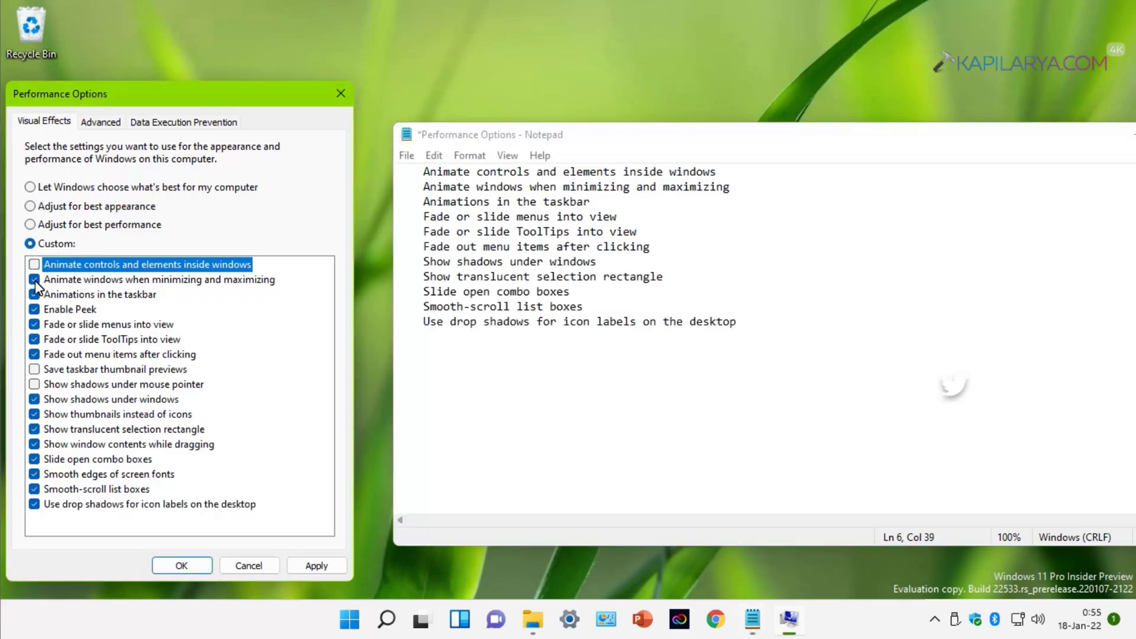
{"action": "left_click", "coordinate": [35, 279]}
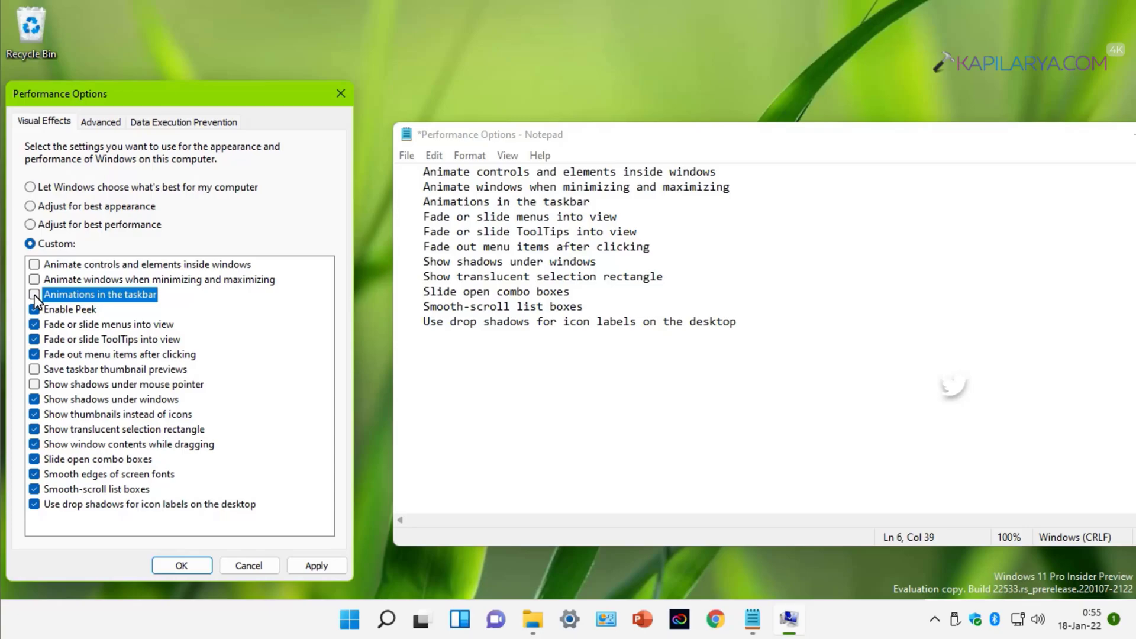
{"action": "left_click", "coordinate": [34, 309]}
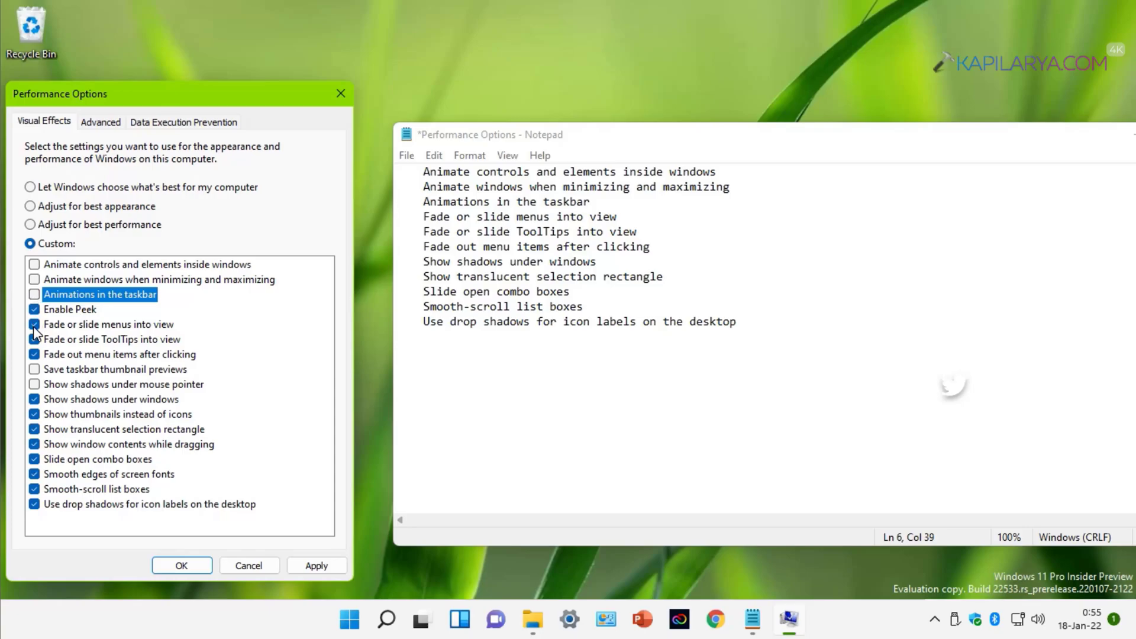
{"action": "left_click", "coordinate": [34, 325]}
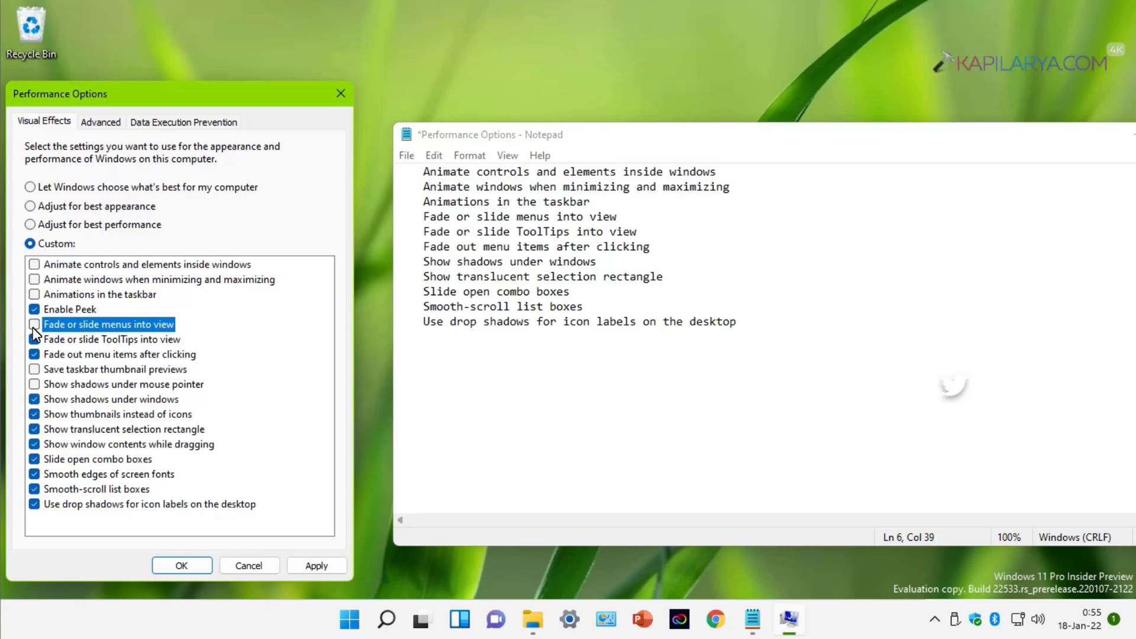
{"action": "left_click", "coordinate": [33, 340]}
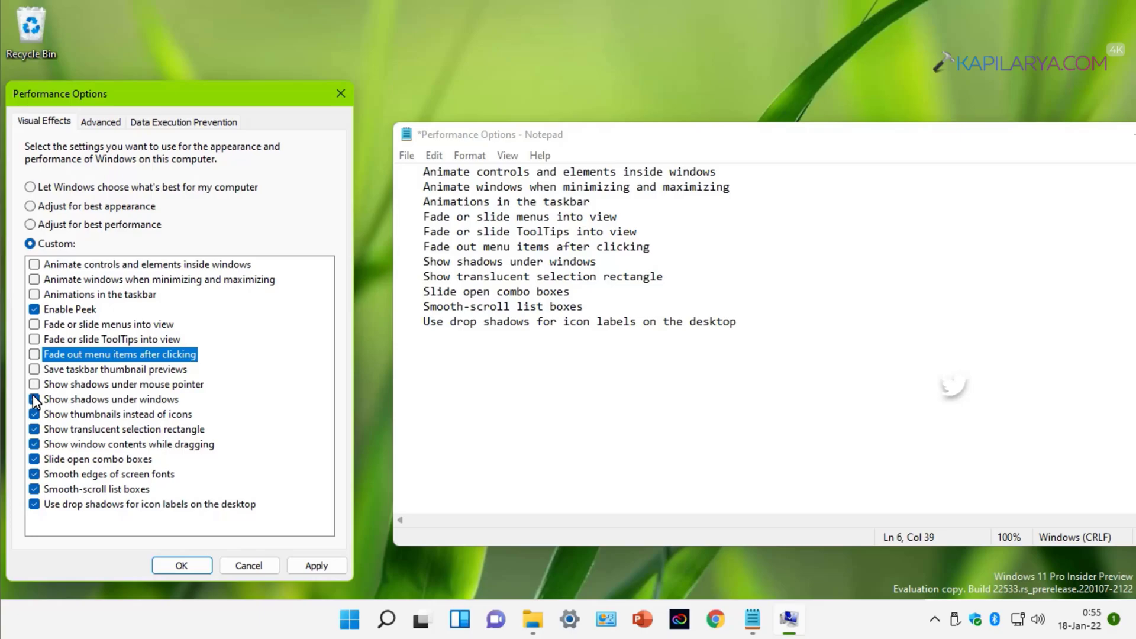
Turn off window shadows, translucent selection, sliding combo boxes and smooth-scrolling lists, then apply and confirm
{"action": "left_click", "coordinate": [110, 399]}
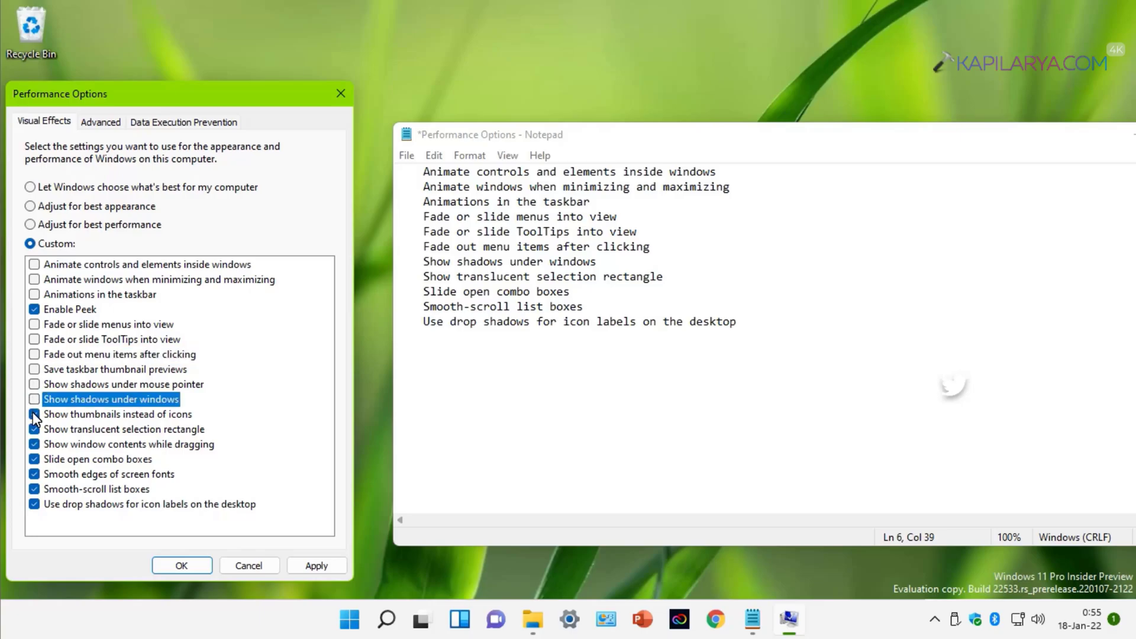
{"action": "left_click", "coordinate": [34, 414]}
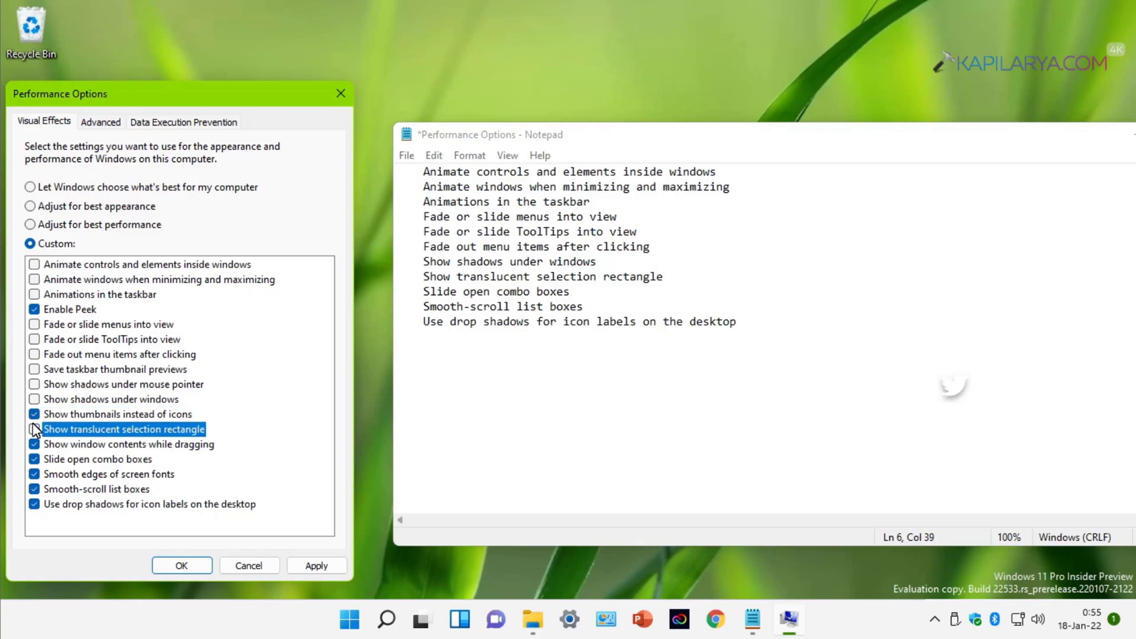
{"action": "left_click", "coordinate": [35, 429]}
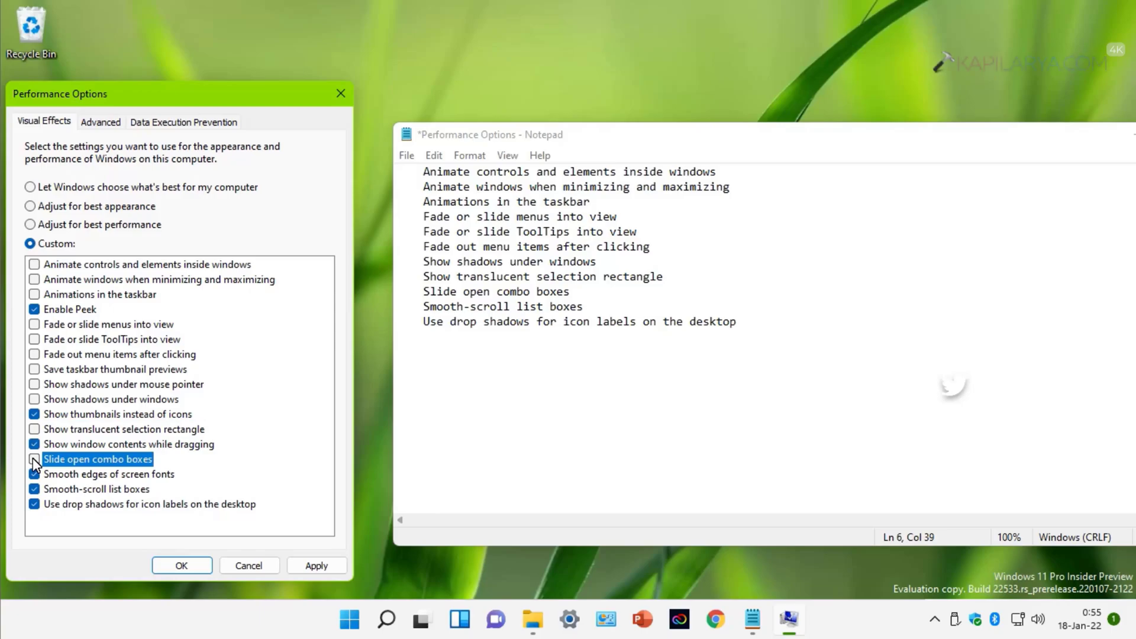
{"action": "left_click", "coordinate": [34, 489]}
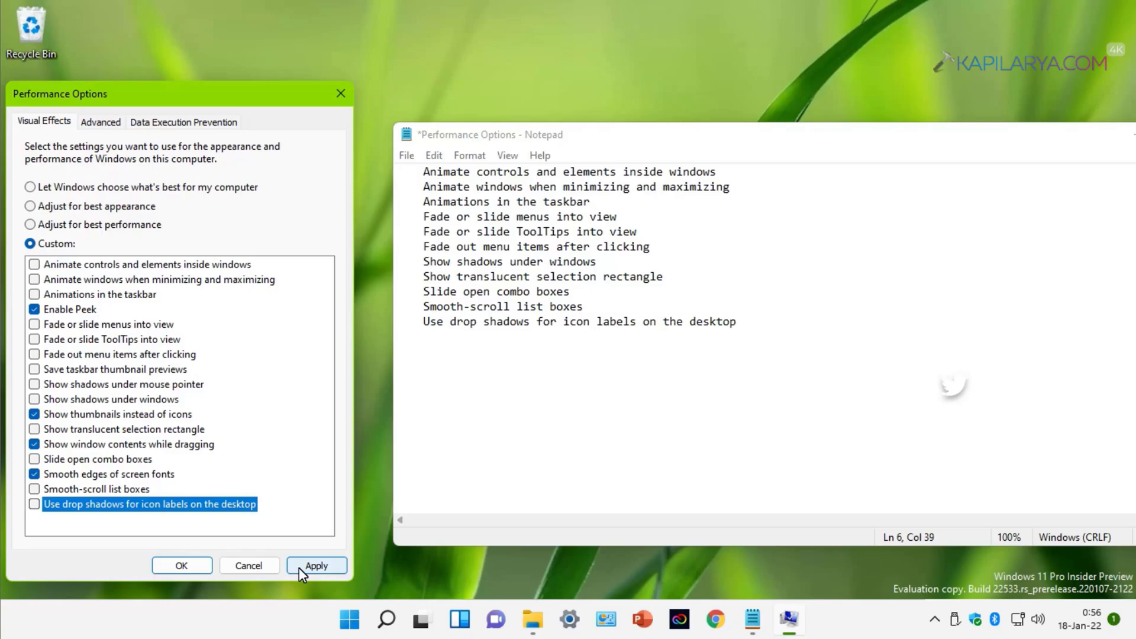
{"action": "left_click", "coordinate": [316, 565]}
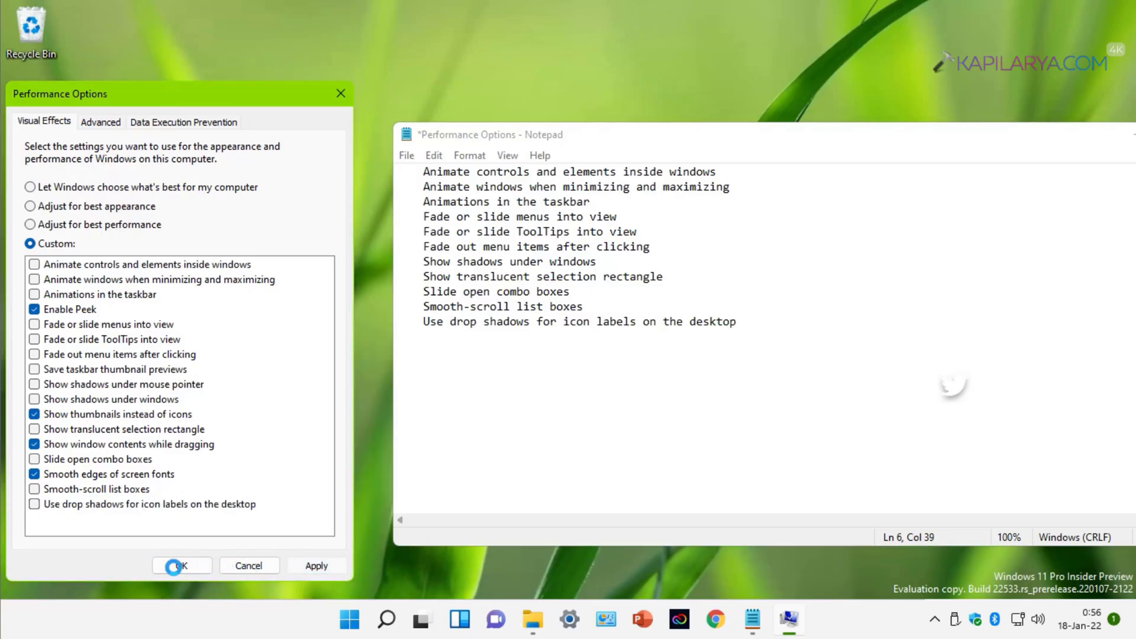
{"action": "left_click", "coordinate": [180, 566]}
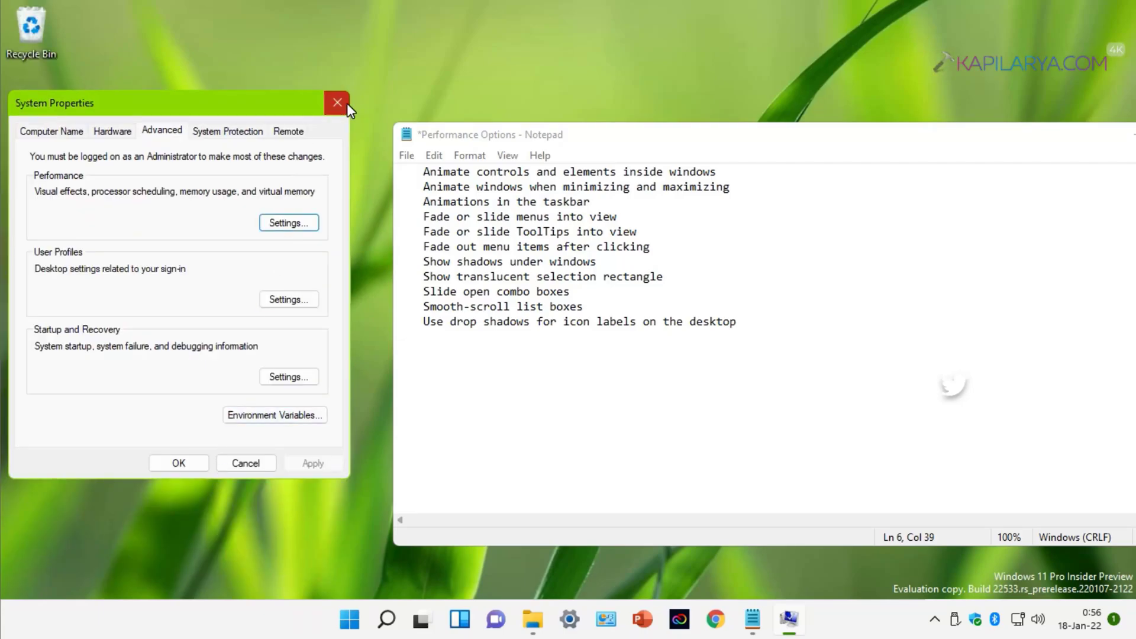
Close System Properties and the Notepad list, returning to the empty desktop
{"action": "left_click", "coordinate": [335, 102]}
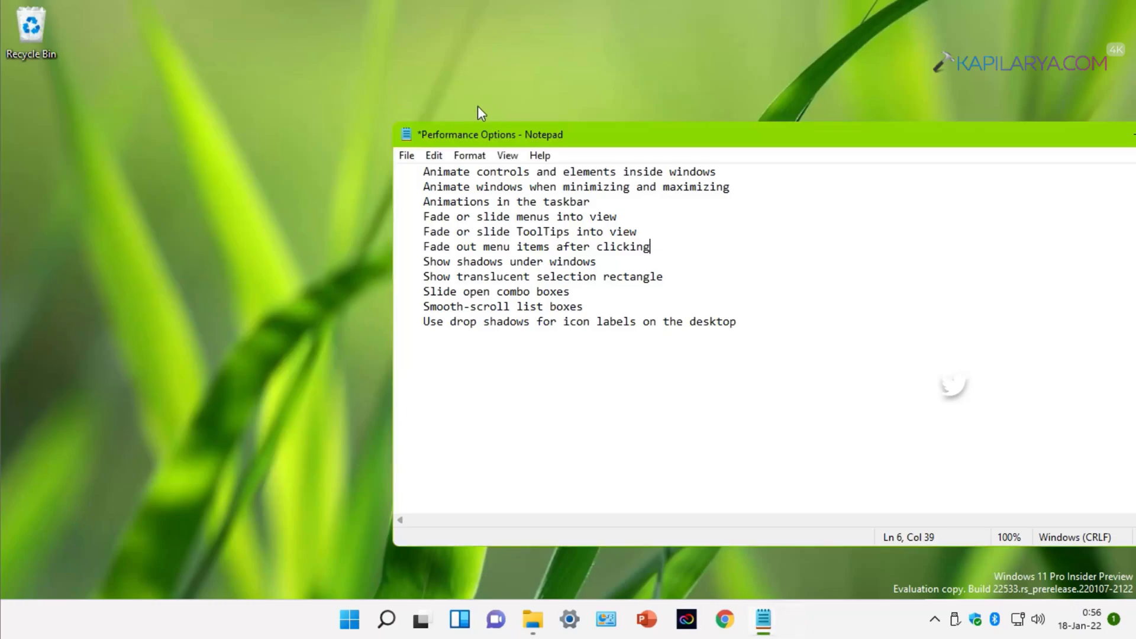
{"action": "left_click_drag", "start_coordinate": [488, 133], "coordinate": [239, 94]}
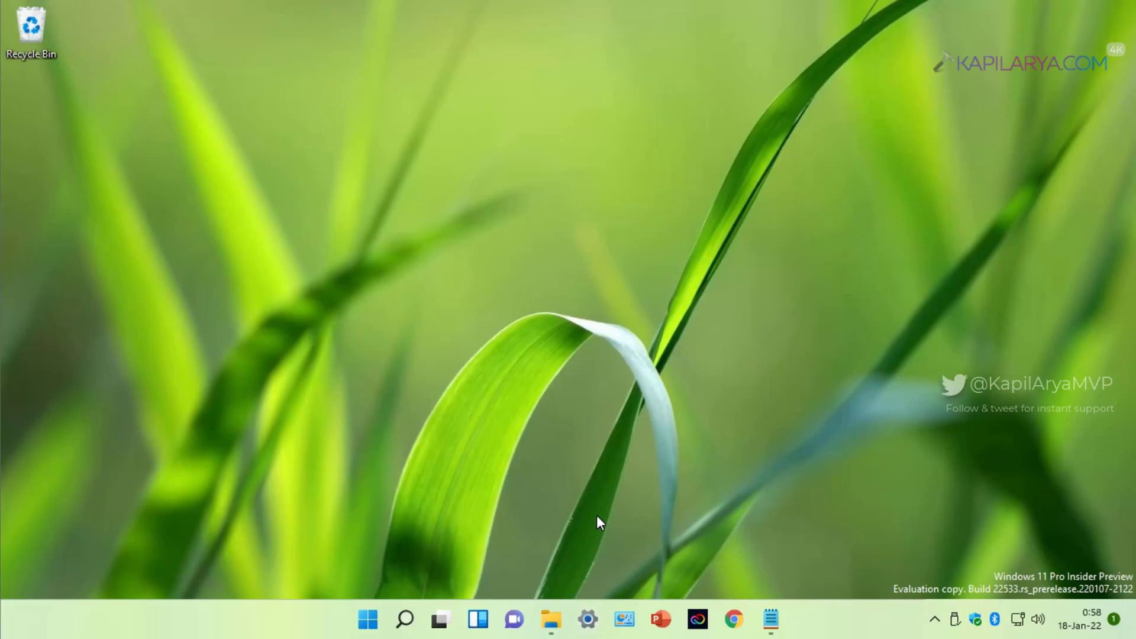
In Settings › Accessibility › Visual effects, switch off Transparency and Animation effects and minimise Settings
{"action": "left_click", "coordinate": [586, 619]}
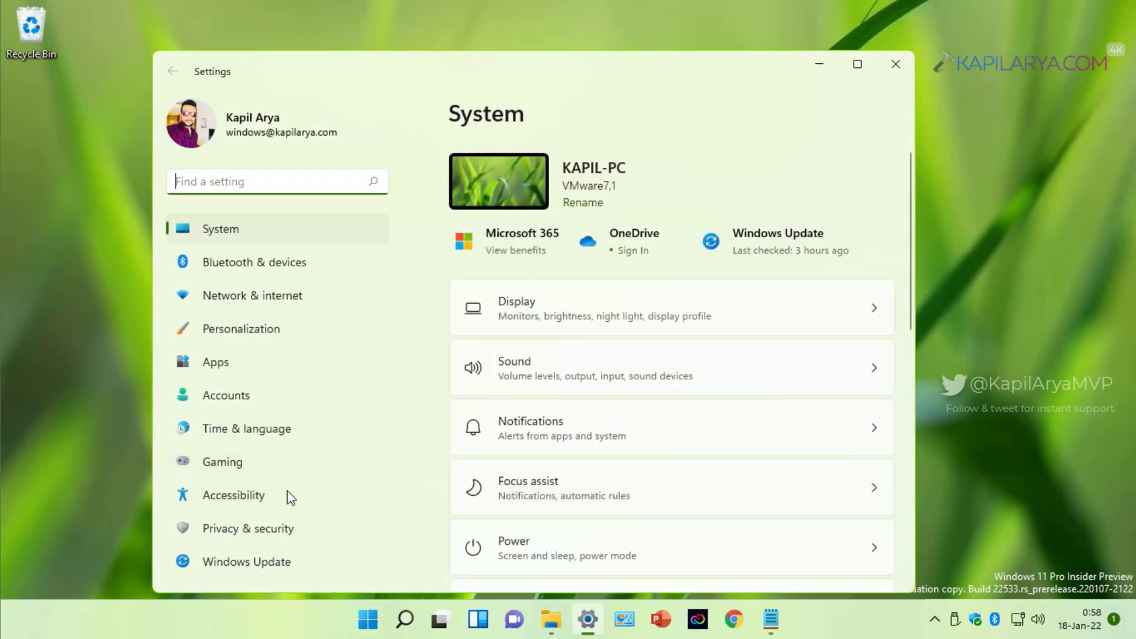
{"action": "left_click", "coordinate": [233, 495]}
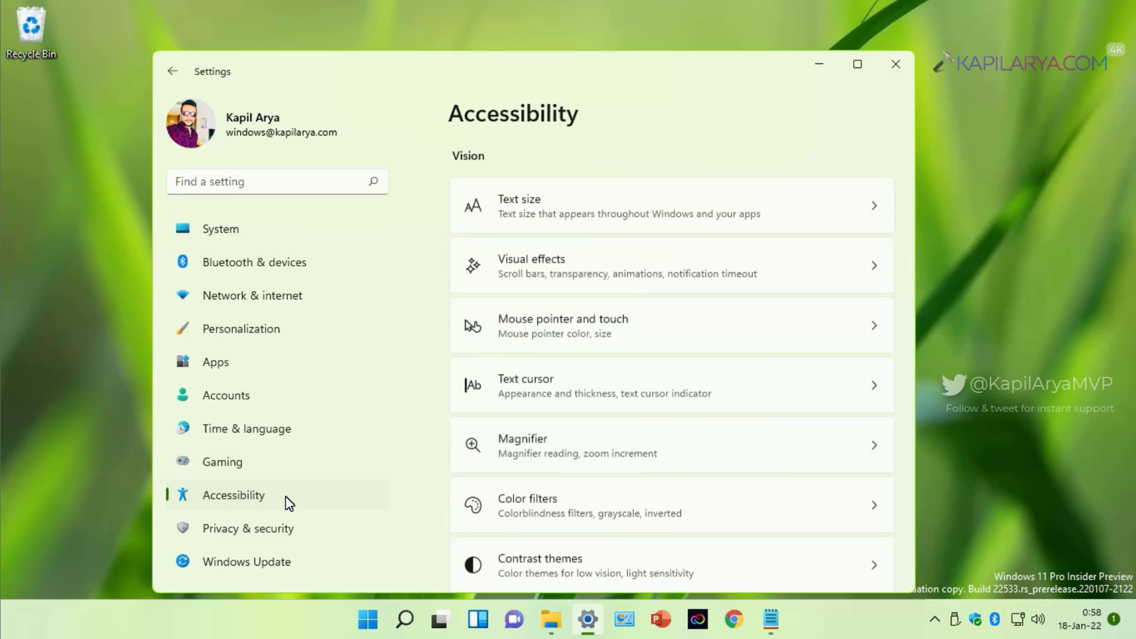
{"action": "mouse_move", "coordinate": [583, 281]}
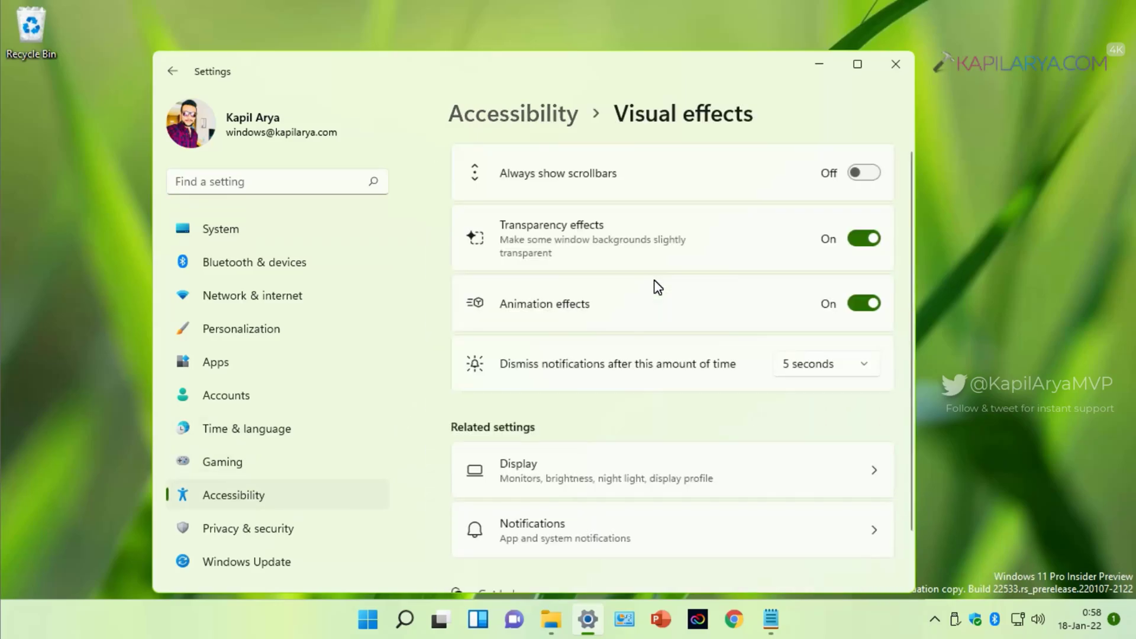
{"action": "mouse_move", "coordinate": [777, 249]}
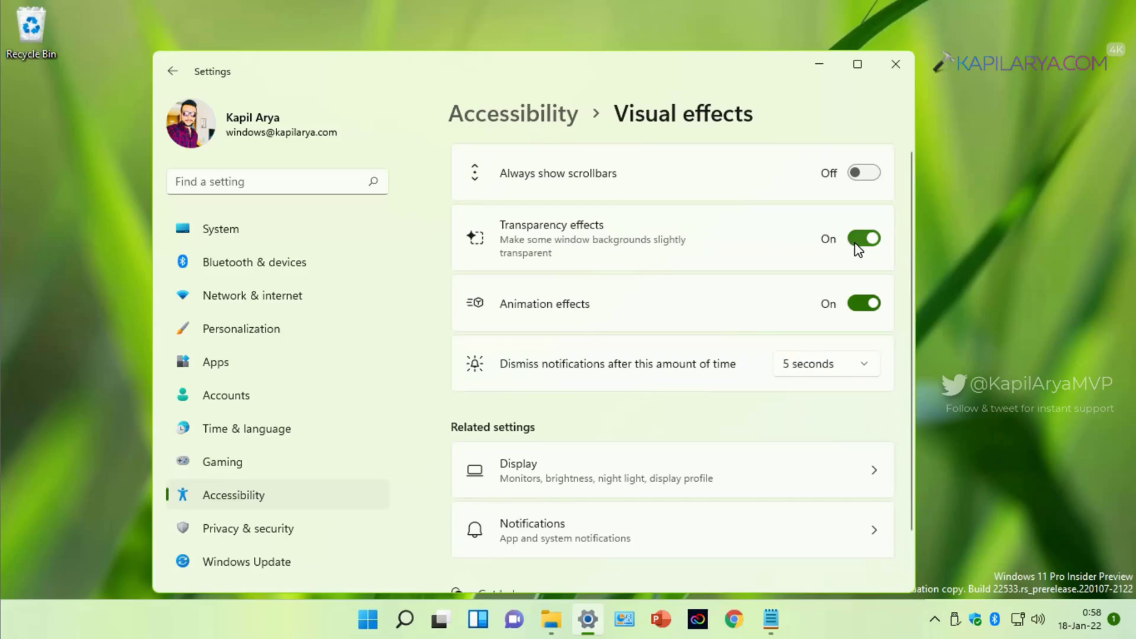
{"action": "left_click", "coordinate": [863, 238]}
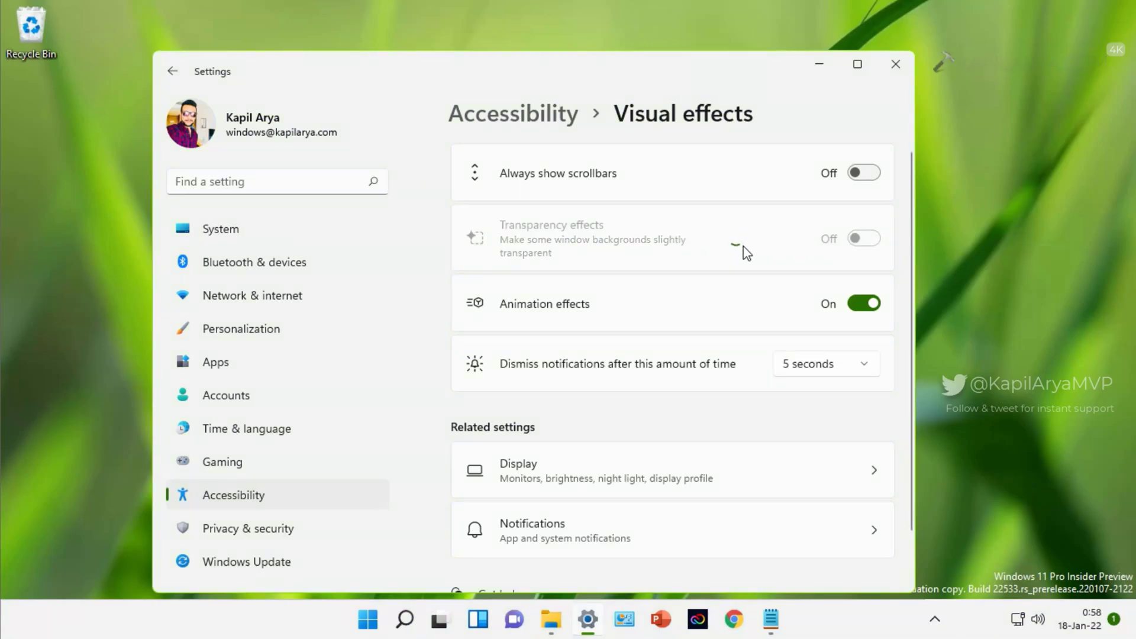
{"action": "mouse_move", "coordinate": [823, 315]}
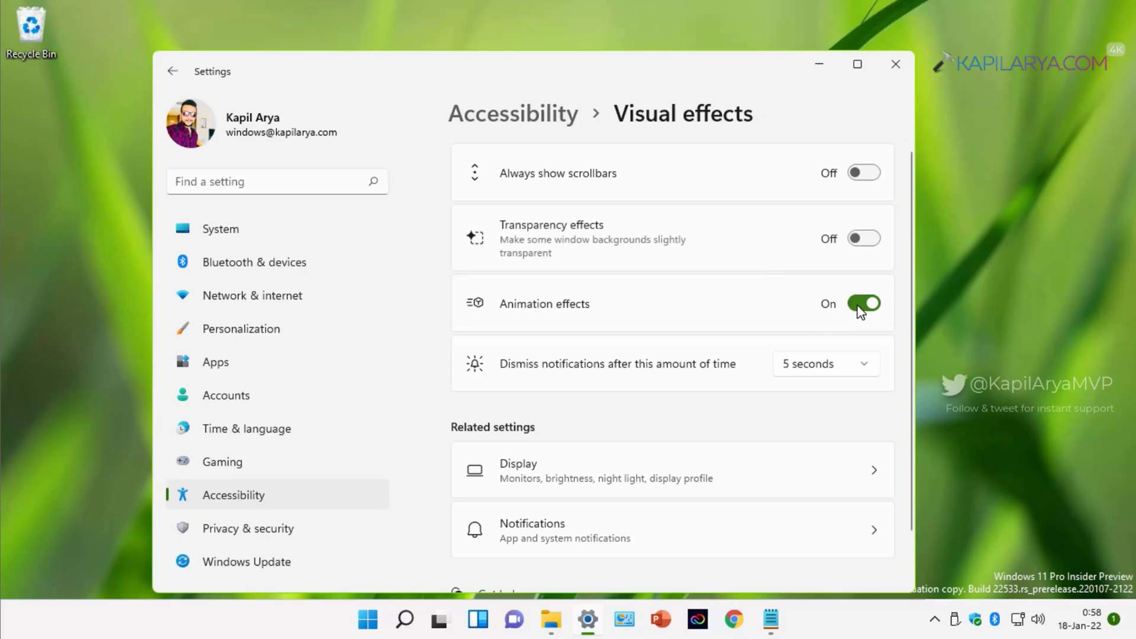
{"action": "left_click", "coordinate": [863, 303]}
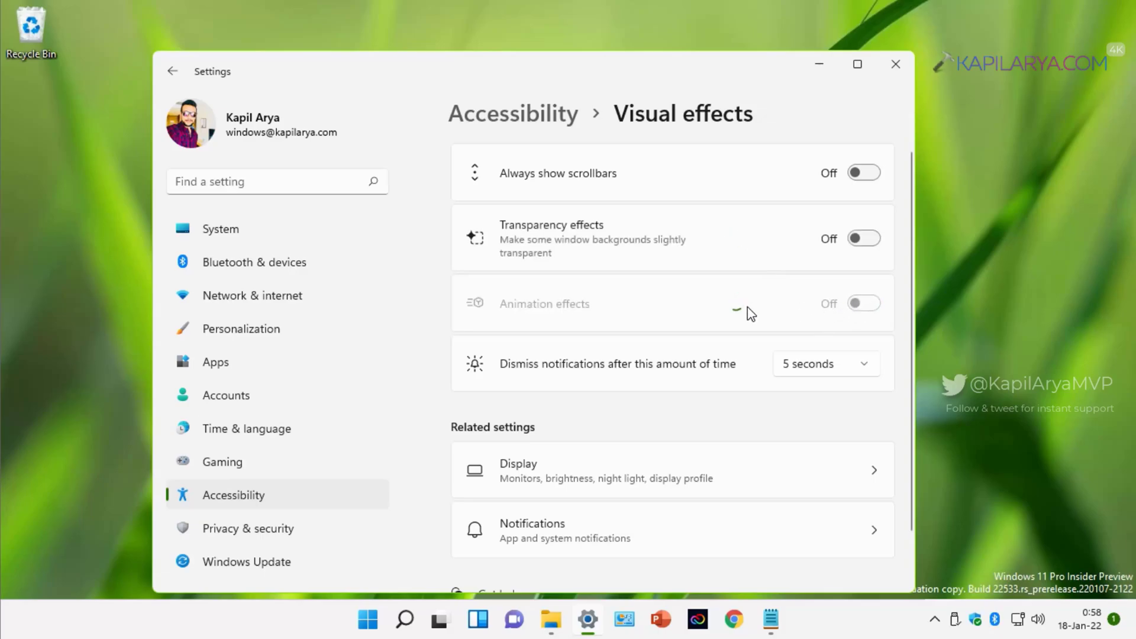
{"action": "mouse_move", "coordinate": [787, 312]}
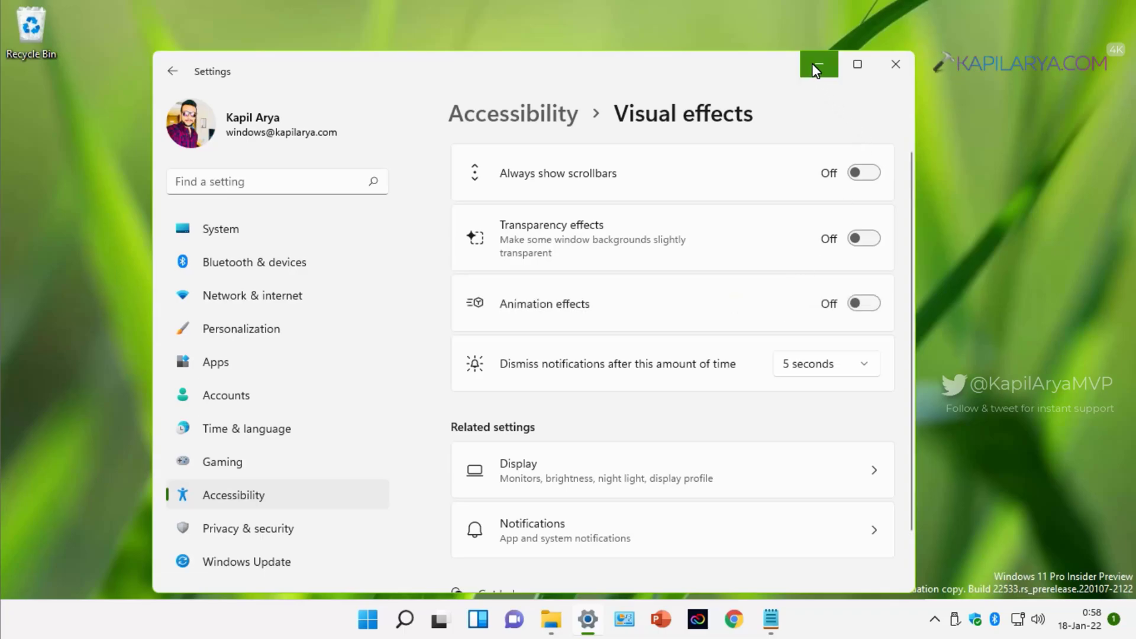
{"action": "left_click", "coordinate": [819, 64]}
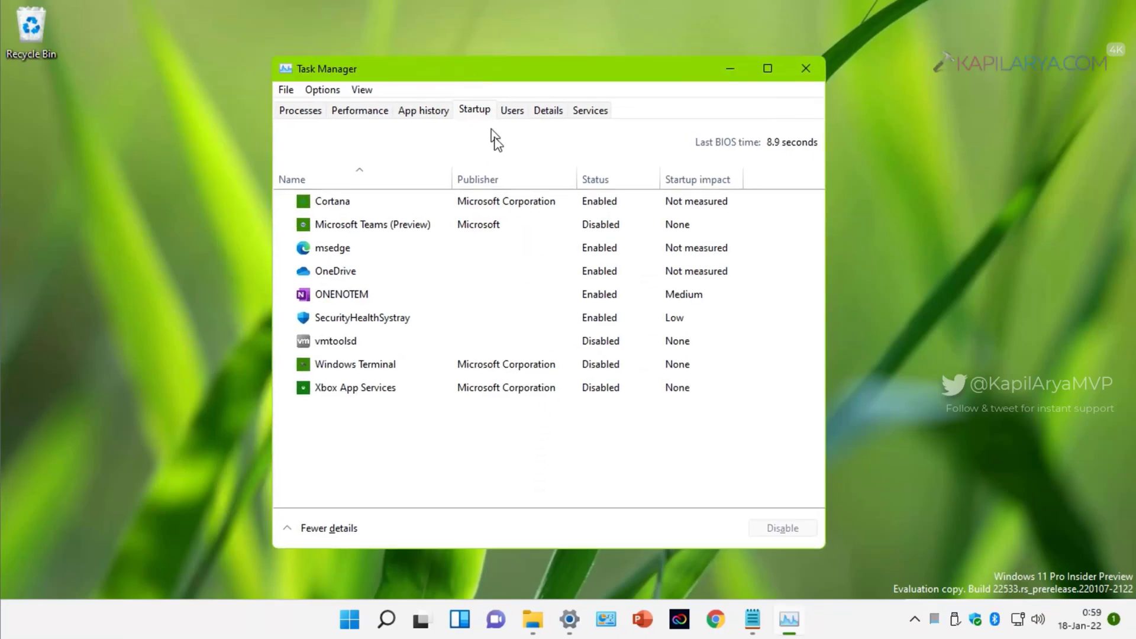
On Task Manager's Startup list, disable Cortana and msedge from launching at startup, then close Task Manager
{"action": "left_click", "coordinate": [331, 201]}
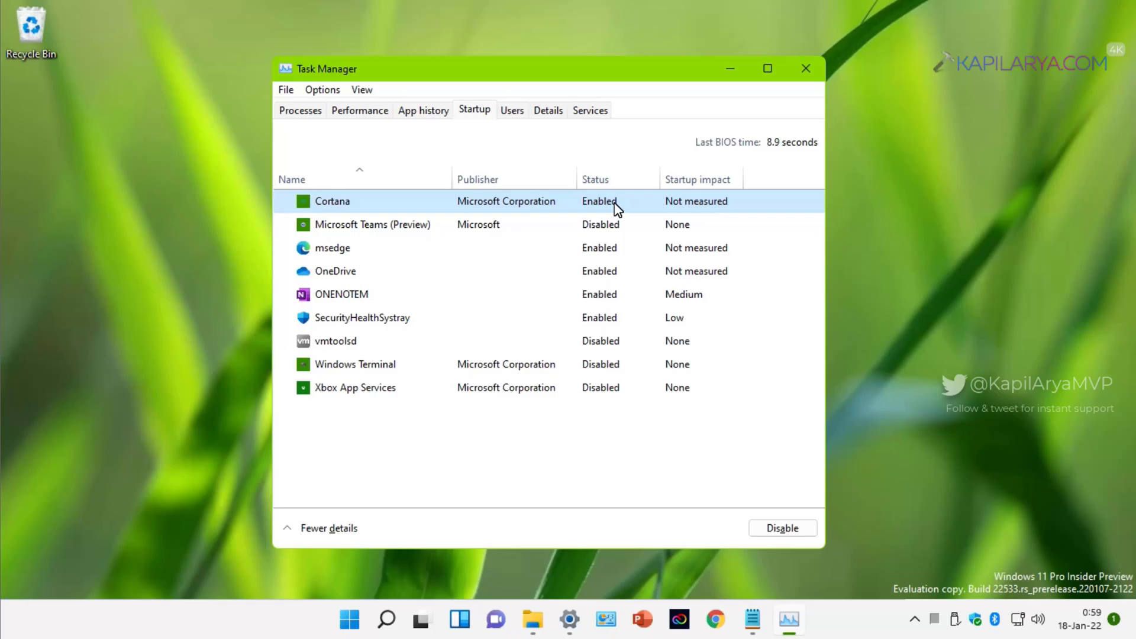
{"action": "mouse_move", "coordinate": [760, 154]}
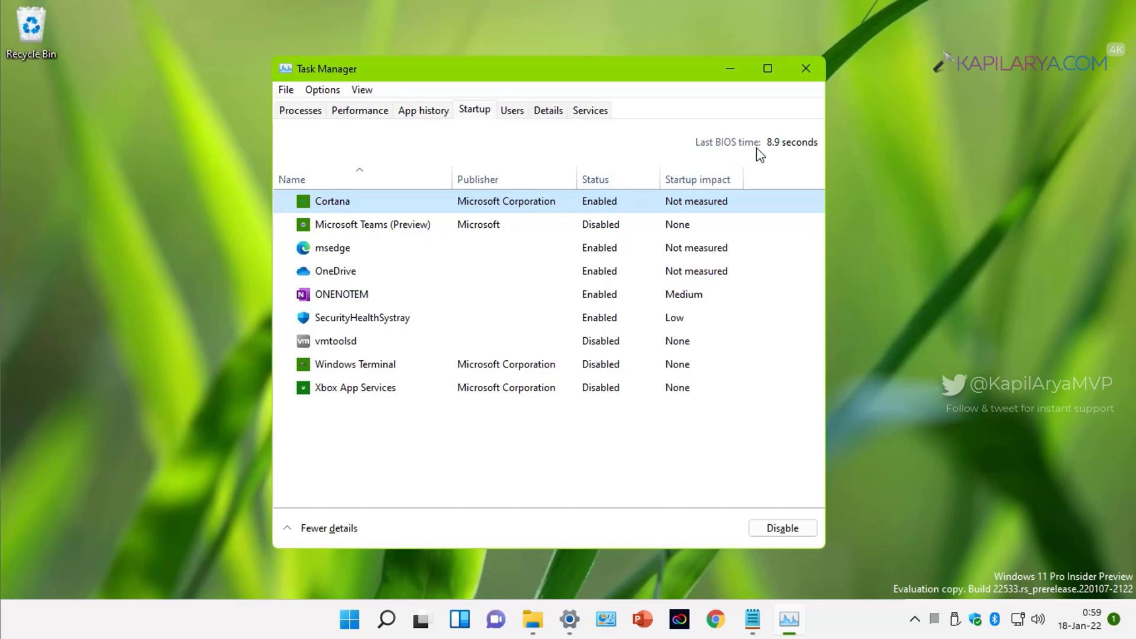
{"action": "mouse_move", "coordinate": [595, 208]}
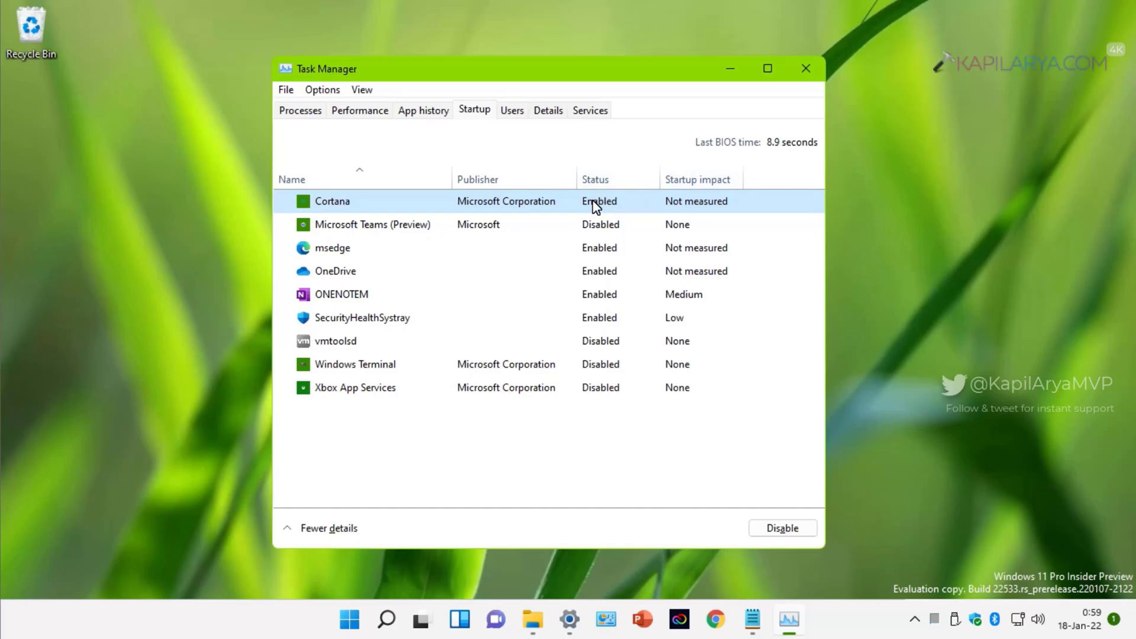
{"action": "left_click", "coordinate": [780, 527]}
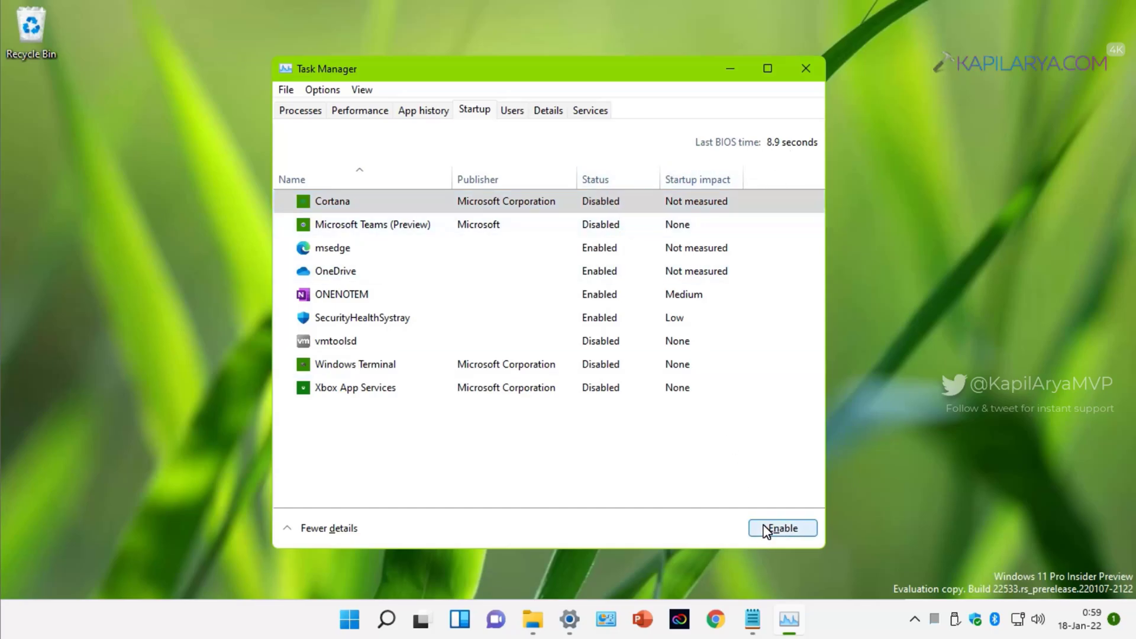
{"action": "left_click", "coordinate": [331, 247]}
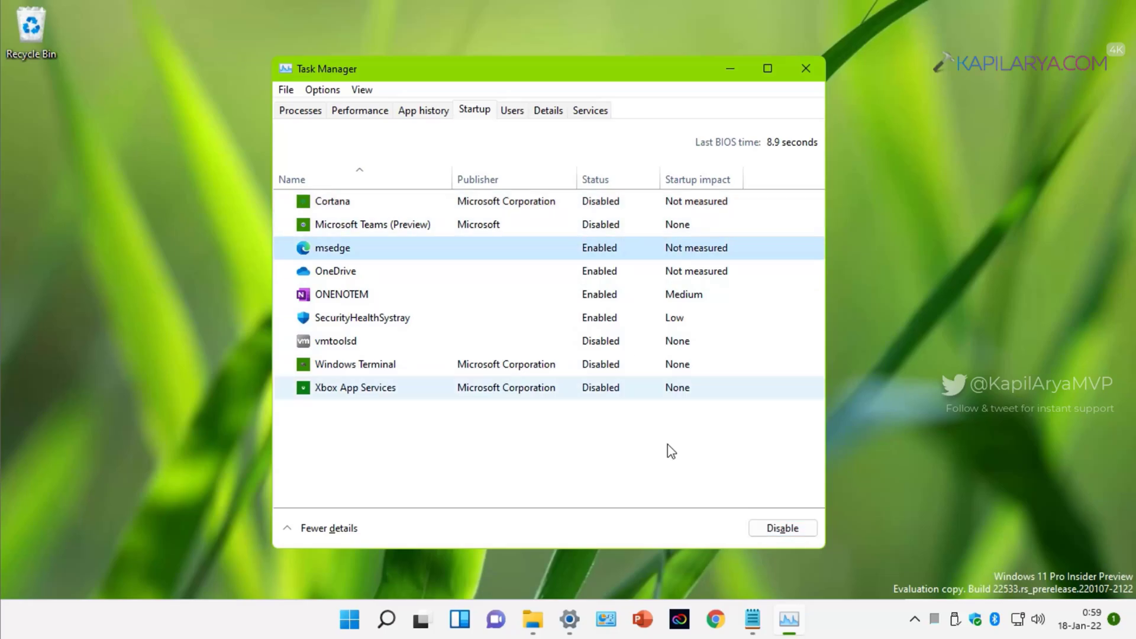
{"action": "left_click", "coordinate": [781, 528]}
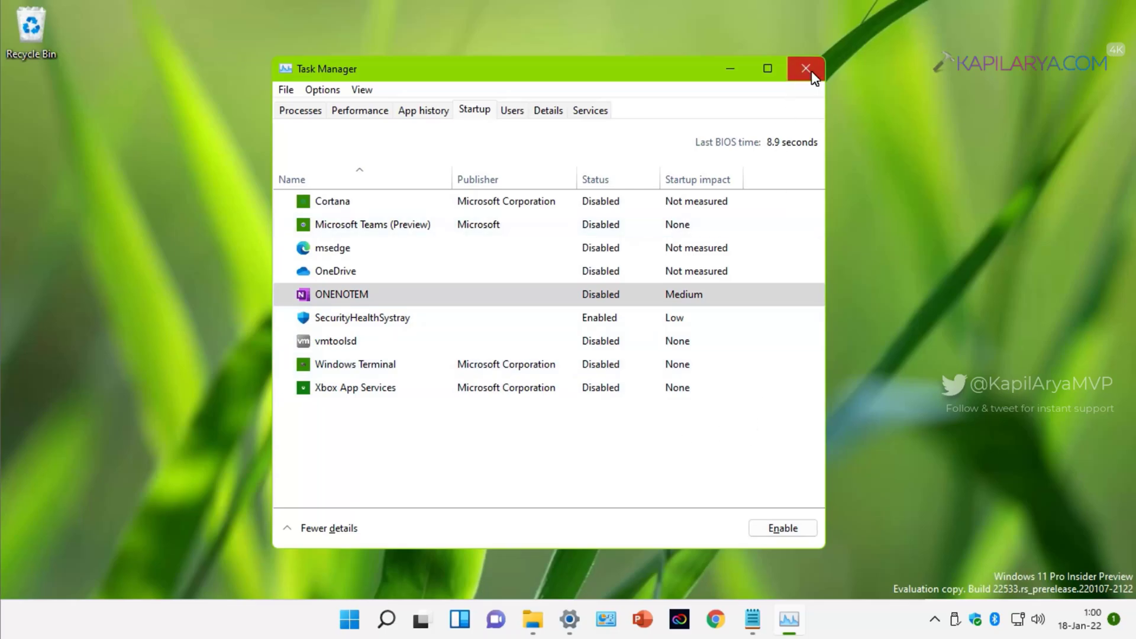
{"action": "left_click", "coordinate": [805, 69]}
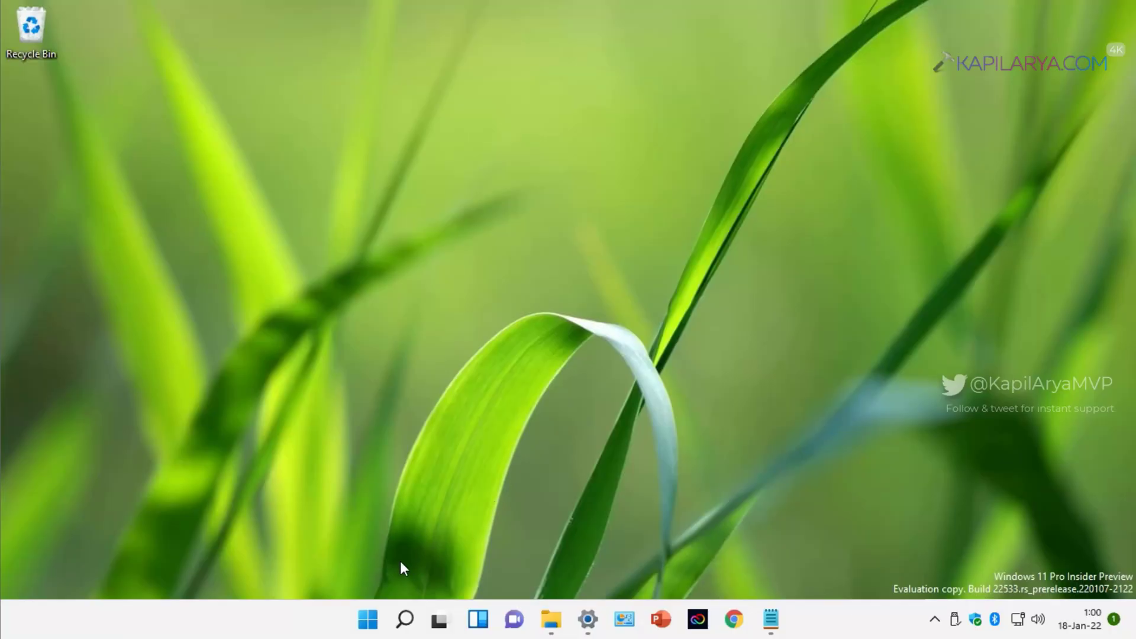
Launch services.msc from the Run dialog via the Start button's right-click menu
{"action": "right_click", "coordinate": [367, 619]}
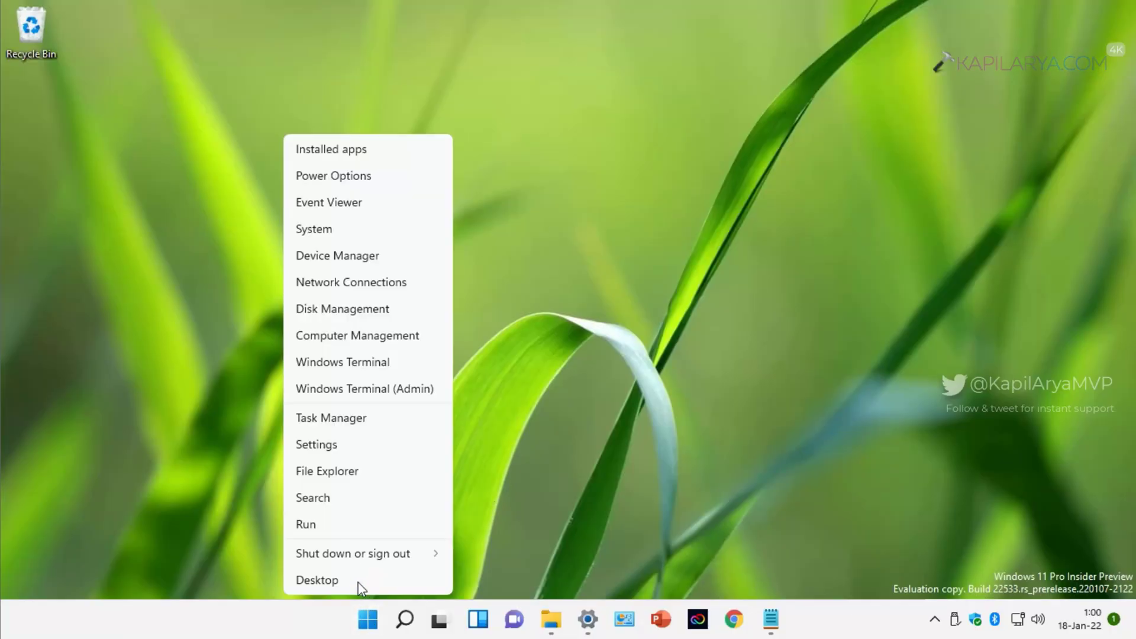
{"action": "left_click", "coordinate": [305, 524]}
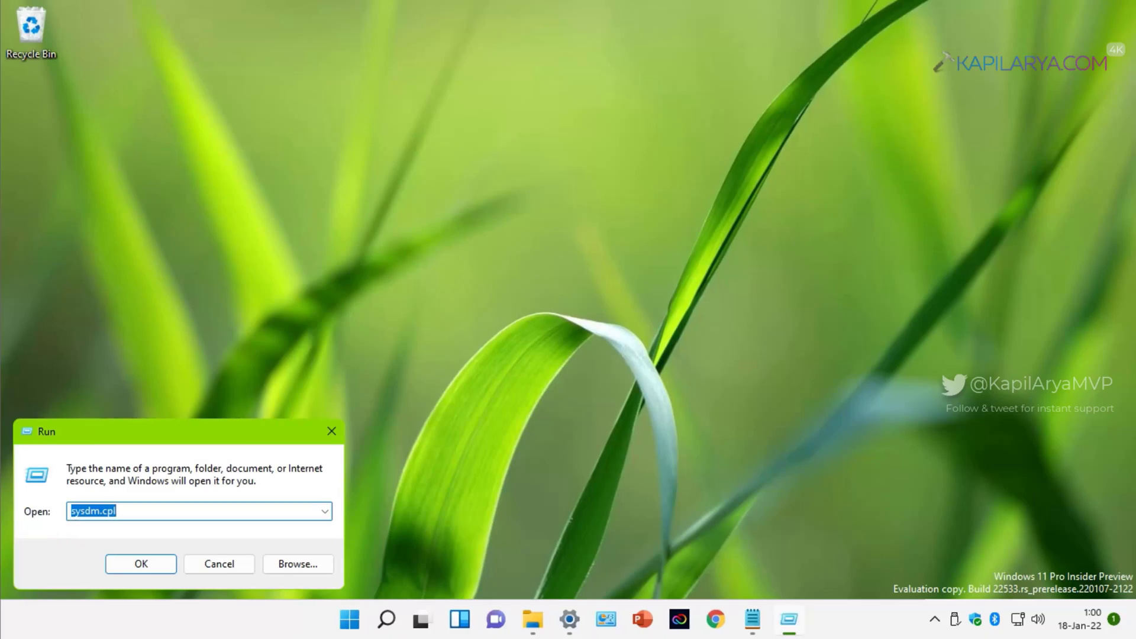
{"action": "type", "text": "ser"}
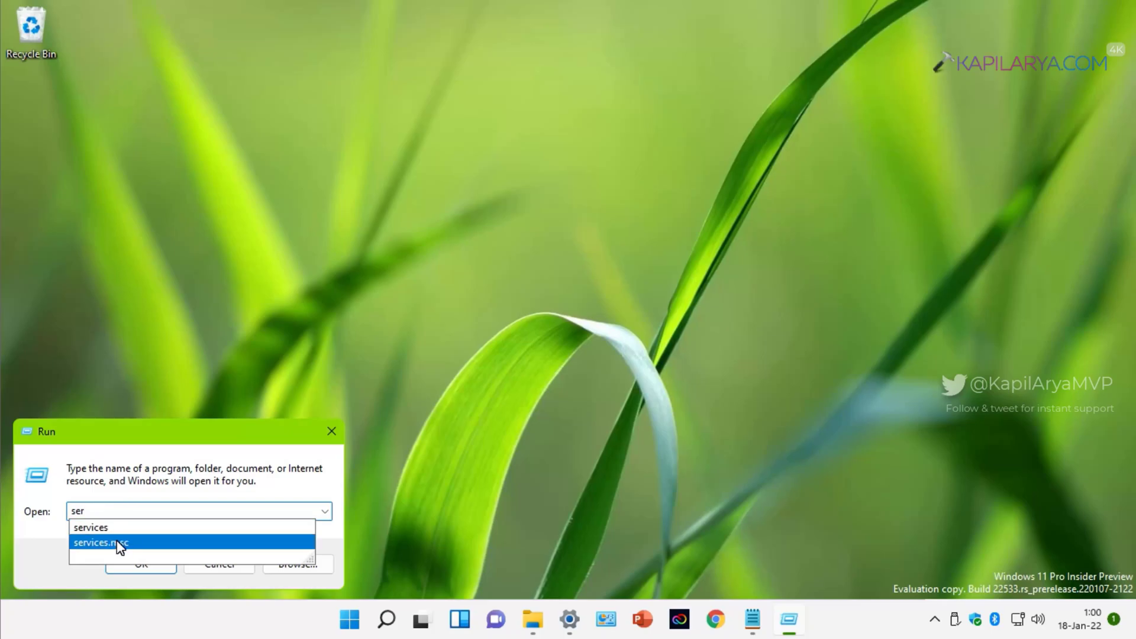
{"action": "left_click", "coordinate": [99, 544]}
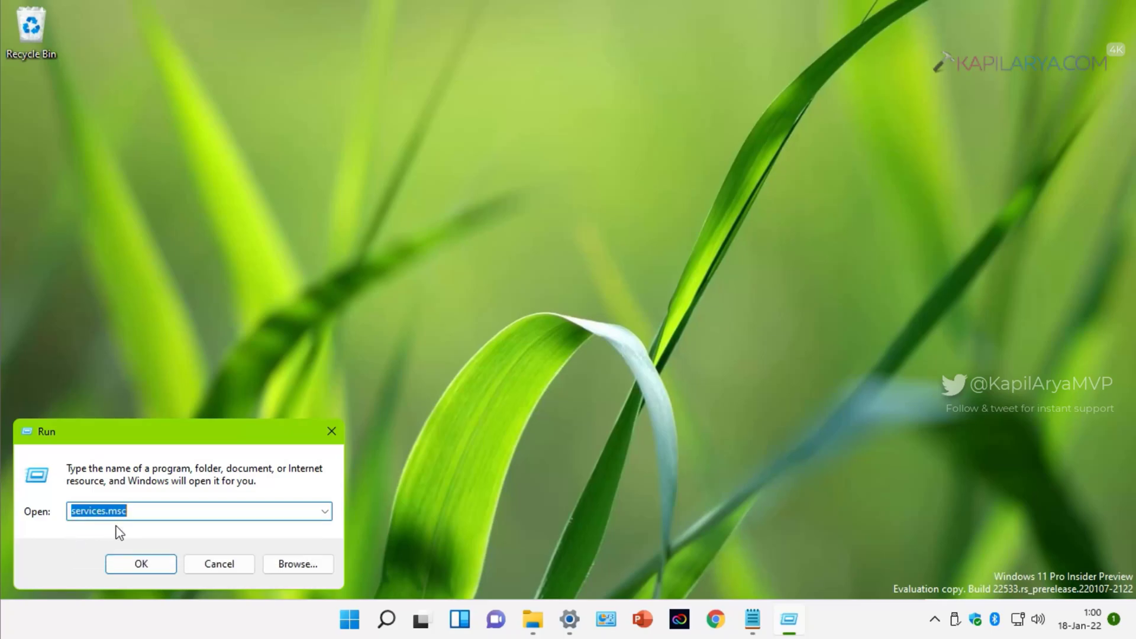
{"action": "left_click", "coordinate": [141, 563]}
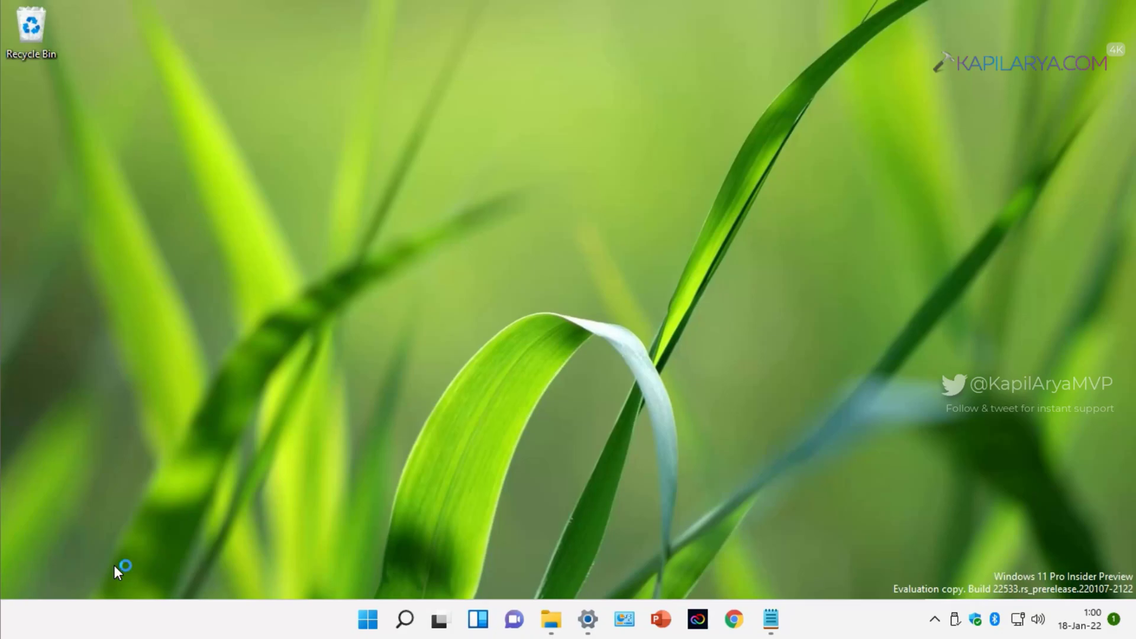
{"action": "mouse_move", "coordinate": [229, 388]}
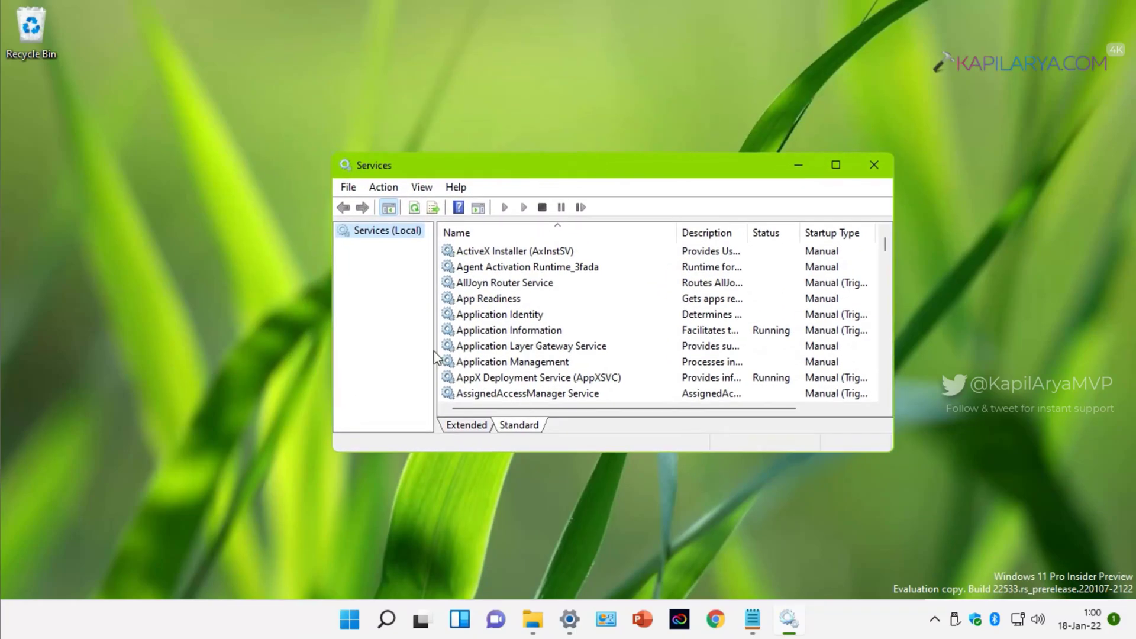
{"action": "mouse_move", "coordinate": [908, 453]}
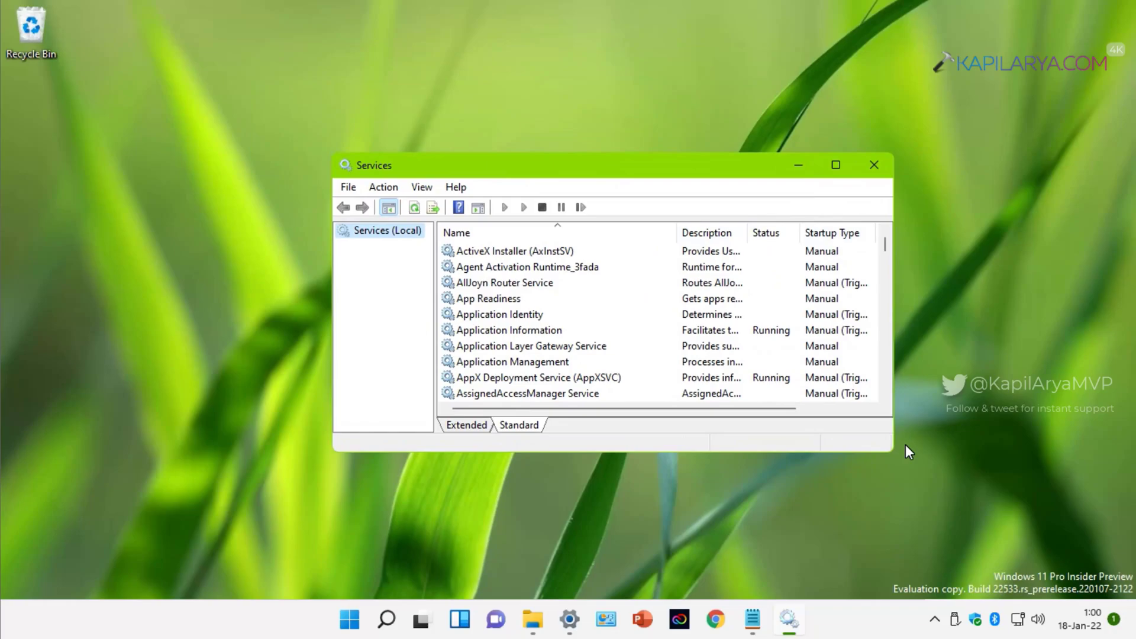
Enlarge the Services window and select Google Update Service (gupdate) in the list
{"action": "left_click_drag", "start_coordinate": [909, 451], "coordinate": [1065, 537]}
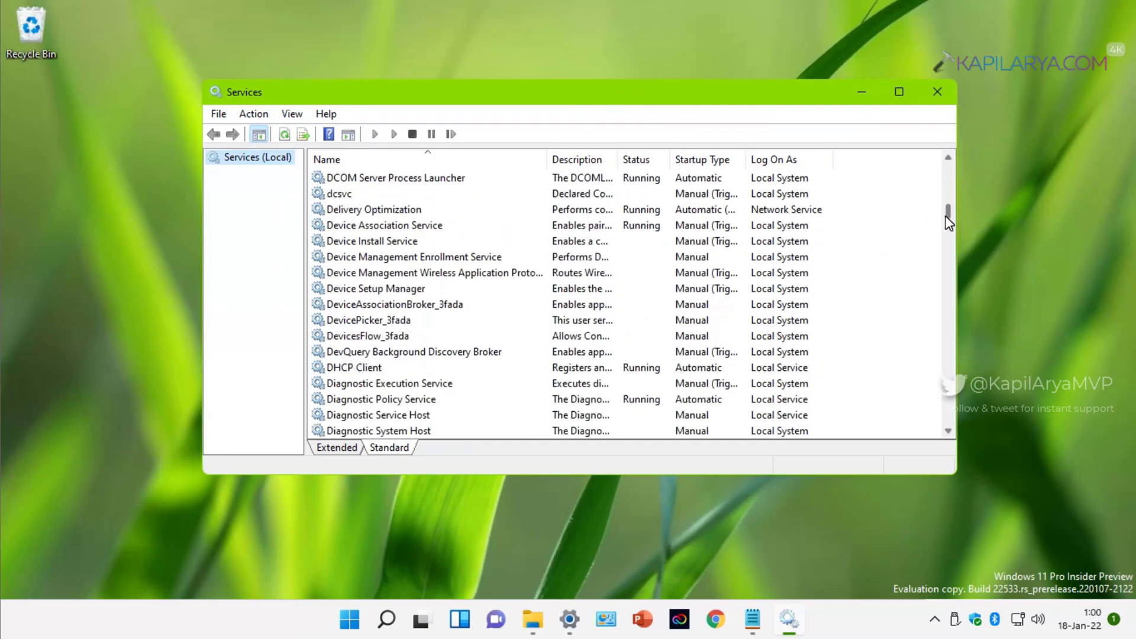
{"action": "scroll", "scroll_direction": "down", "scroll_amount": 3}
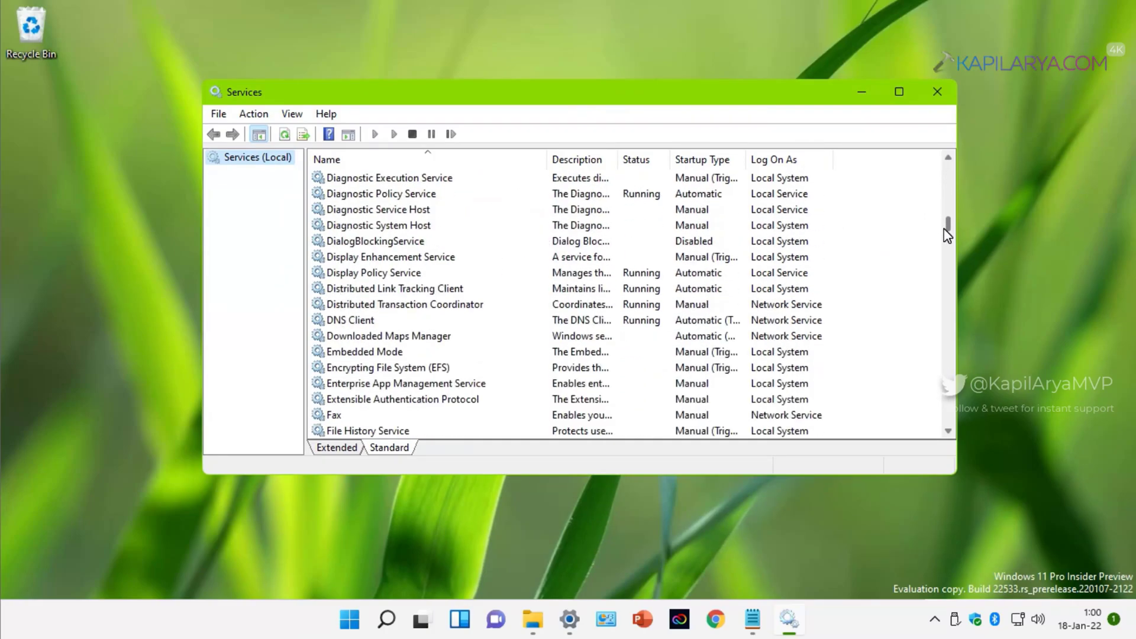
{"action": "scroll", "scroll_direction": "down", "scroll_amount": 3}
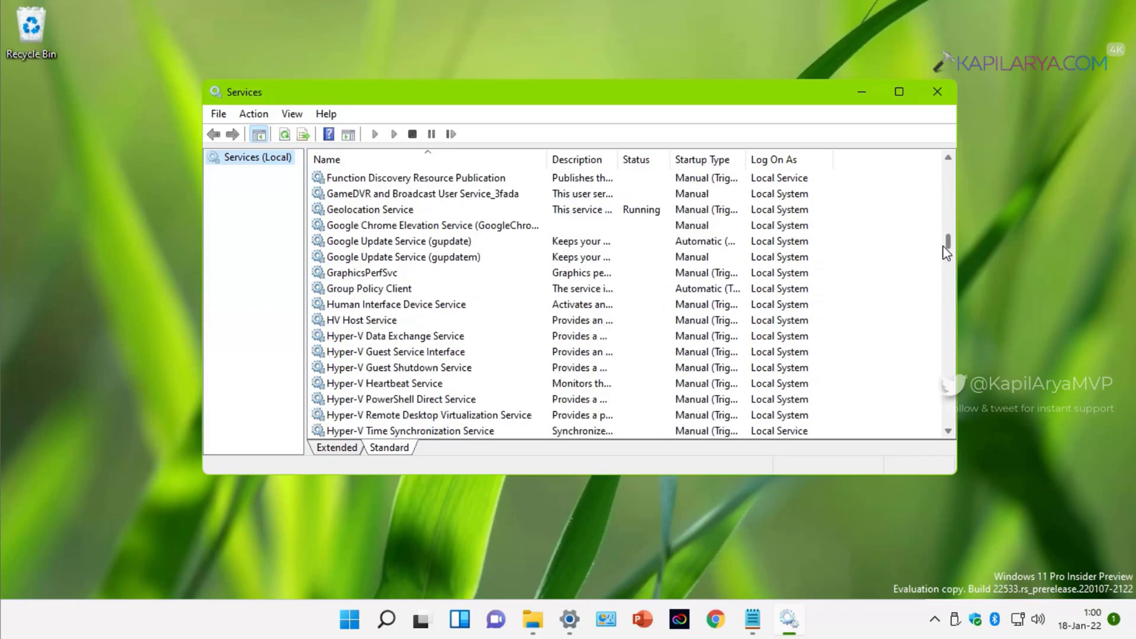
{"action": "scroll", "scroll_direction": "up", "scroll_amount": 3}
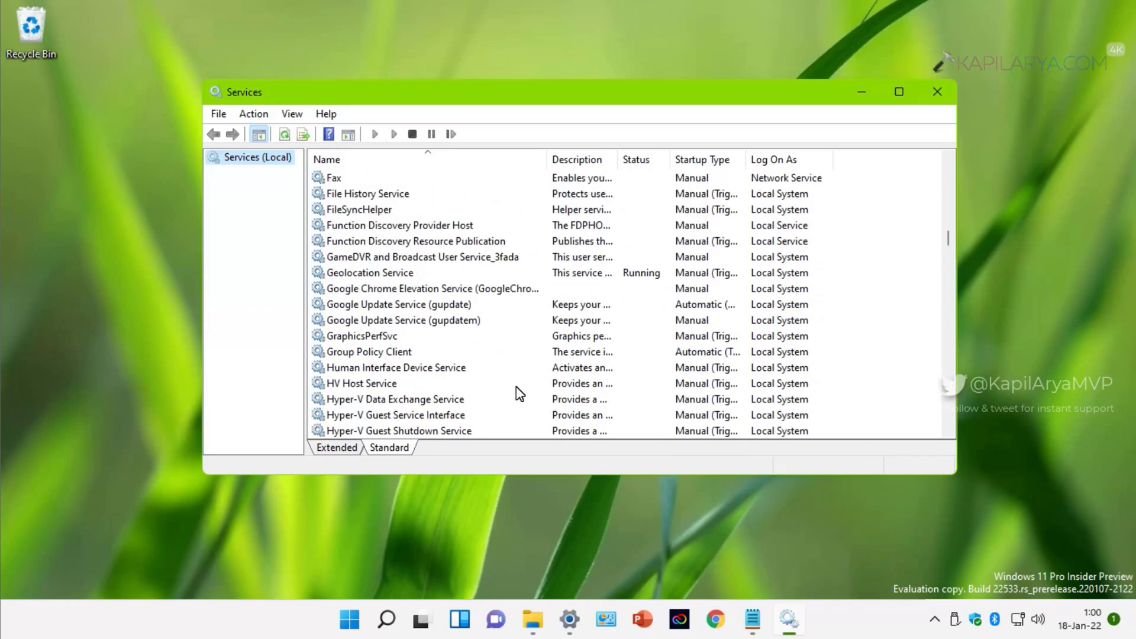
{"action": "left_click", "coordinate": [398, 304]}
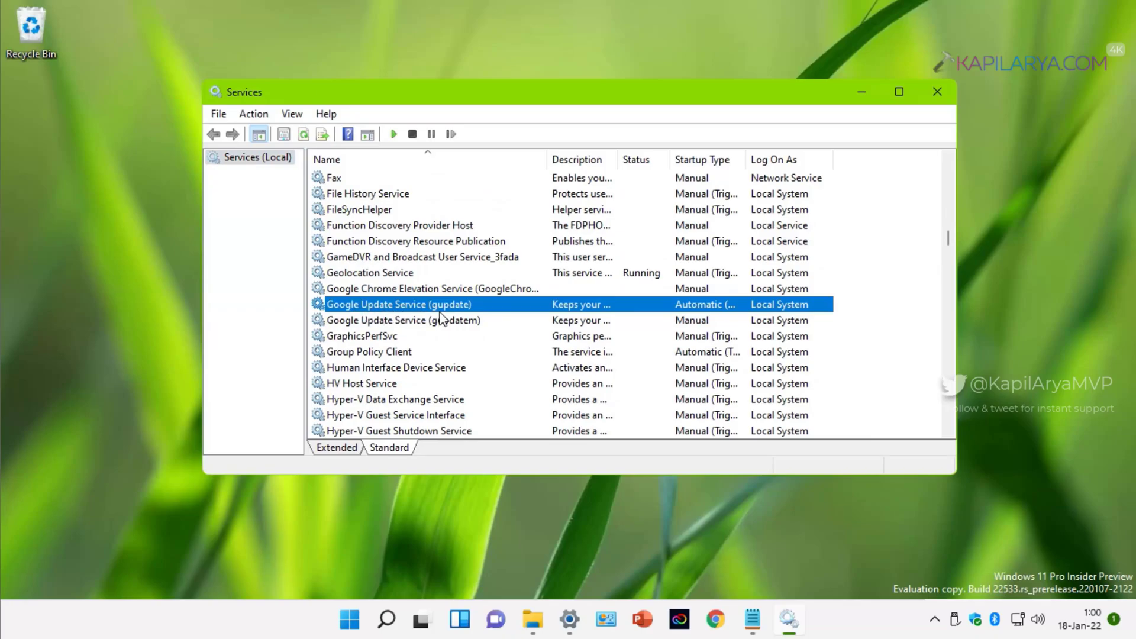
{"action": "mouse_move", "coordinate": [494, 313]}
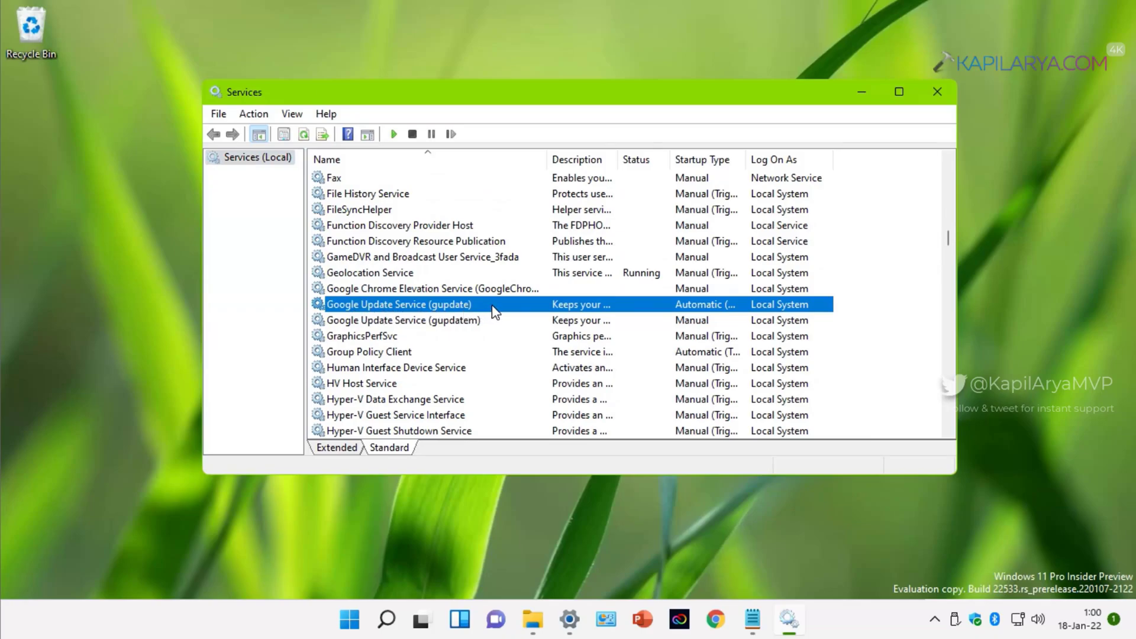
Set Google Update Service (gupdate) to a Disabled startup type in its Properties and confirm
{"action": "right_click", "coordinate": [398, 305]}
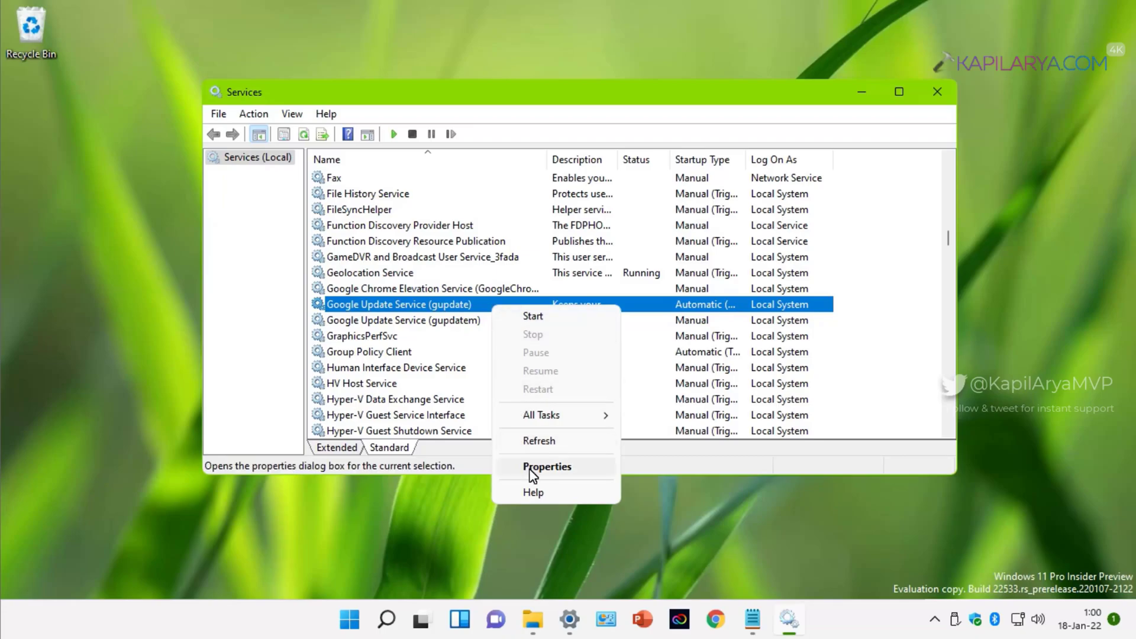
{"action": "left_click", "coordinate": [547, 466]}
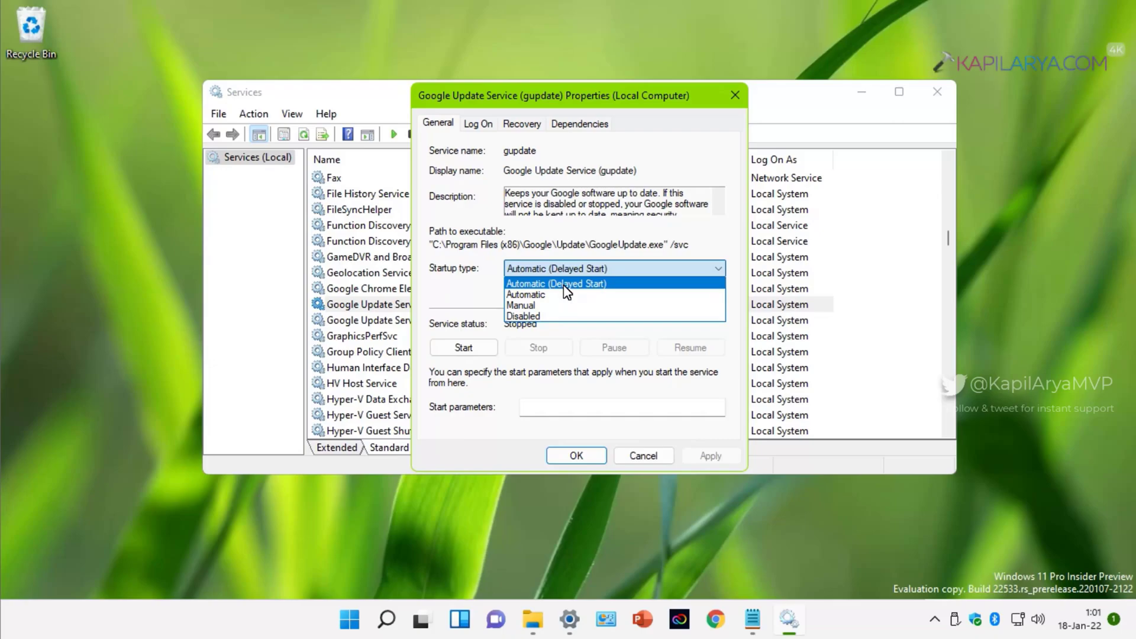
{"action": "left_click", "coordinate": [523, 315]}
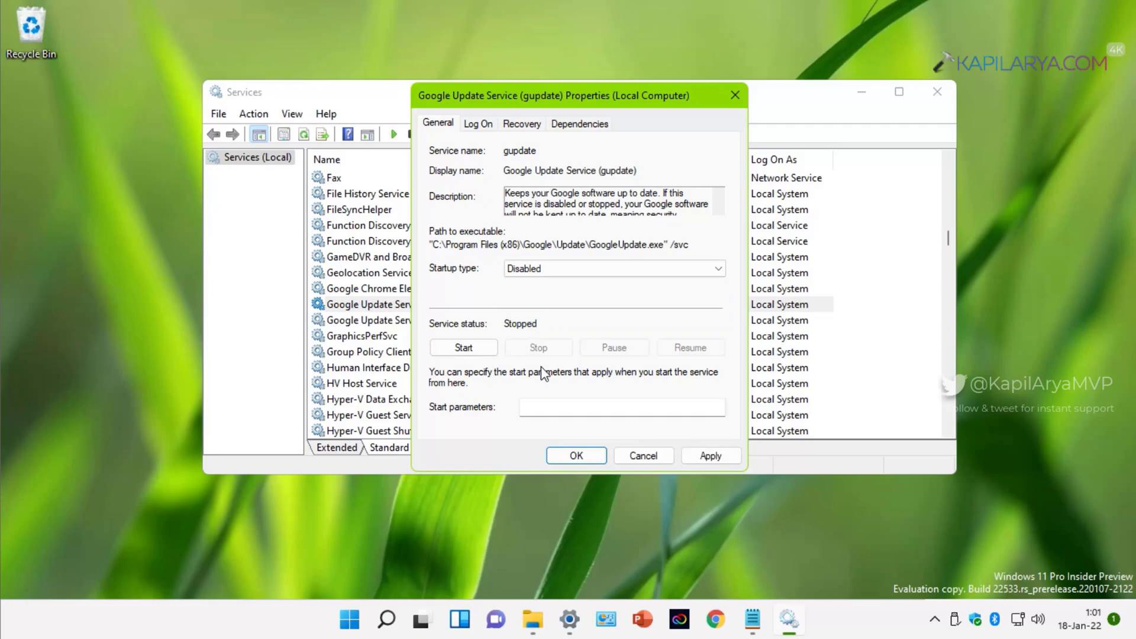
{"action": "left_click", "coordinate": [576, 455]}
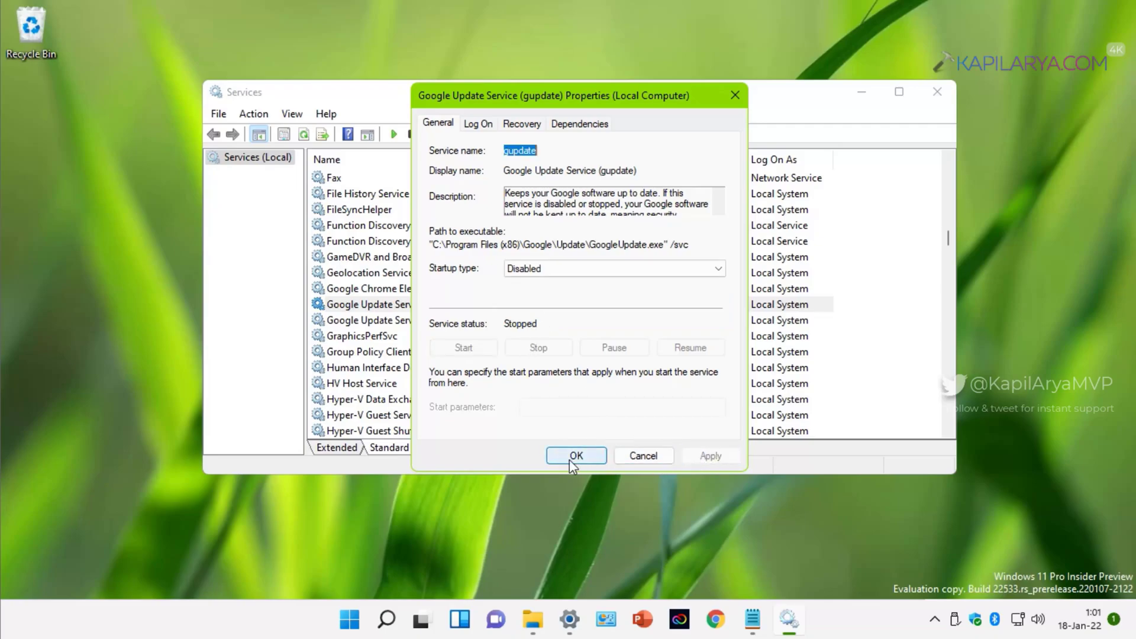
{"action": "left_click", "coordinate": [576, 456]}
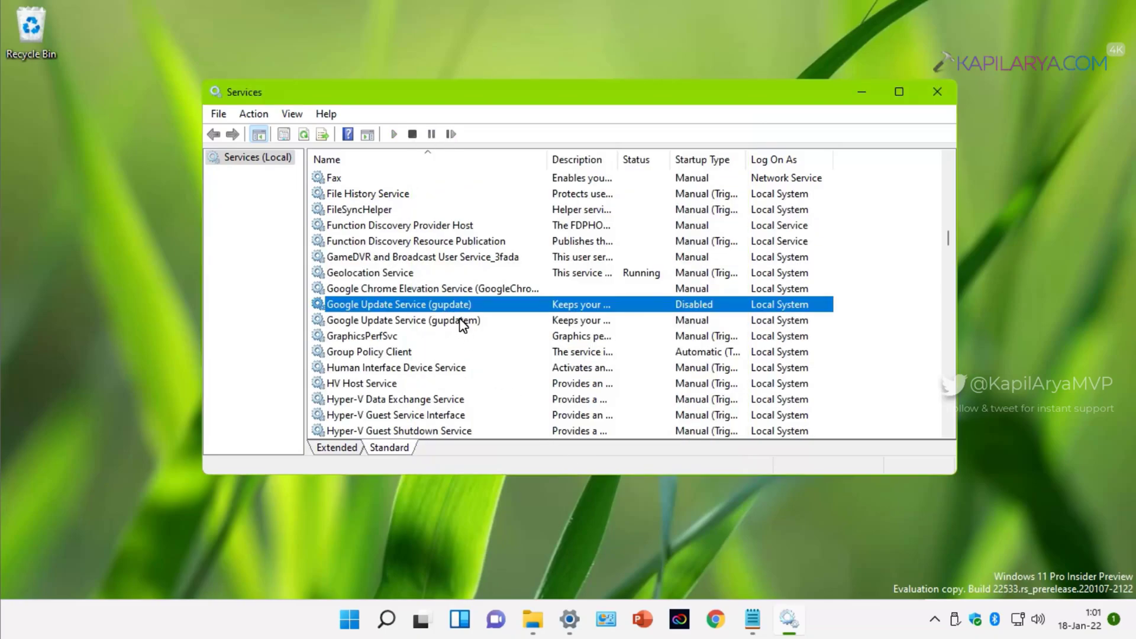
Set Google Update Service (gupdatem) to a Disabled startup type as well and confirm
{"action": "right_click", "coordinate": [402, 320]}
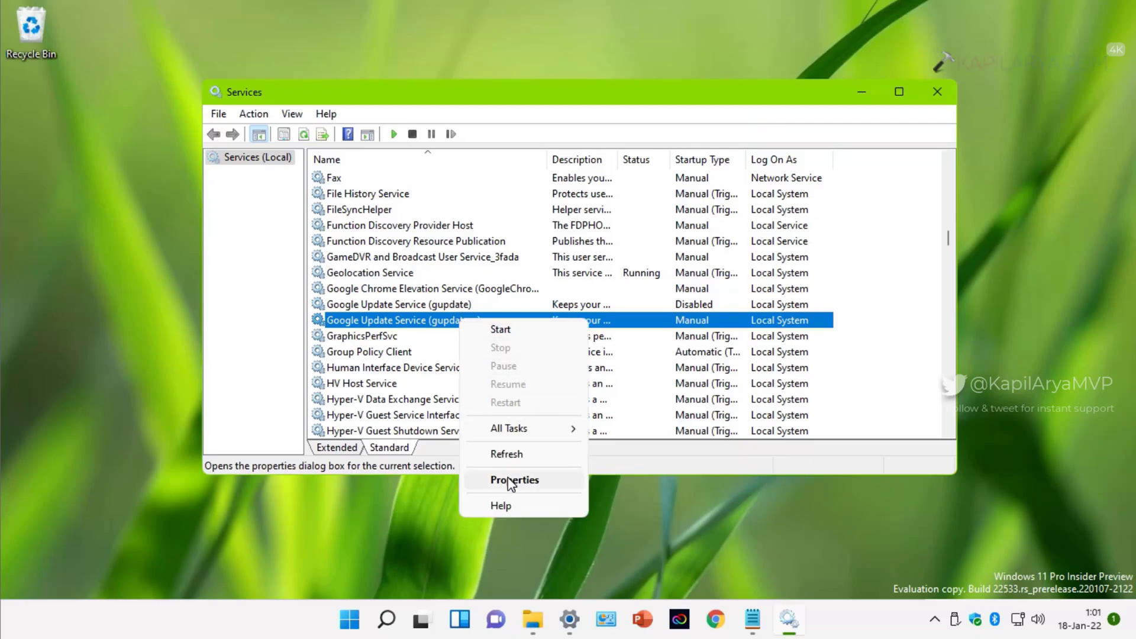
{"action": "left_click", "coordinate": [515, 479]}
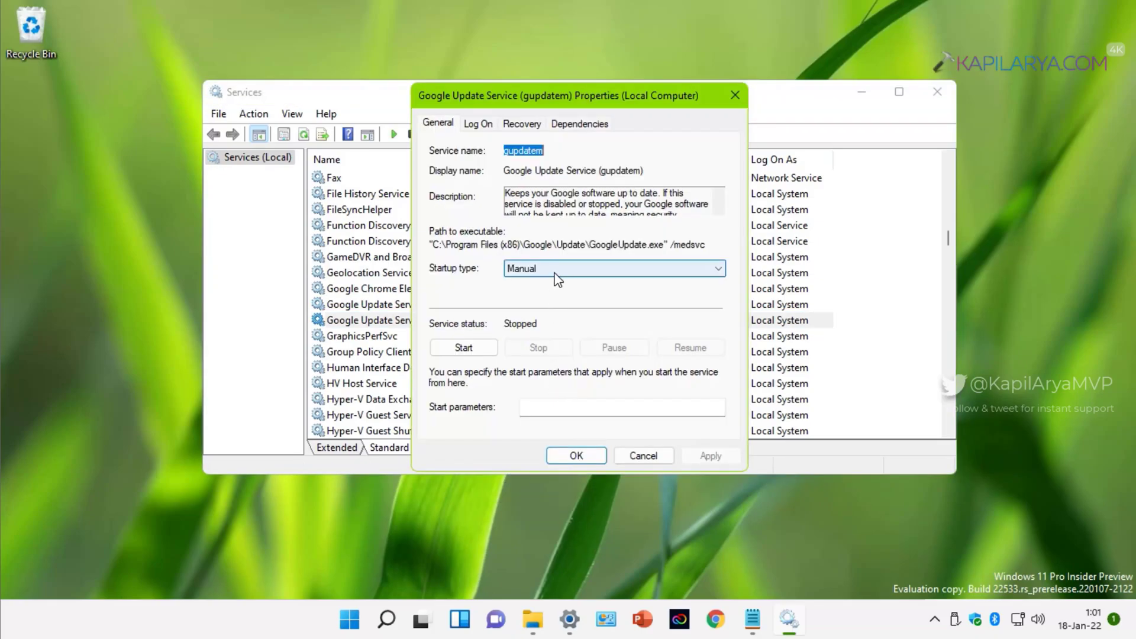
{"action": "left_click", "coordinate": [613, 268]}
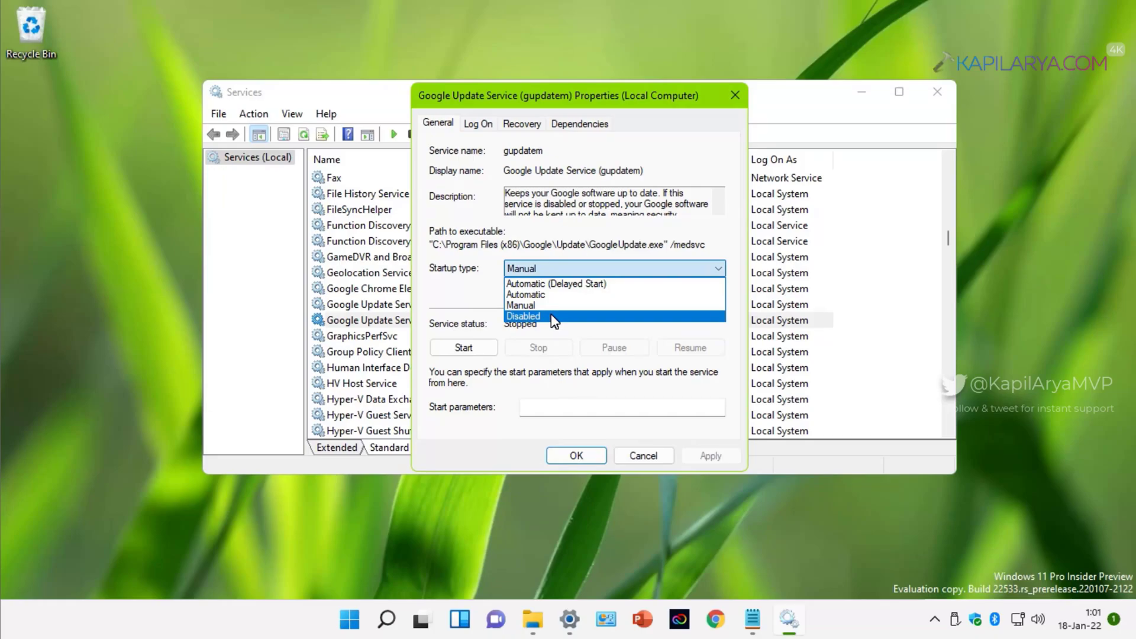
{"action": "left_click", "coordinate": [523, 316]}
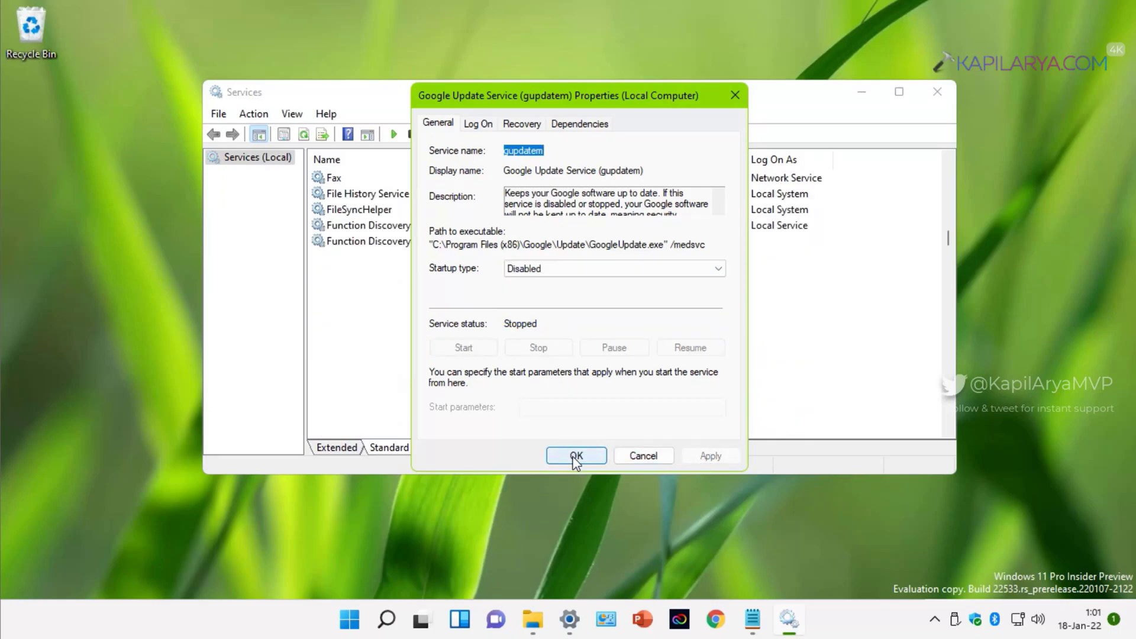
{"action": "left_click", "coordinate": [575, 454]}
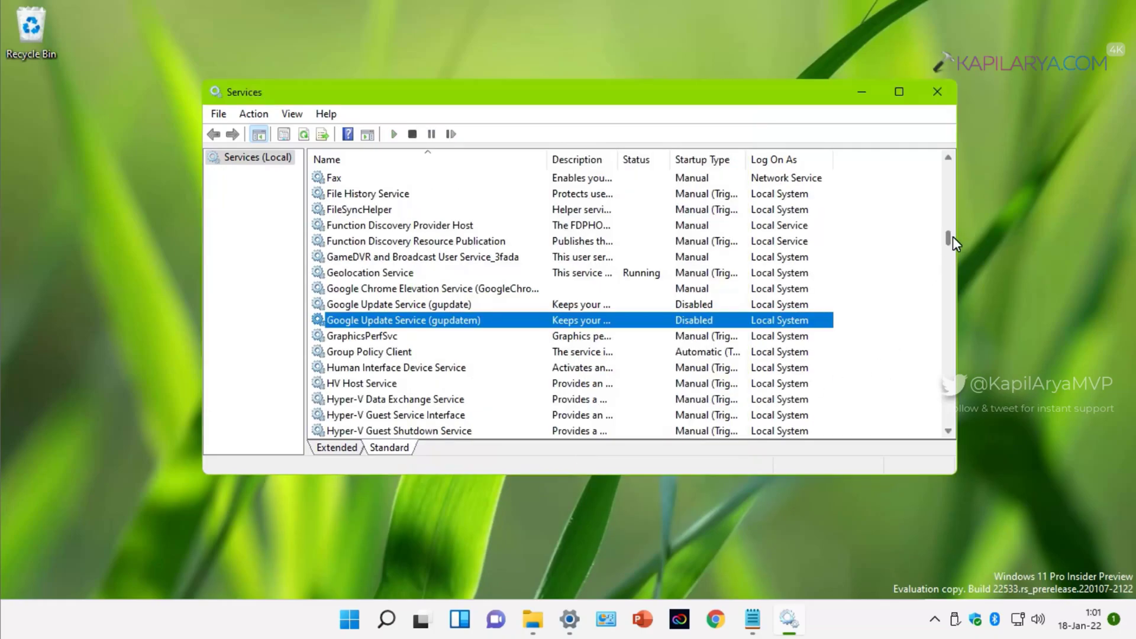
Locate Microsoft Office Click-to-Run Service in the list and bring up its Properties
{"action": "scroll", "scroll_direction": "down", "scroll_amount": 3}
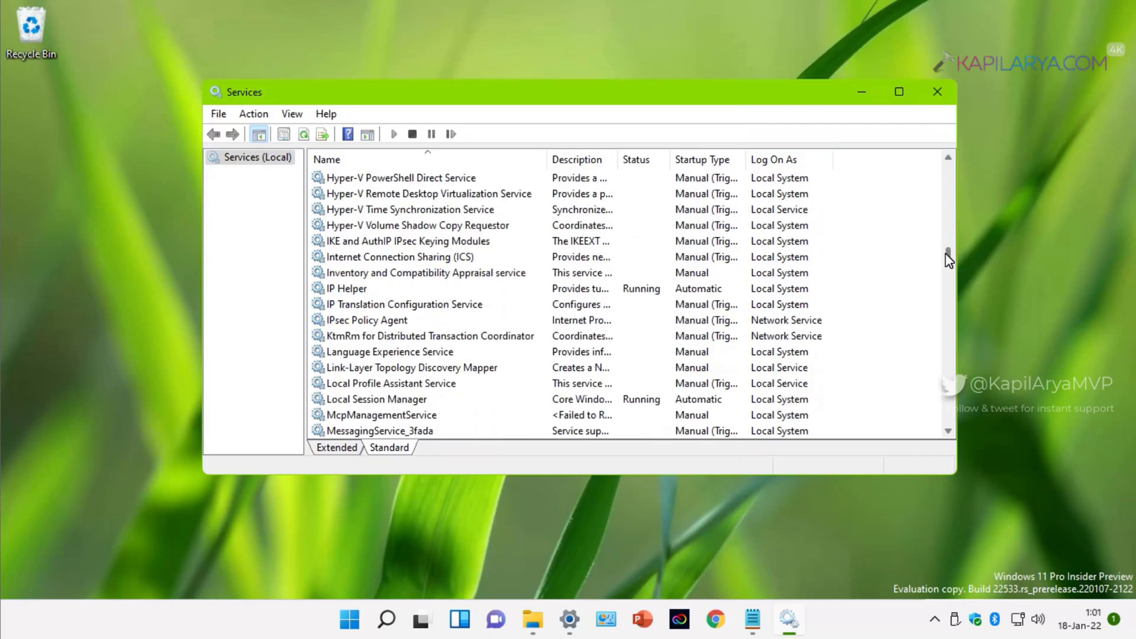
{"action": "scroll", "scroll_direction": "down", "scroll_amount": 3}
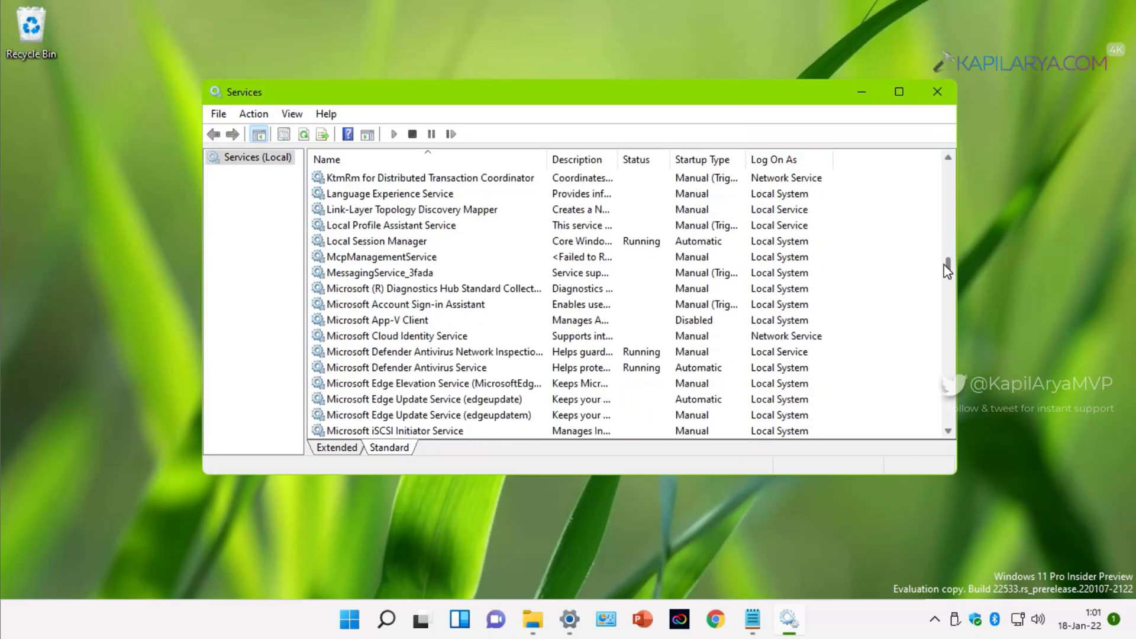
{"action": "scroll", "scroll_direction": "down", "scroll_amount": 3}
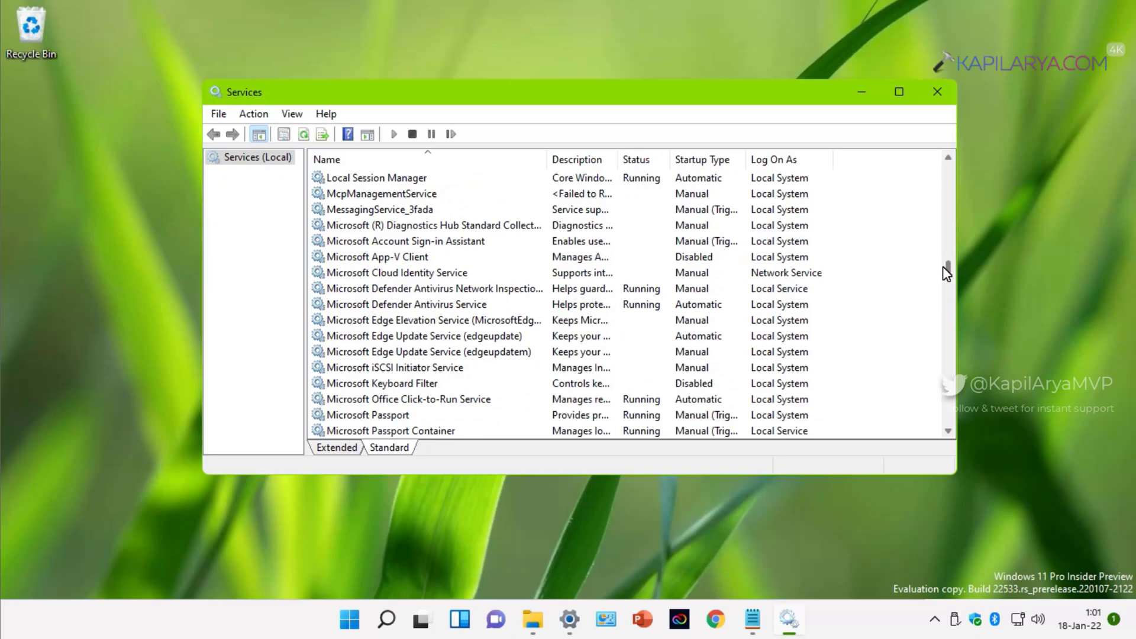
{"action": "left_click", "coordinate": [408, 398]}
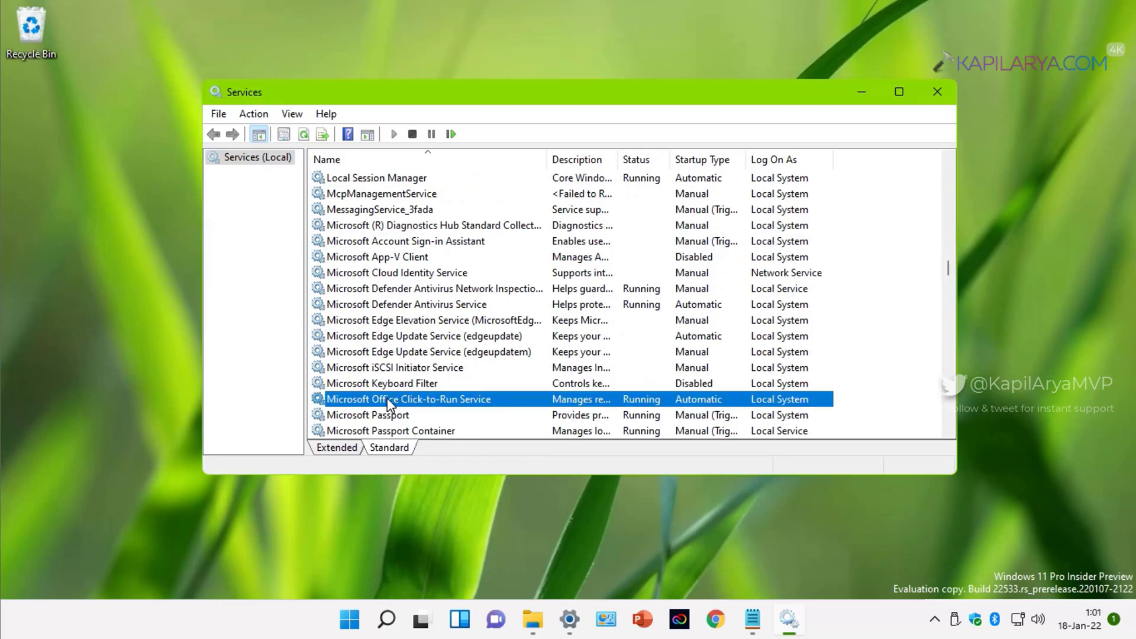
{"action": "mouse_move", "coordinate": [494, 405]}
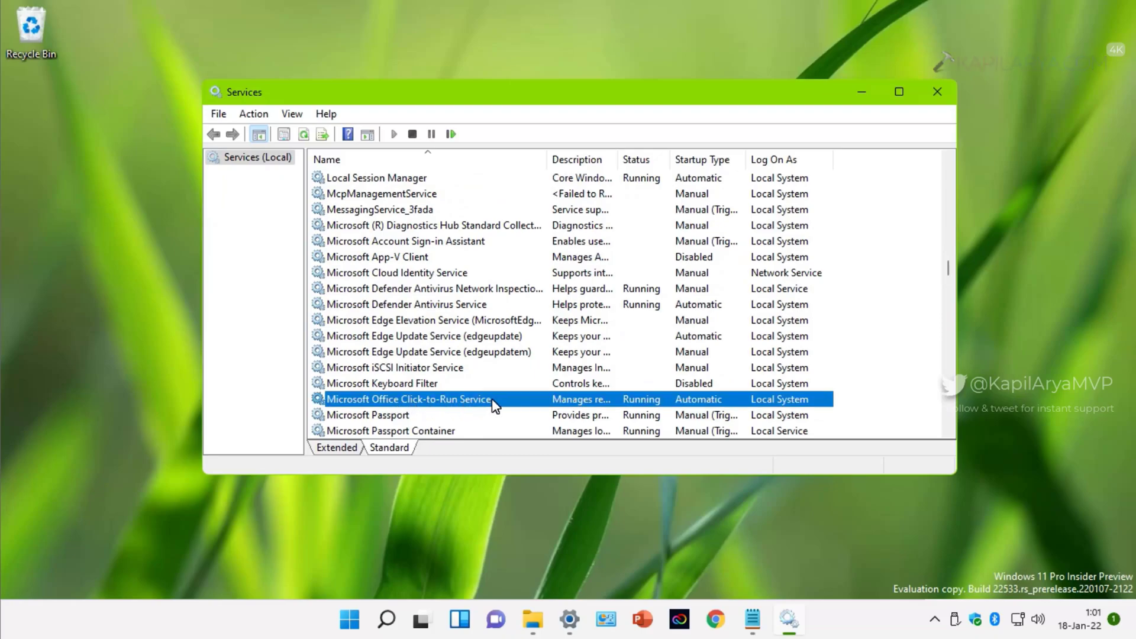
{"action": "right_click", "coordinate": [410, 399]}
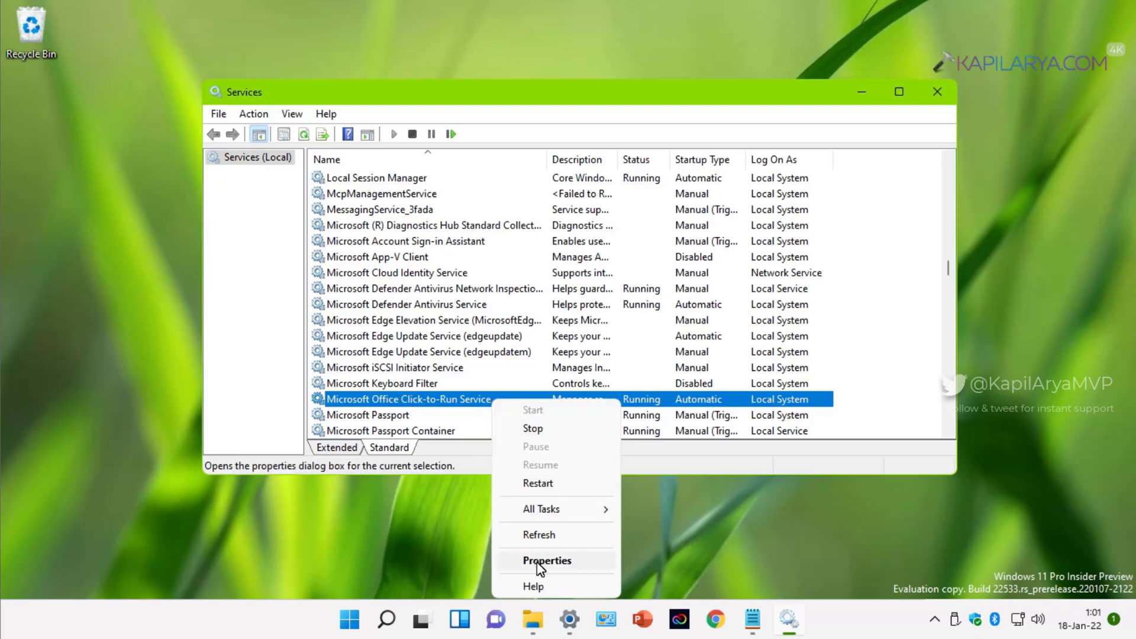
{"action": "left_click", "coordinate": [547, 559]}
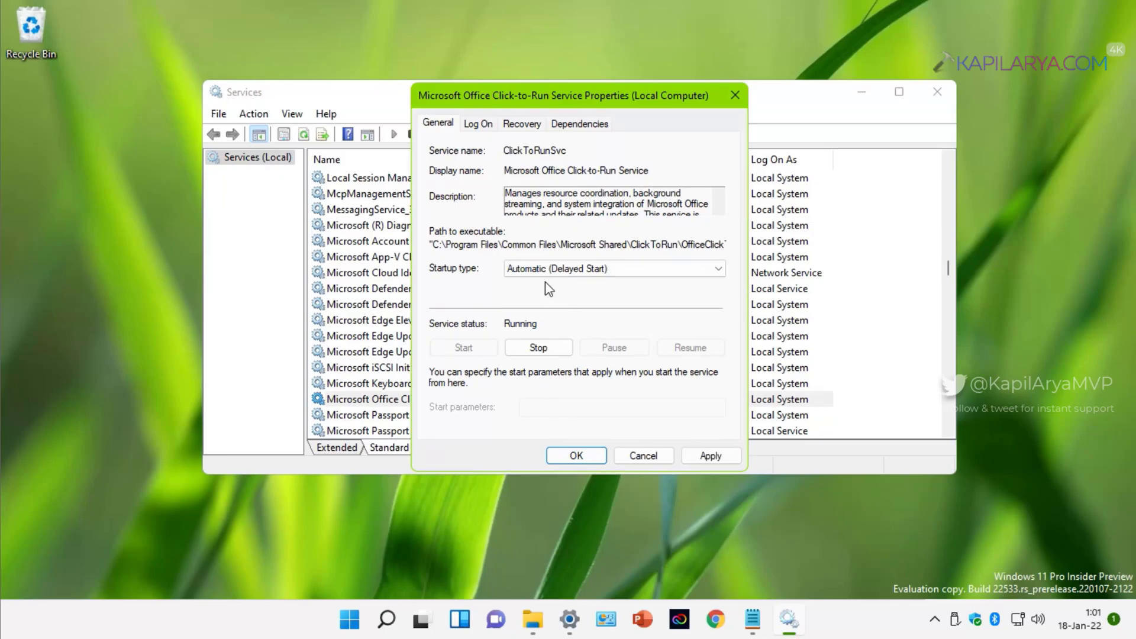
{"action": "mouse_move", "coordinate": [644, 312]}
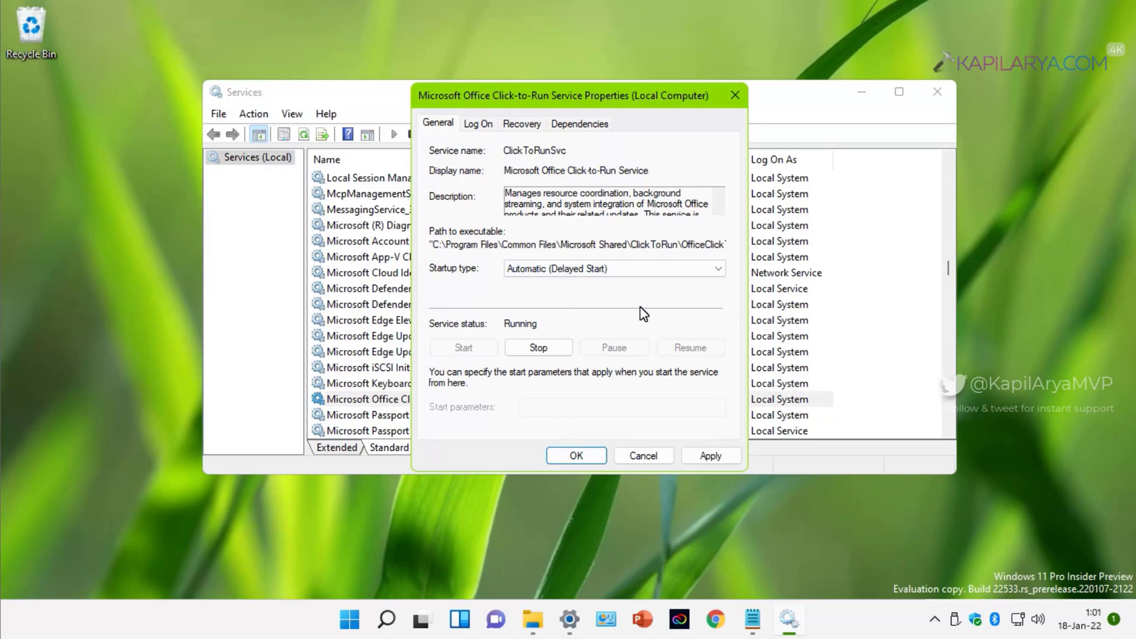
Set its startup type to Automatic (Delayed Start), confirm, and close Services
{"action": "double_click", "coordinate": [533, 151]}
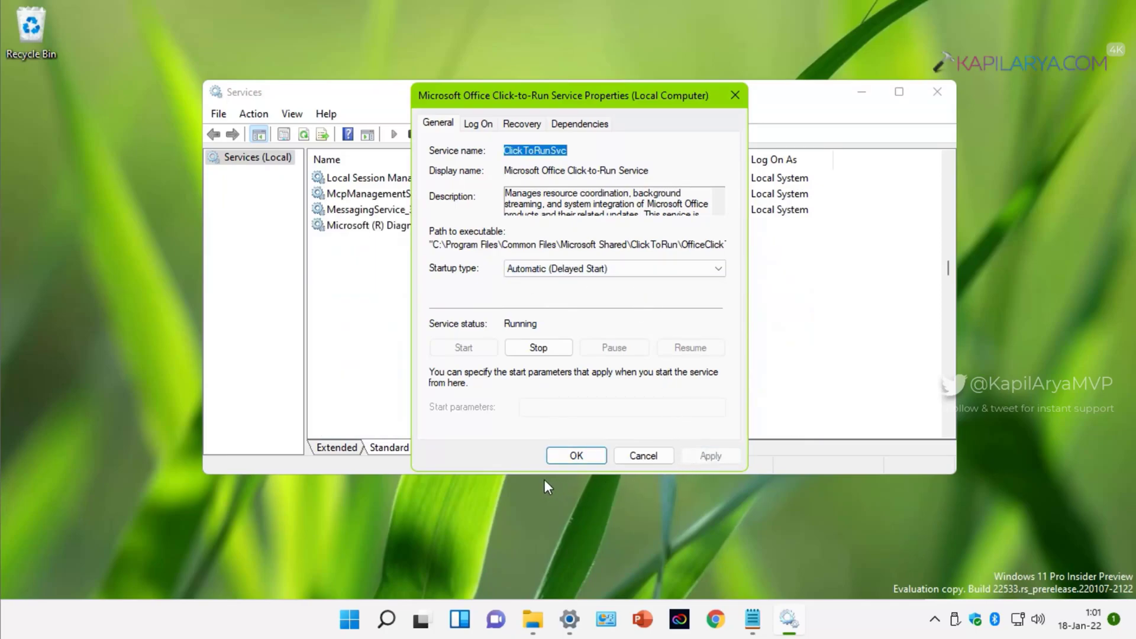
{"action": "left_click", "coordinate": [575, 454]}
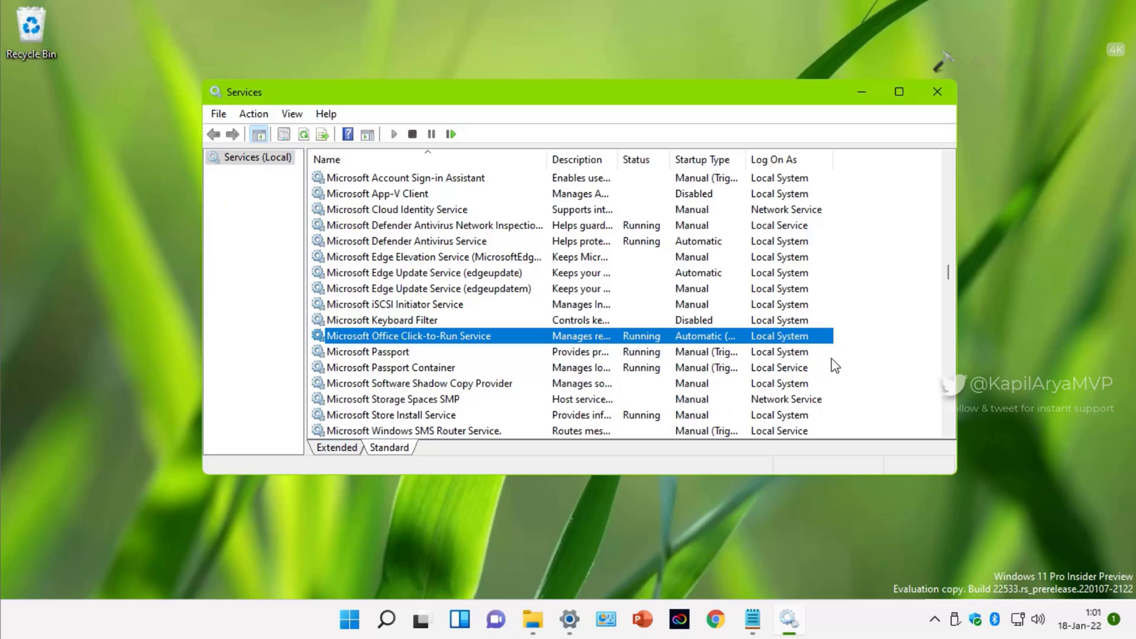
{"action": "mouse_move", "coordinate": [935, 263]}
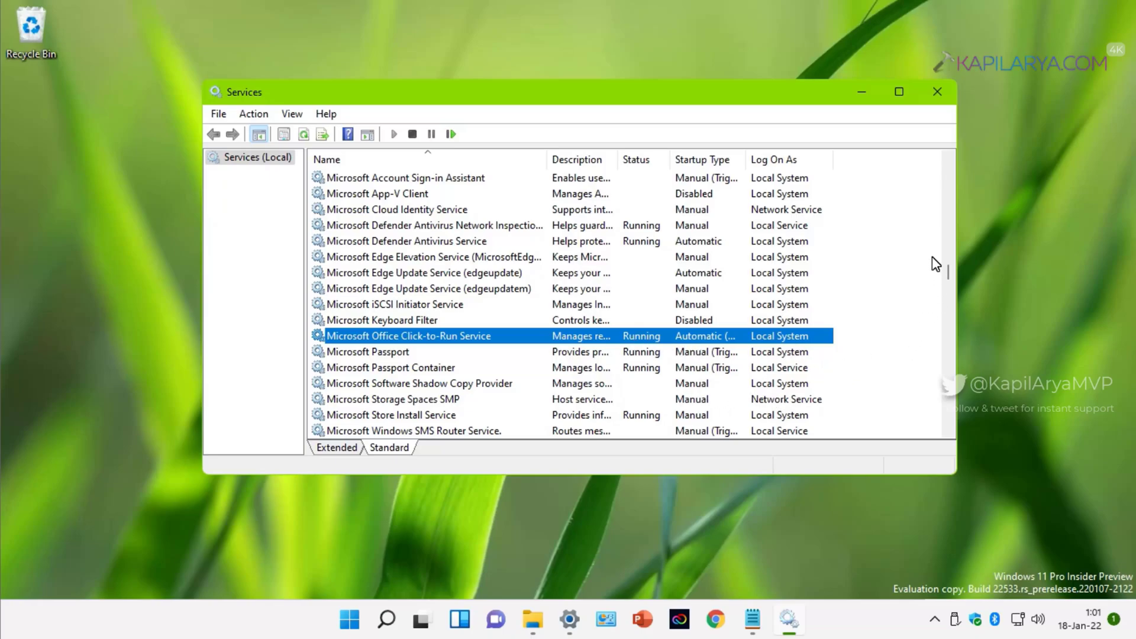
{"action": "left_click", "coordinate": [937, 91]}
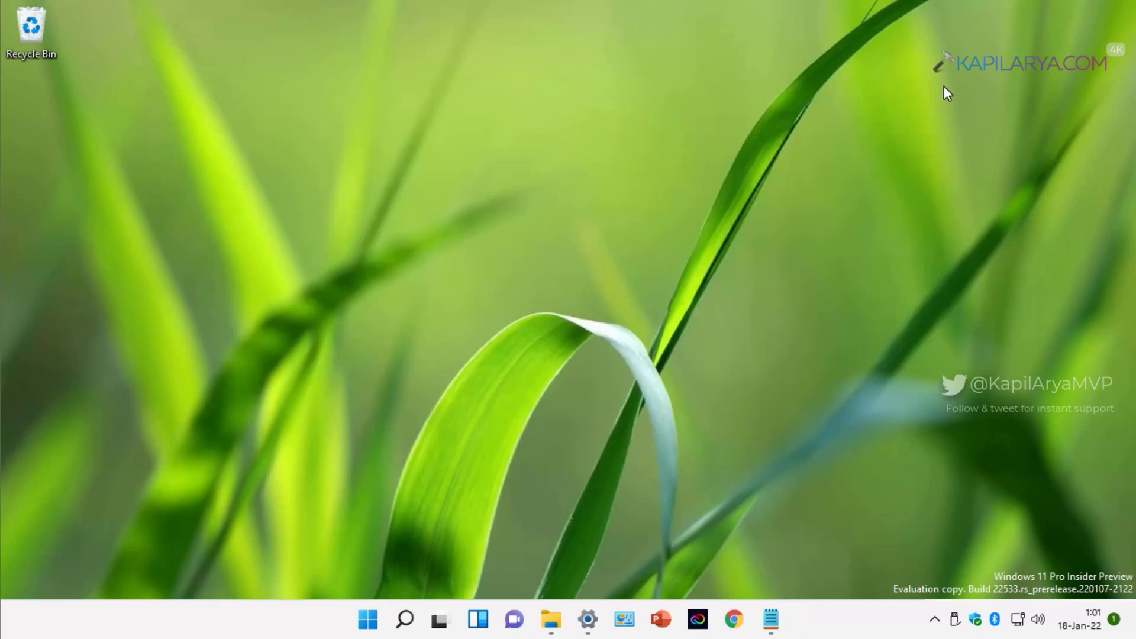
{"action": "mouse_move", "coordinate": [565, 376]}
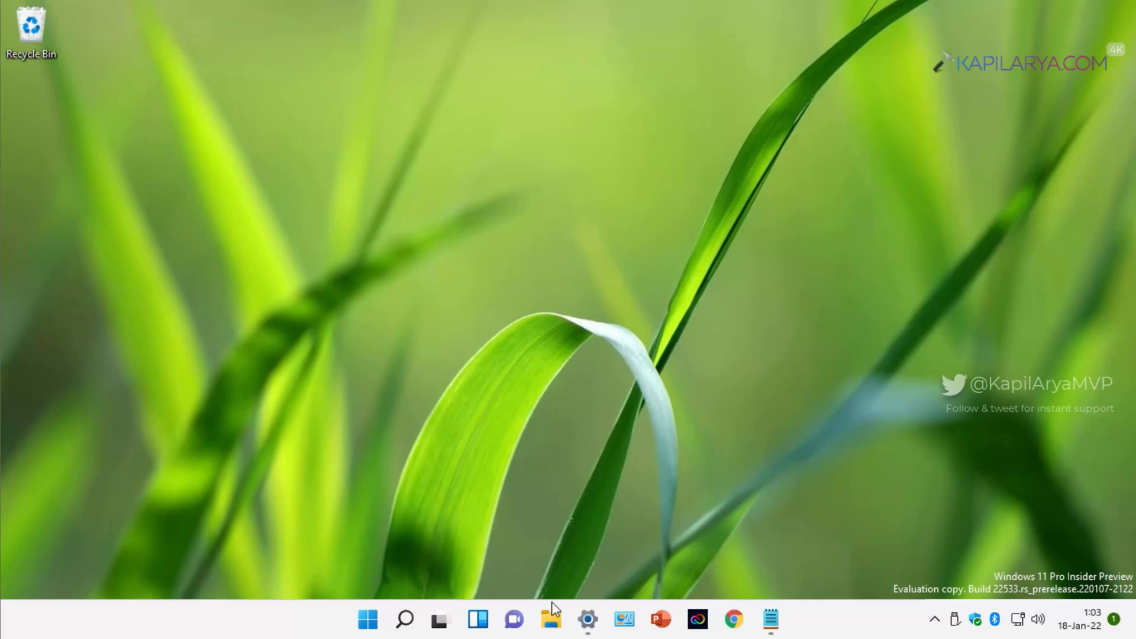
Launch File Explorer and bring up Folder Options from the See more menu
{"action": "left_click", "coordinate": [550, 619]}
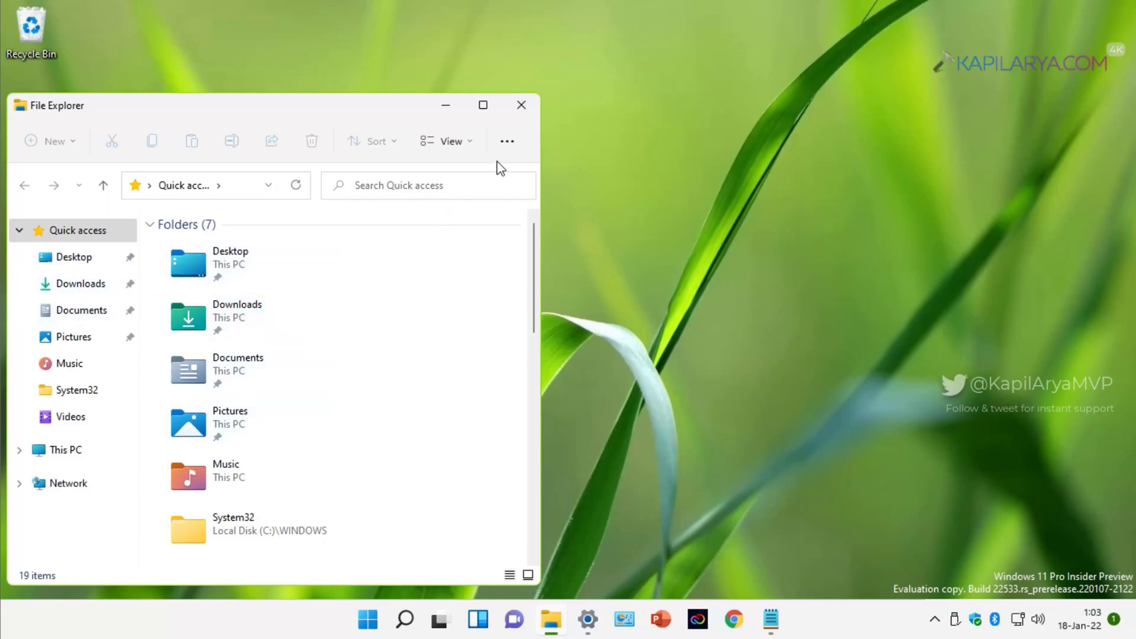
{"action": "left_click", "coordinate": [507, 141]}
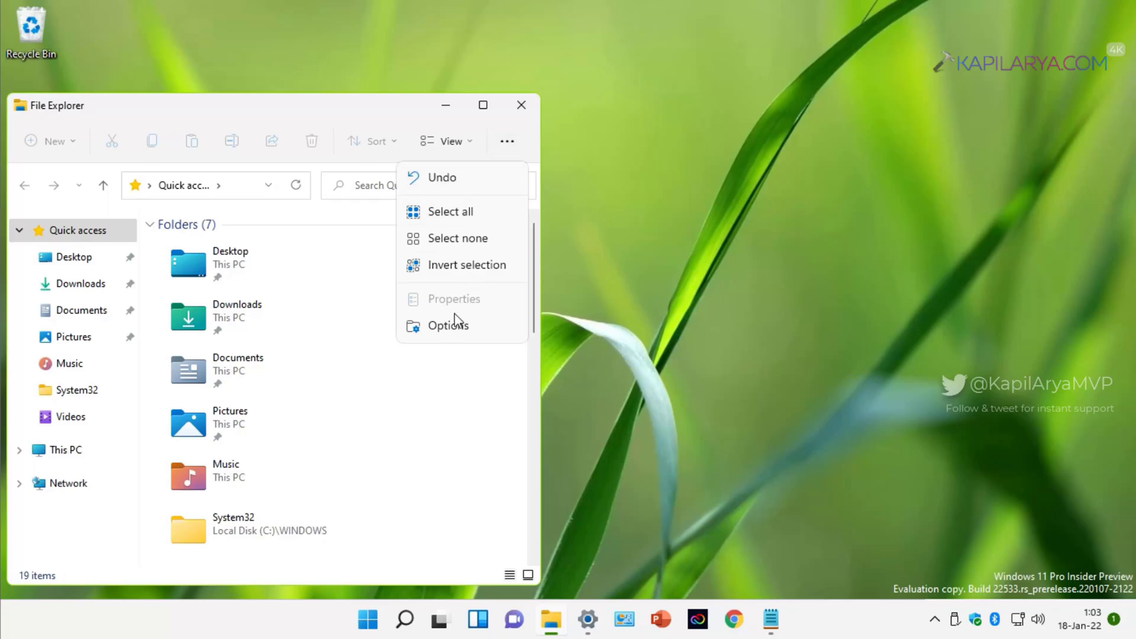
{"action": "left_click", "coordinate": [434, 337]}
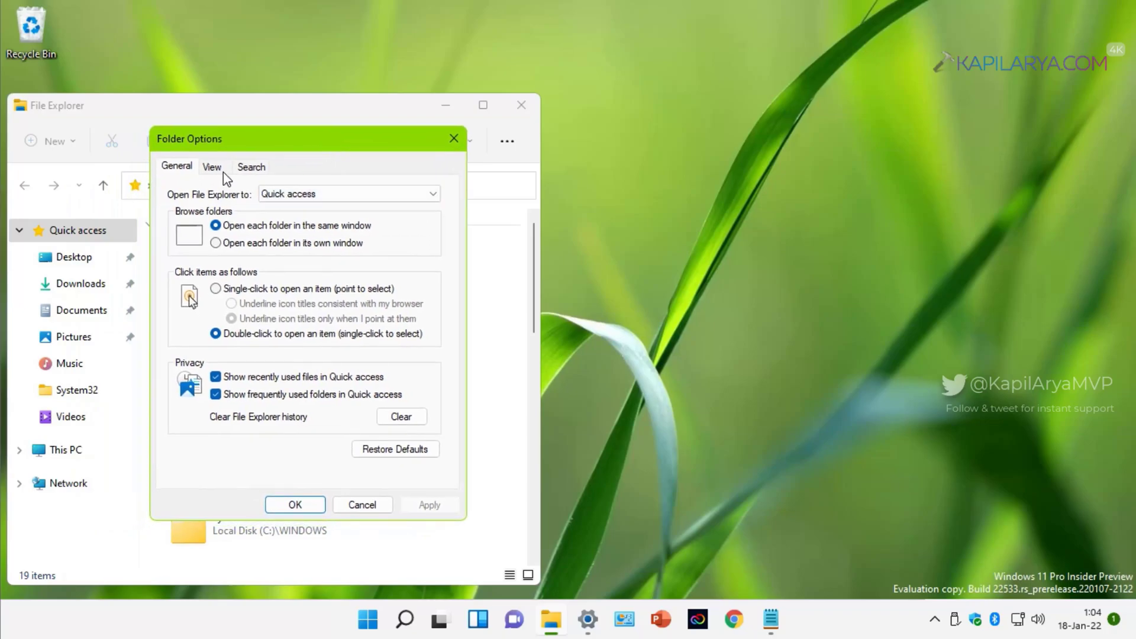
In the View settings, stop showing file size information in folder tips
{"action": "left_click", "coordinate": [210, 167]}
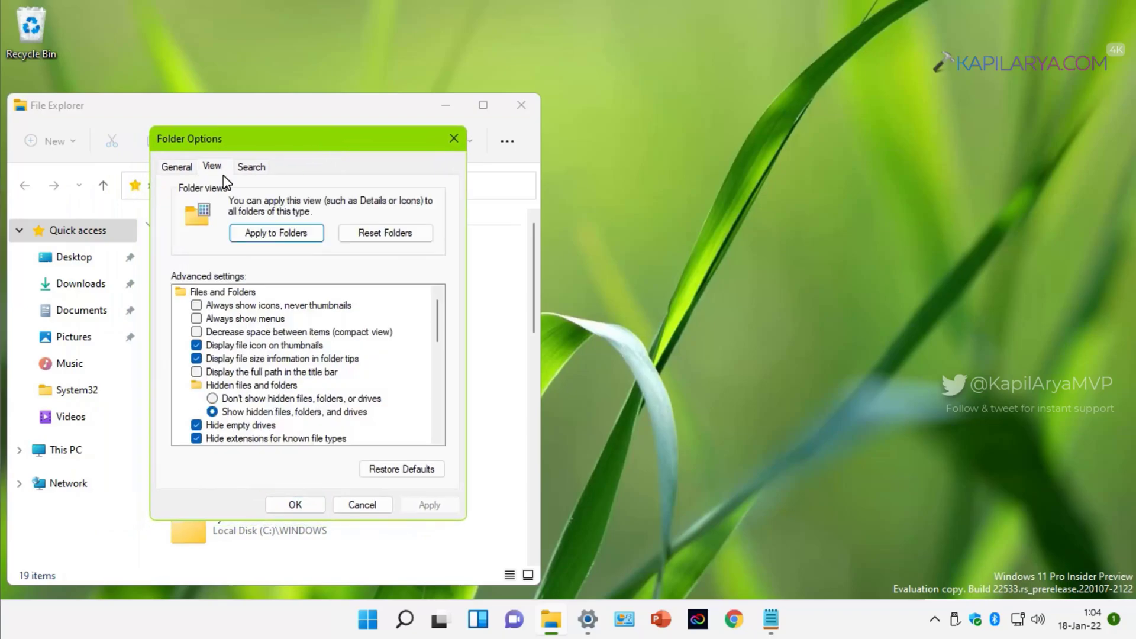
{"action": "mouse_move", "coordinate": [772, 614]}
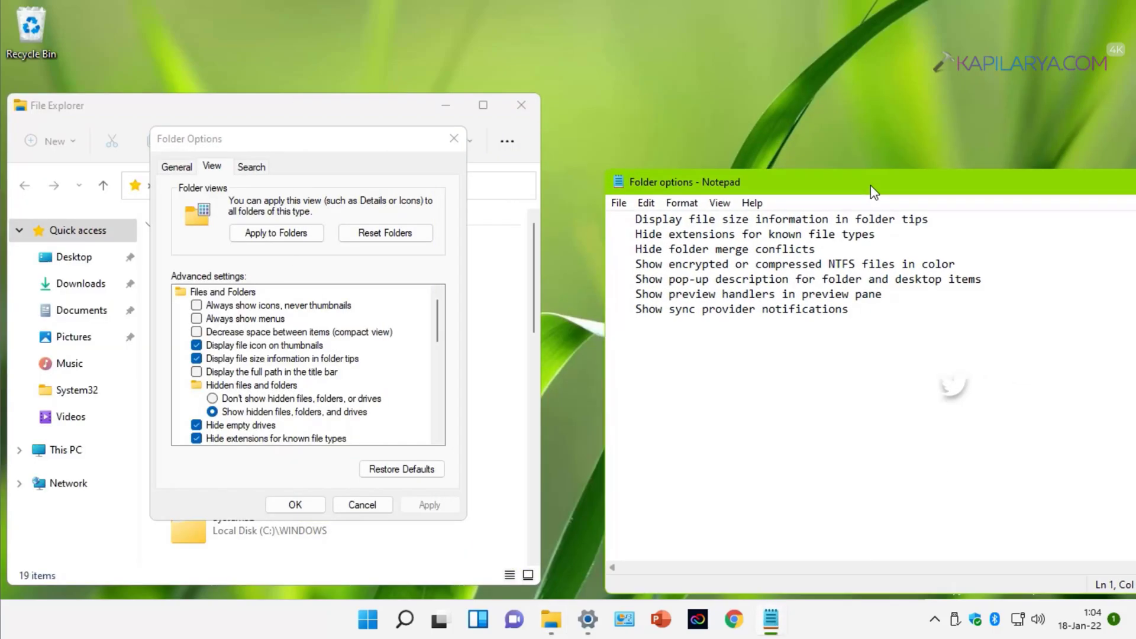
{"action": "mouse_move", "coordinate": [319, 375]}
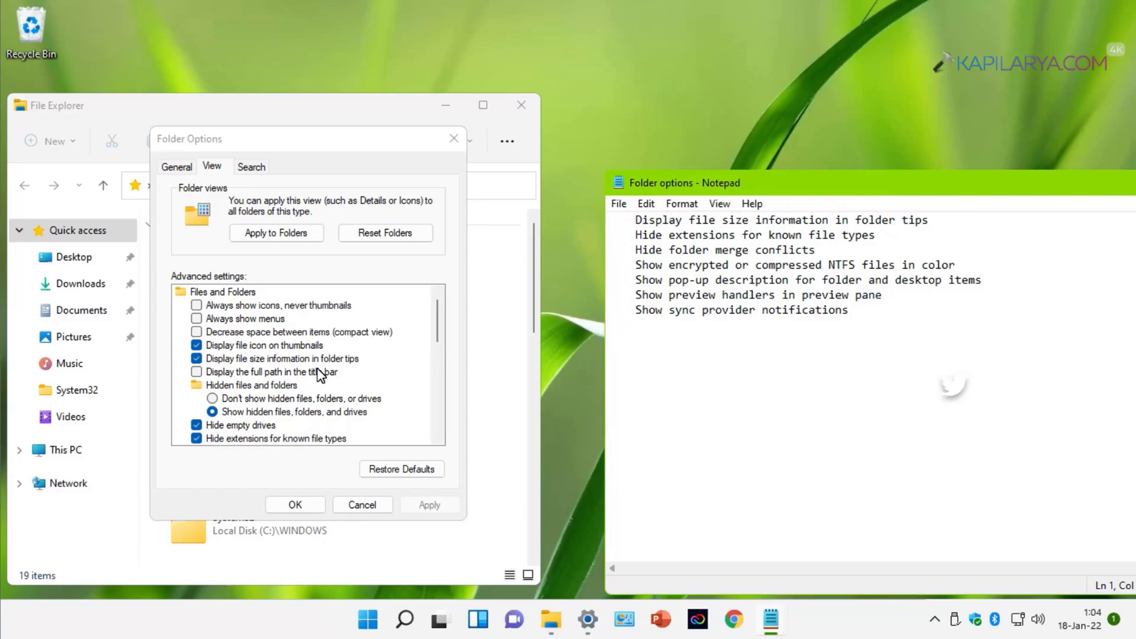
{"action": "left_click", "coordinate": [196, 357]}
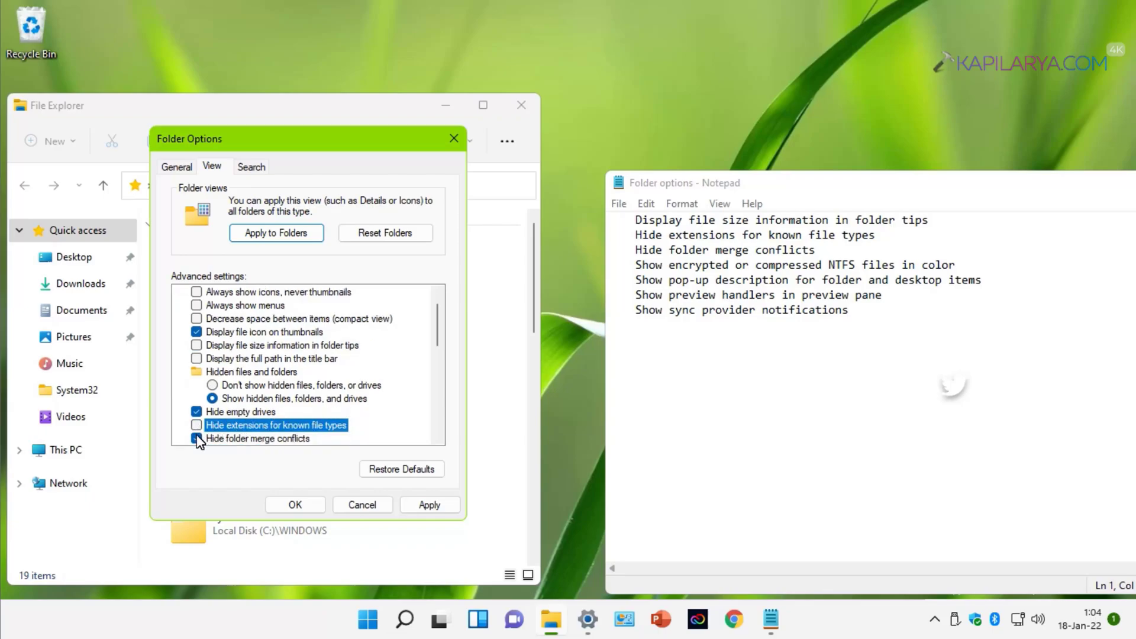
{"action": "scroll", "scroll_direction": "down", "scroll_amount": 3}
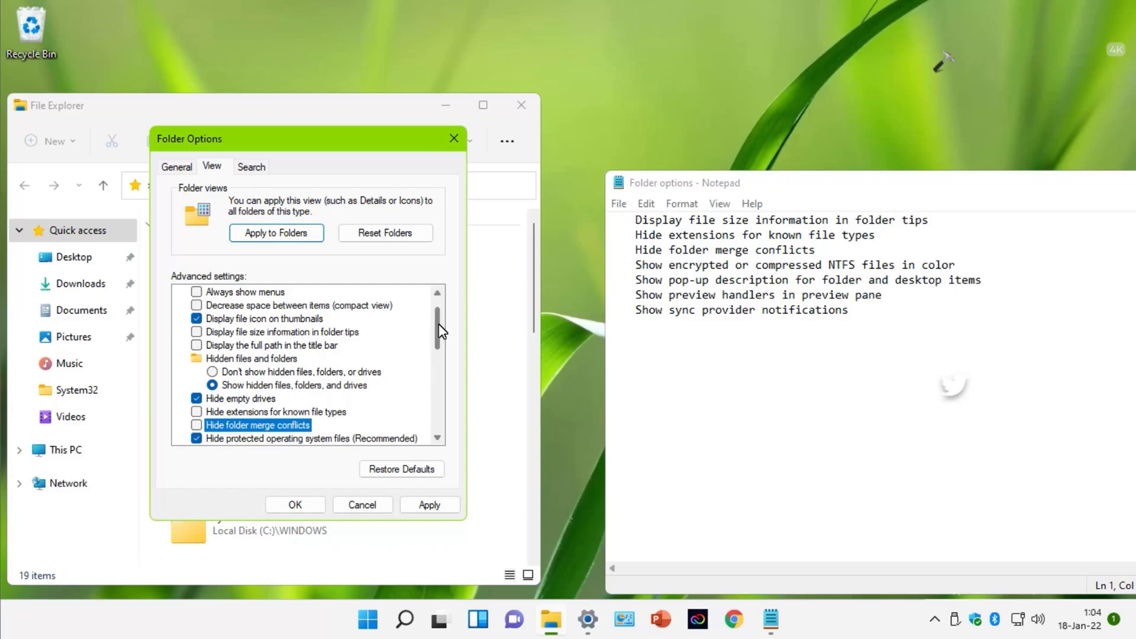
{"action": "scroll", "scroll_direction": "down", "scroll_amount": 3}
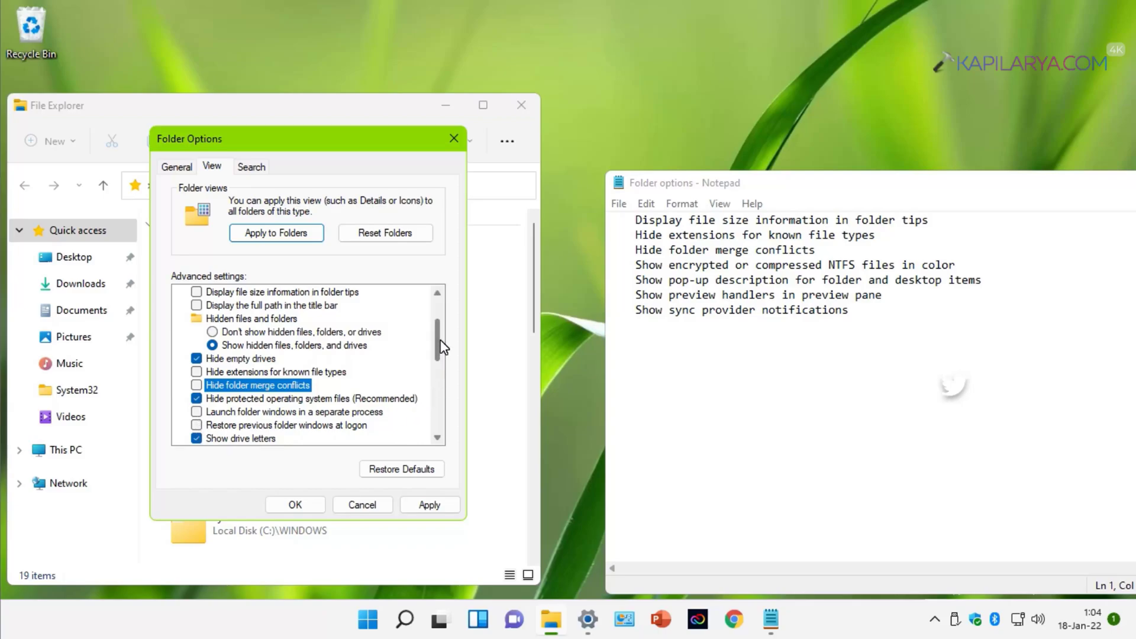
{"action": "scroll", "scroll_direction": "down", "scroll_amount": 3}
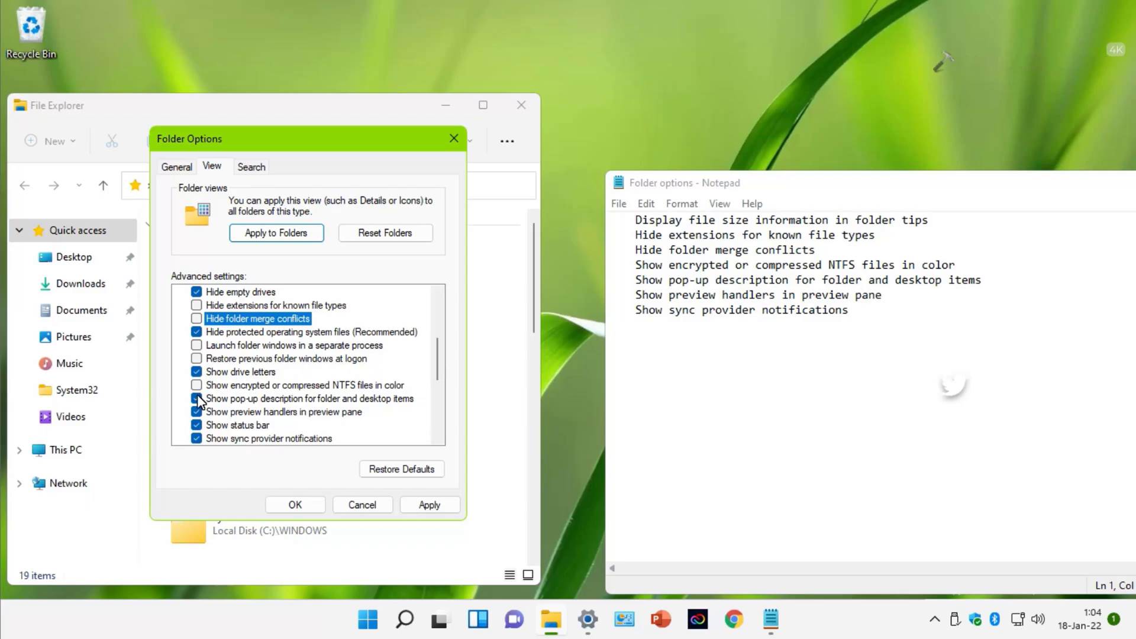
Turn off preview handlers in the preview pane, apply the changes, and close Folder Options
{"action": "left_click", "coordinate": [196, 398]}
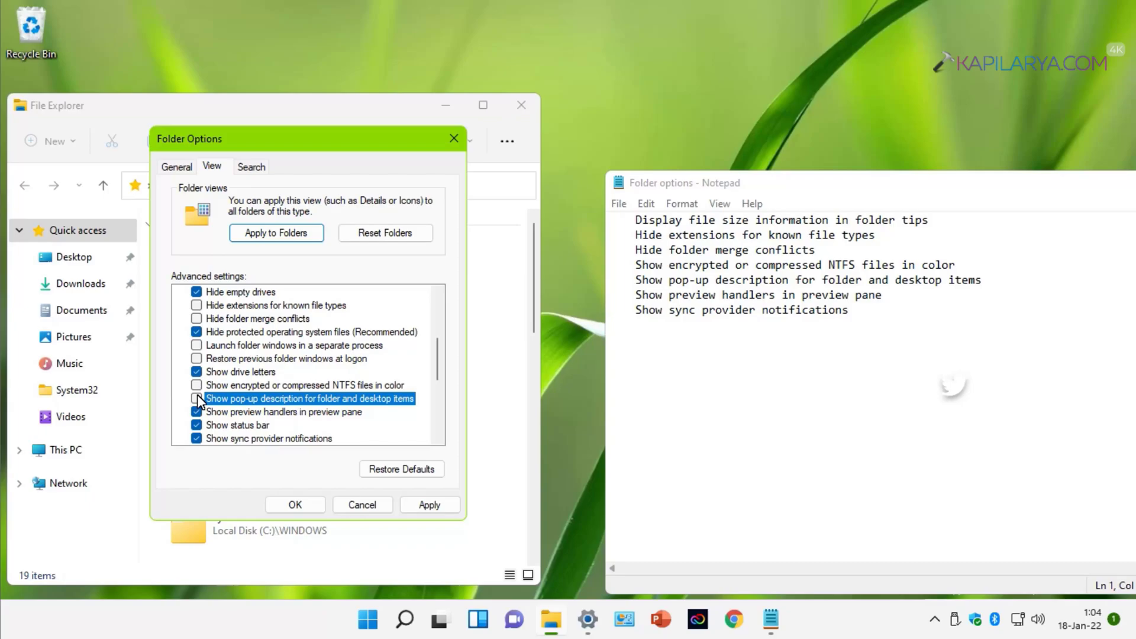
{"action": "left_click", "coordinate": [196, 398]}
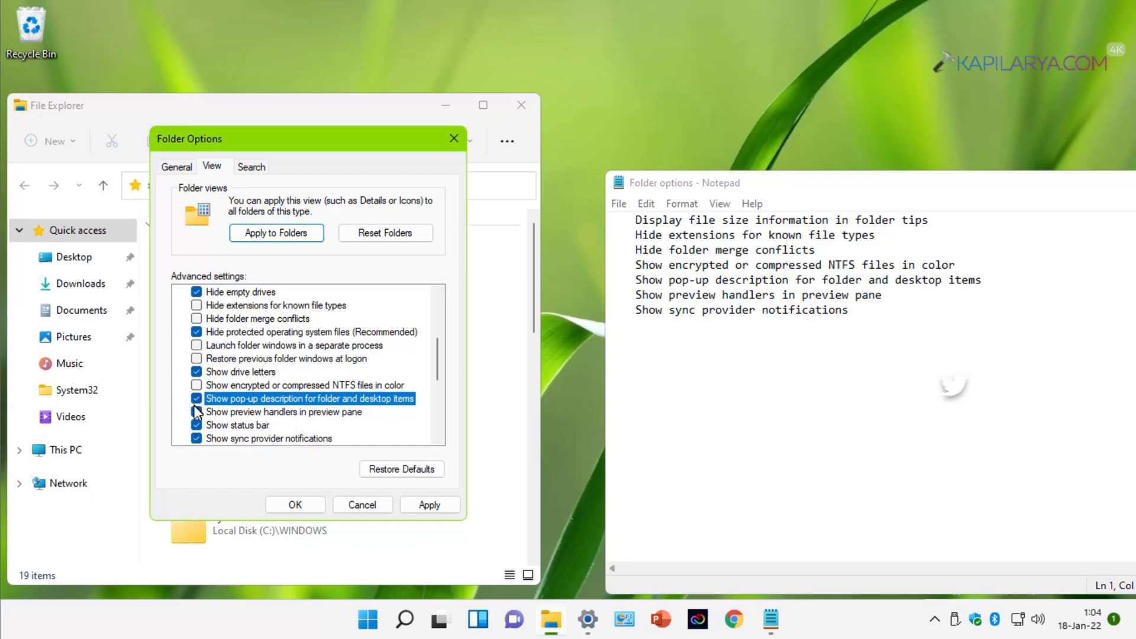
{"action": "left_click", "coordinate": [283, 412]}
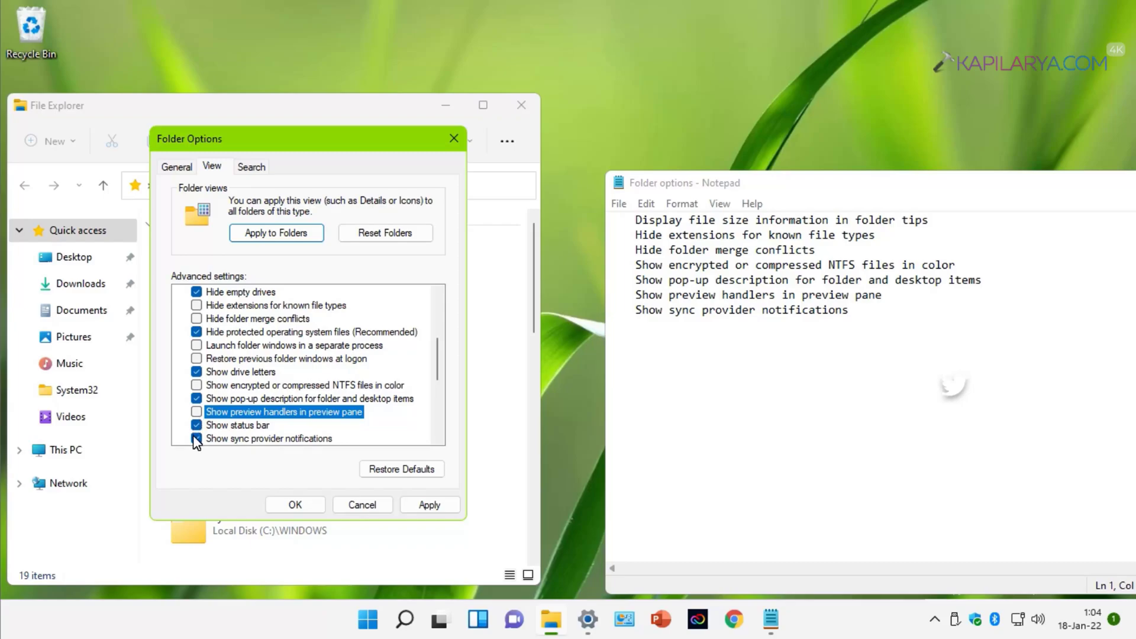
{"action": "scroll", "scroll_direction": "down", "scroll_amount": 3}
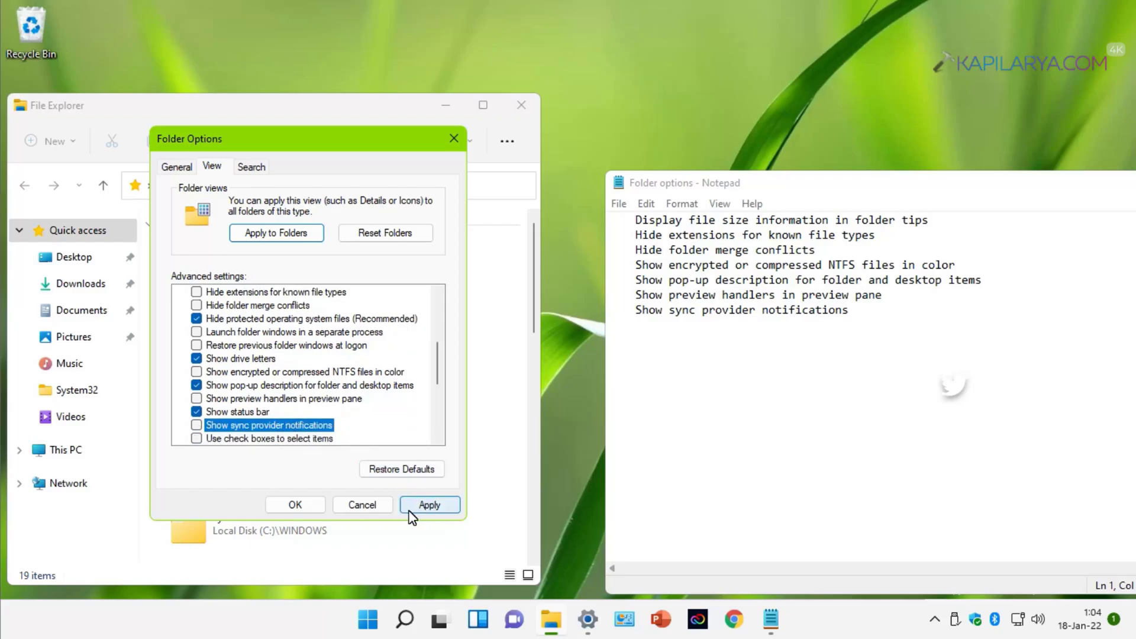
{"action": "left_click", "coordinate": [428, 504]}
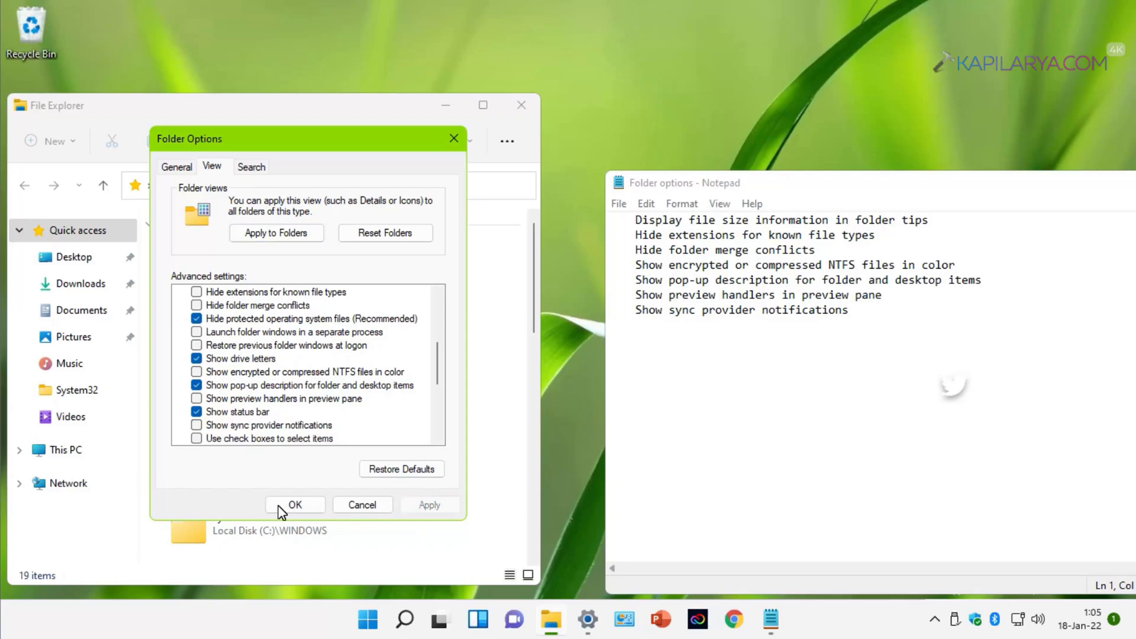
{"action": "left_click", "coordinate": [294, 504]}
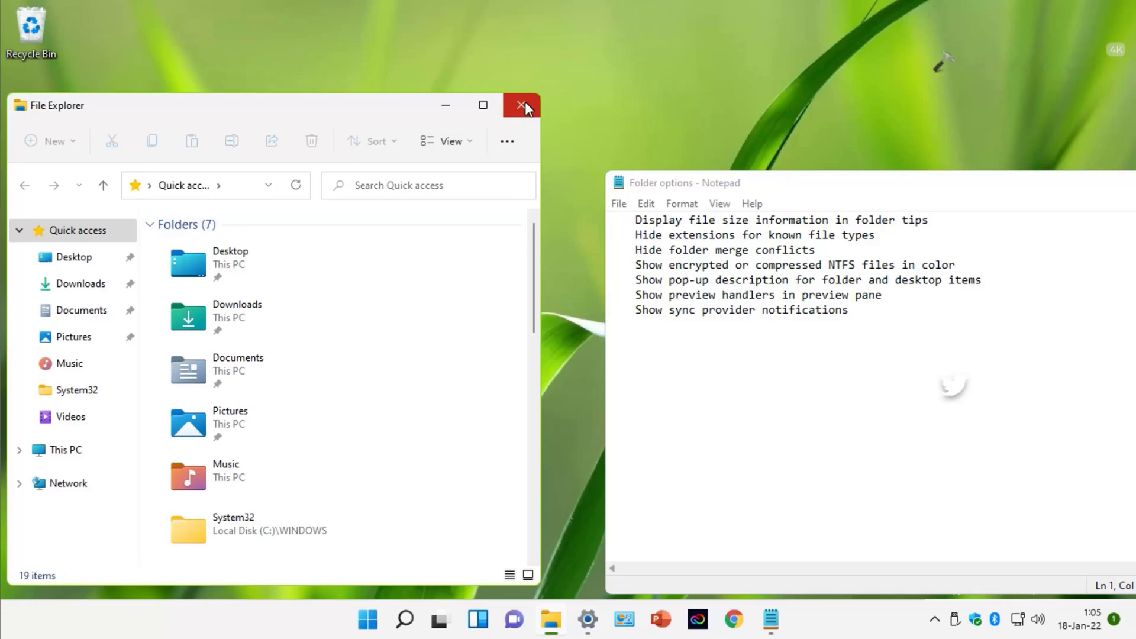
Close File Explorer and the Notepad folder-settings notes, leaving the desktop
{"action": "left_click", "coordinate": [521, 105]}
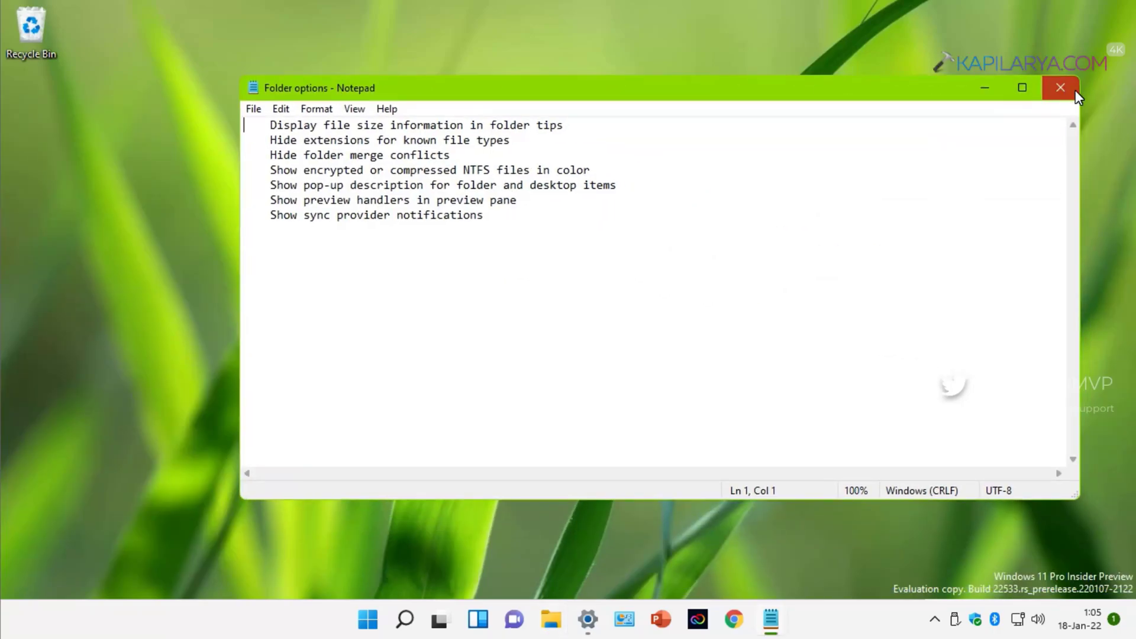
{"action": "left_click", "coordinate": [1060, 87]}
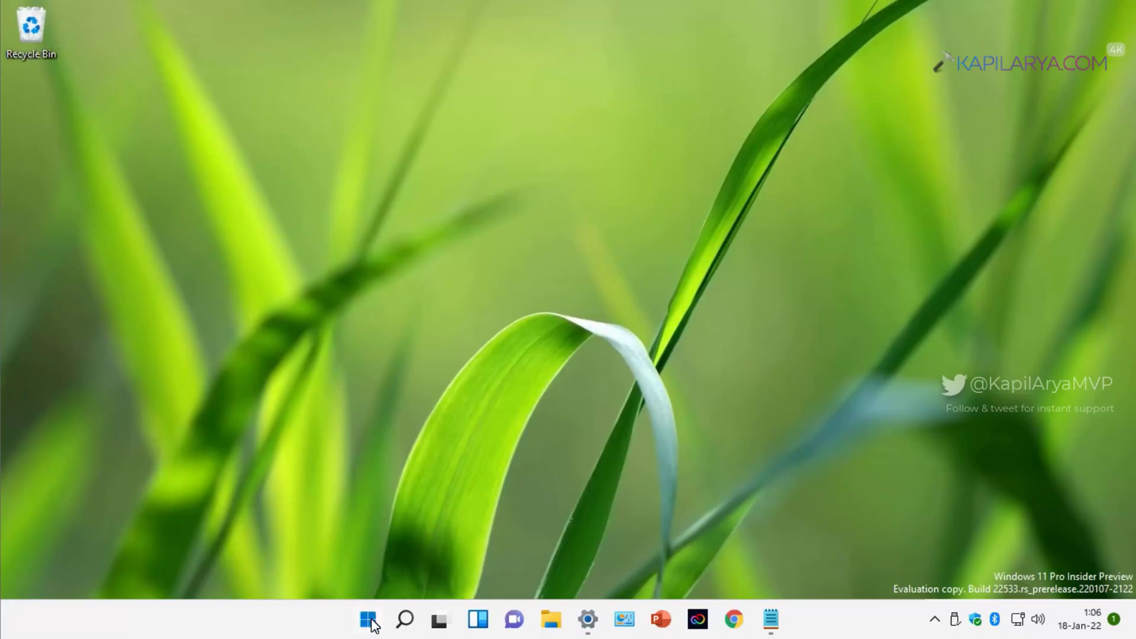
Start an administrator Terminal, add a Command Prompt tab, and enter sfc /scannow
{"action": "right_click", "coordinate": [367, 618]}
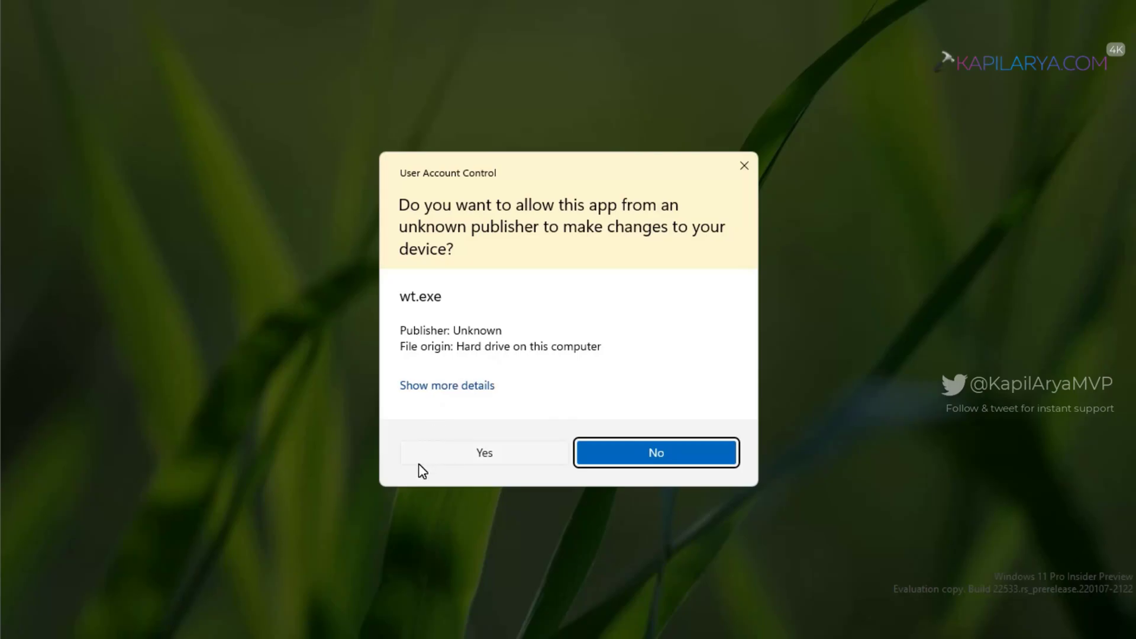
{"action": "left_click", "coordinate": [483, 452]}
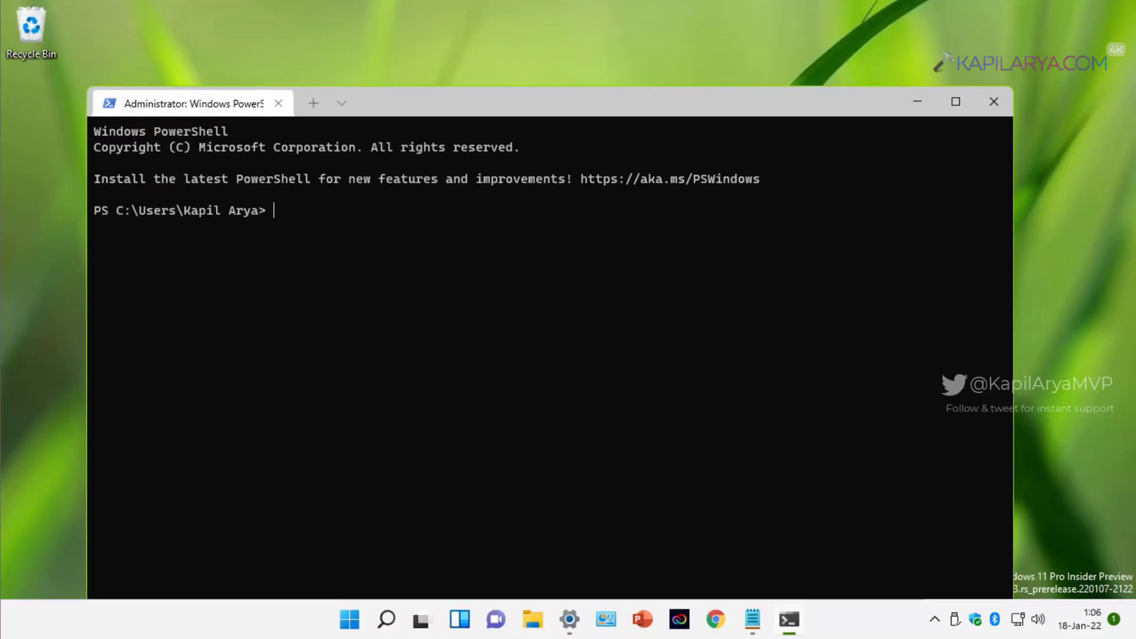
{"action": "left_click", "coordinate": [341, 102]}
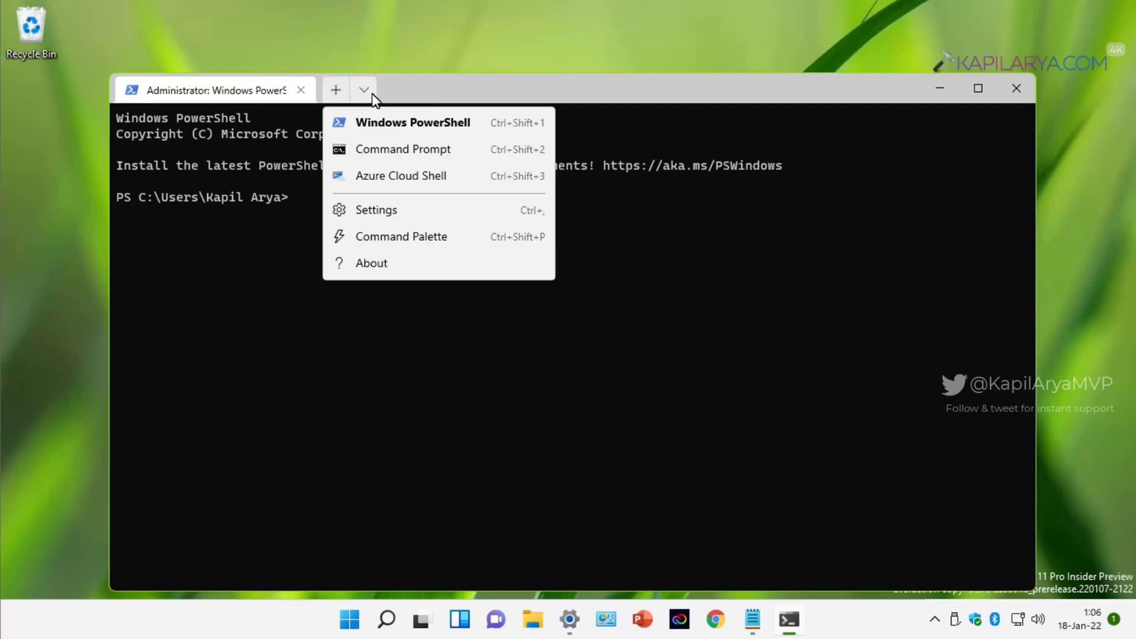
{"action": "left_click", "coordinate": [402, 149]}
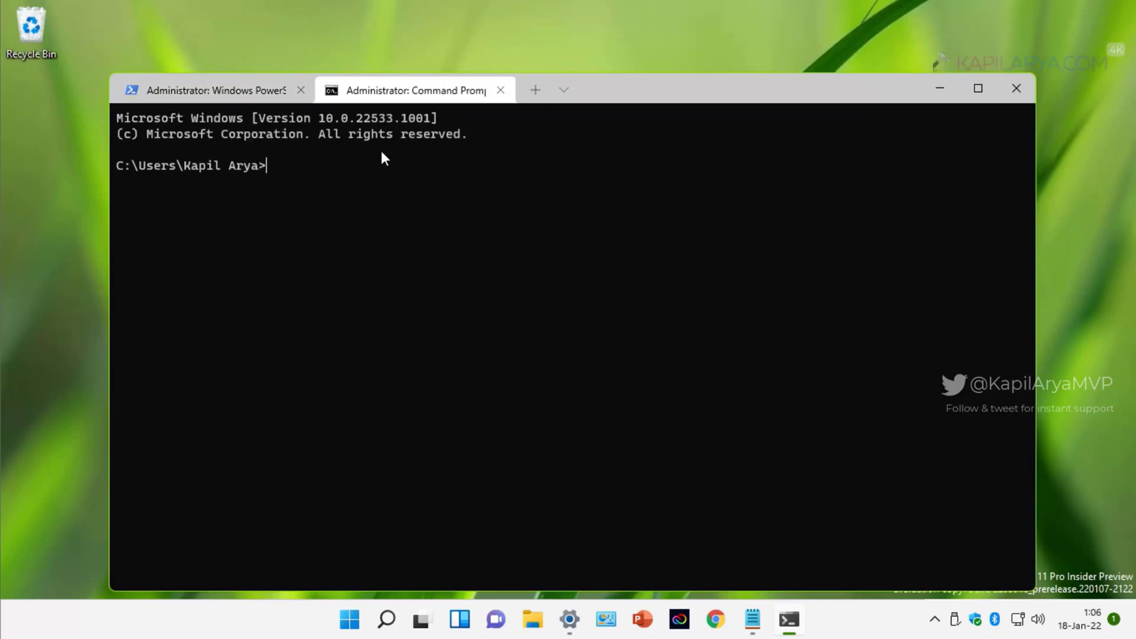
{"action": "mouse_move", "coordinate": [303, 181]}
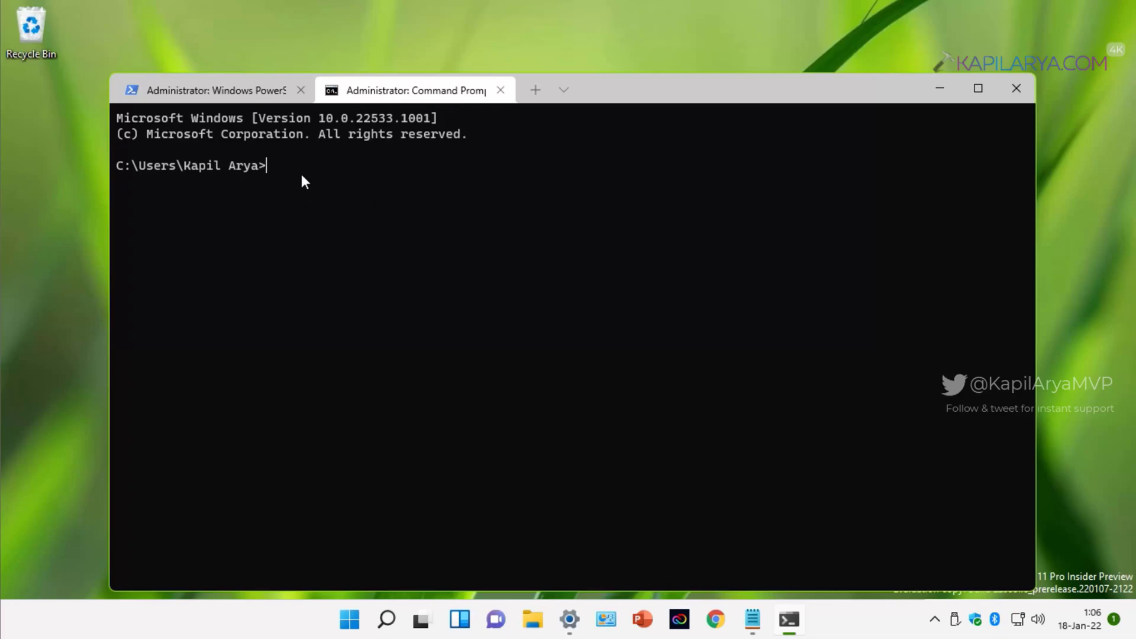
{"action": "type", "text": "sfc /sc"}
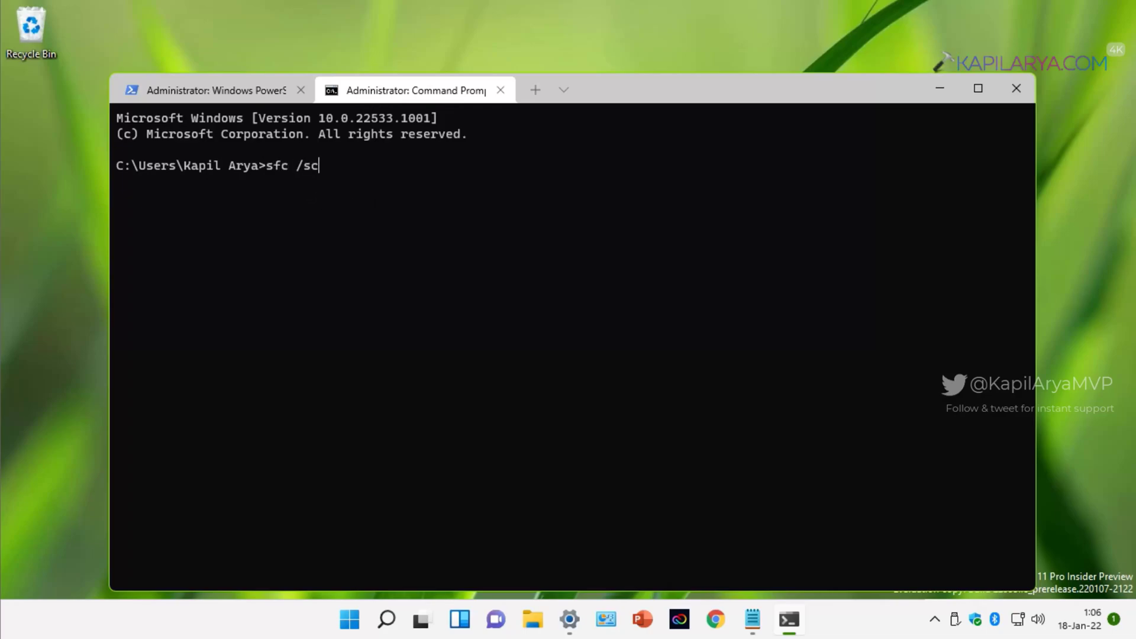
{"action": "type", "text": "annow"}
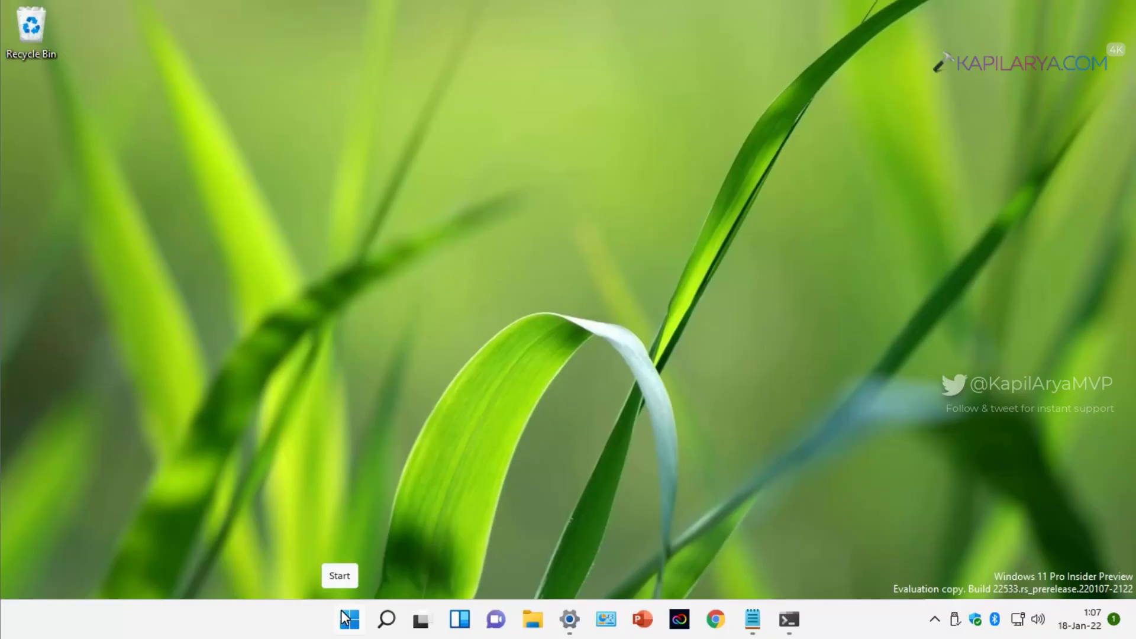
{"action": "mouse_move", "coordinate": [330, 531]}
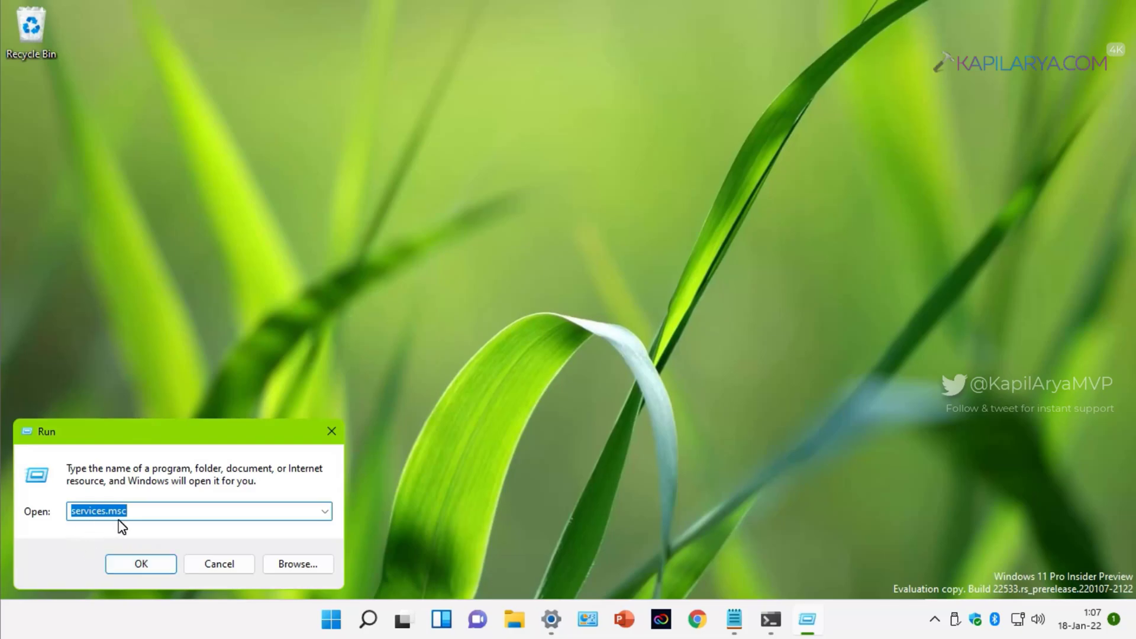
Launch the Sound control panel via mmsys.cpl from Run
{"action": "type", "text": "mm"}
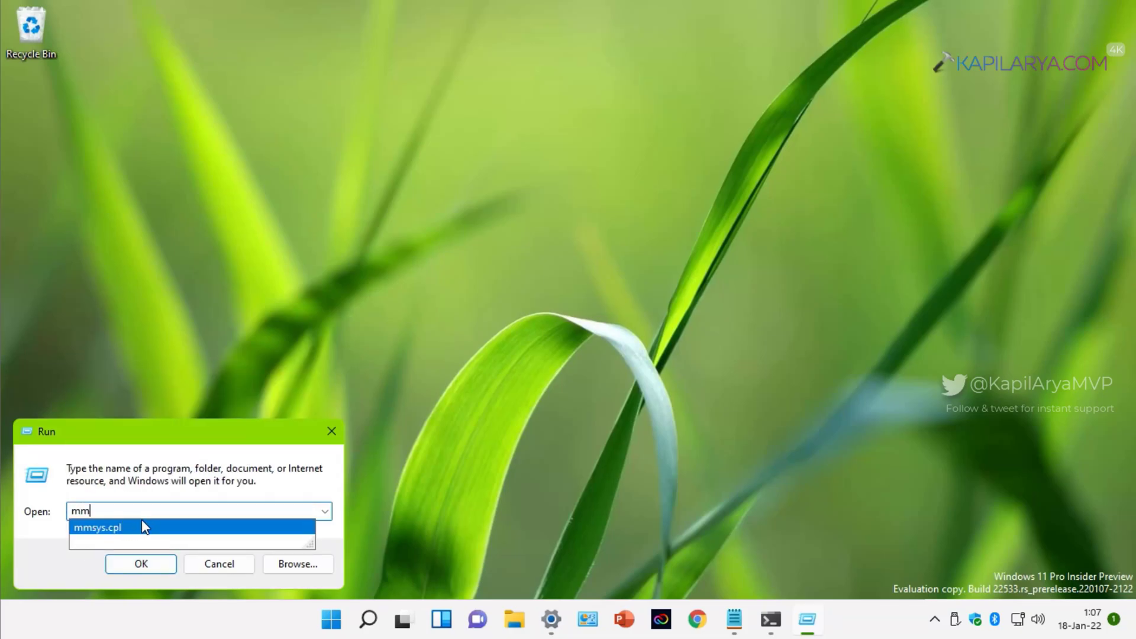
{"action": "left_click", "coordinate": [97, 527]}
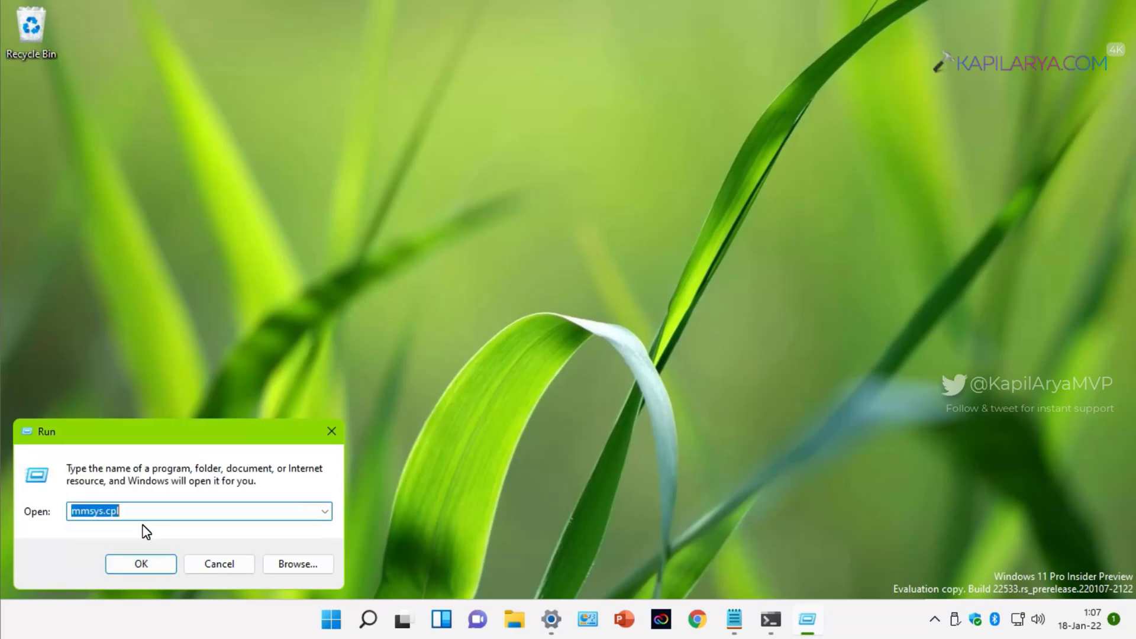
{"action": "left_click", "coordinate": [139, 564]}
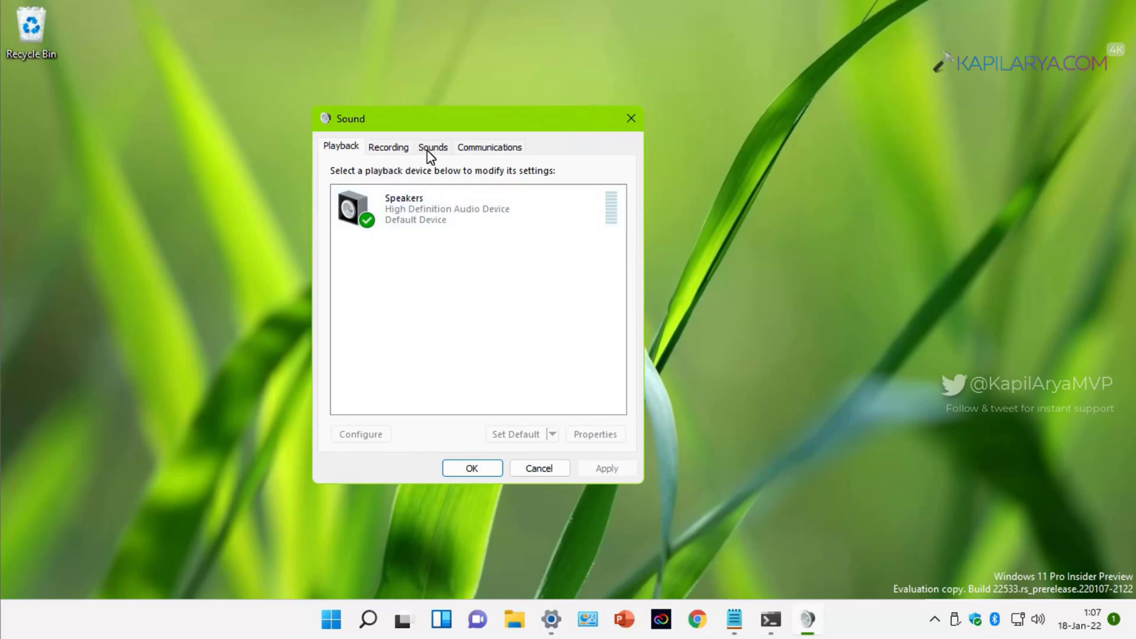
On the Sounds settings, disable 'Play Windows Startup sound', apply, and close the dialog
{"action": "left_click", "coordinate": [433, 146]}
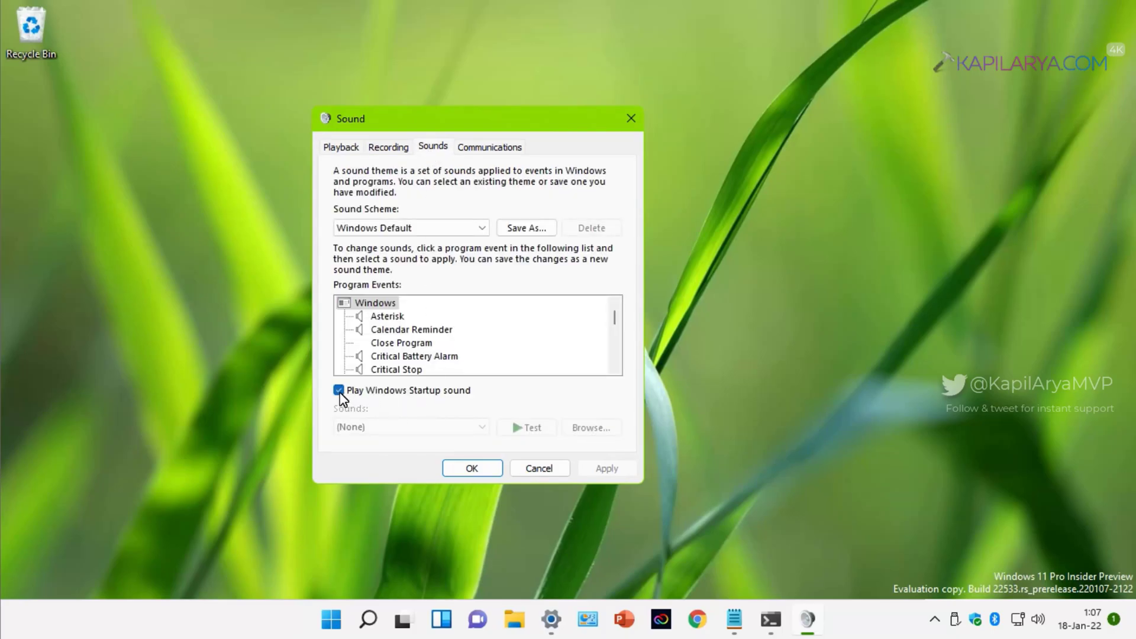
{"action": "left_click", "coordinate": [339, 389]}
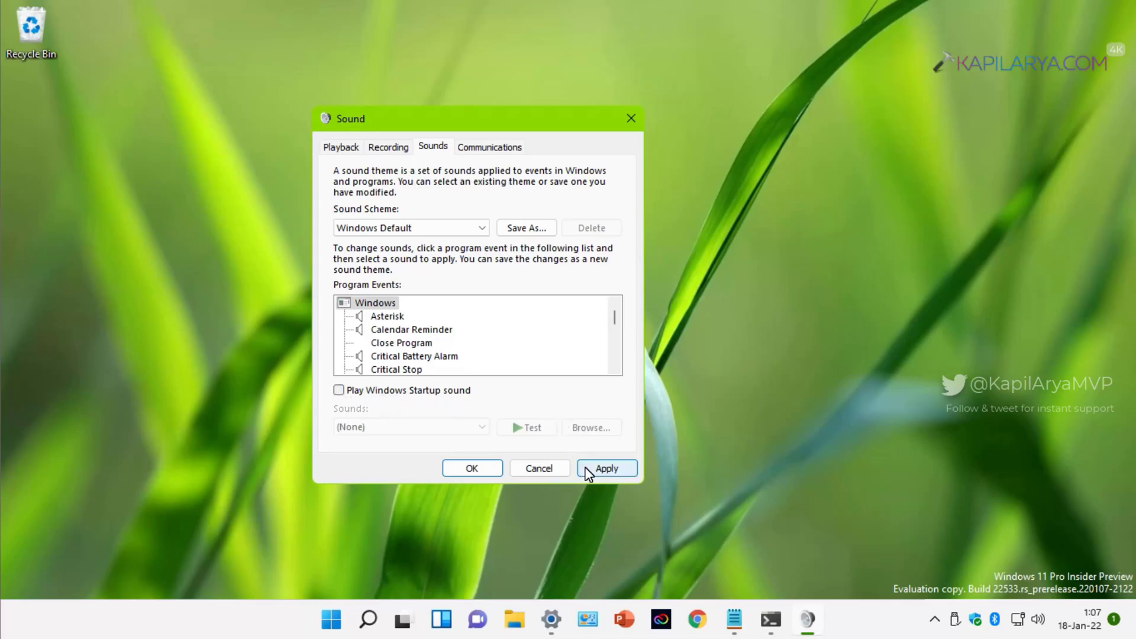
{"action": "left_click", "coordinate": [606, 468]}
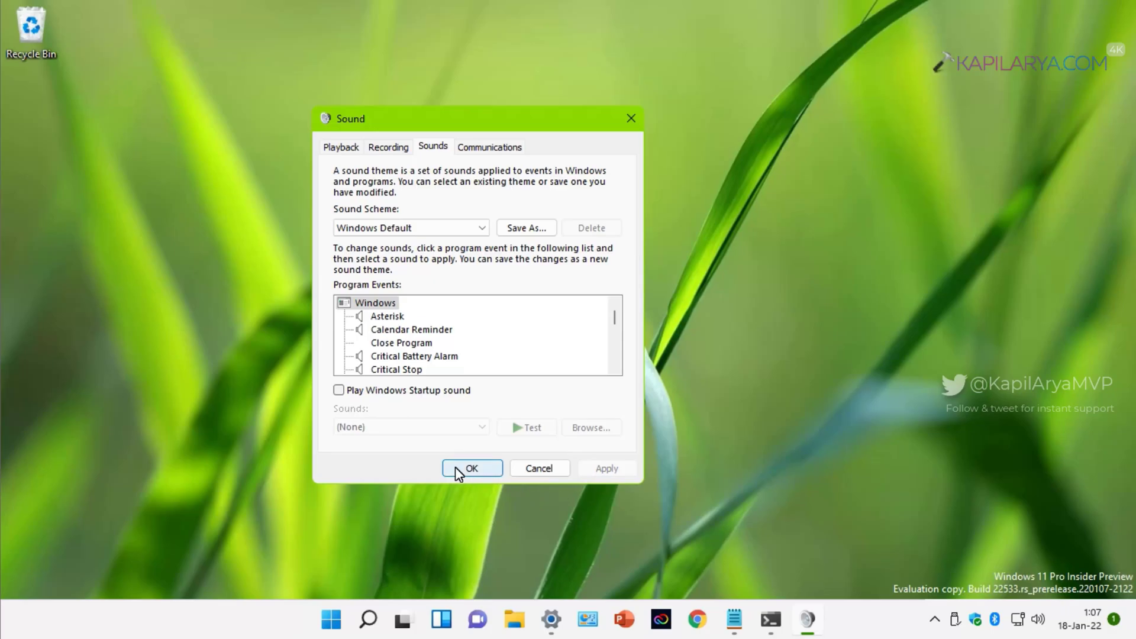
{"action": "left_click", "coordinate": [472, 469]}
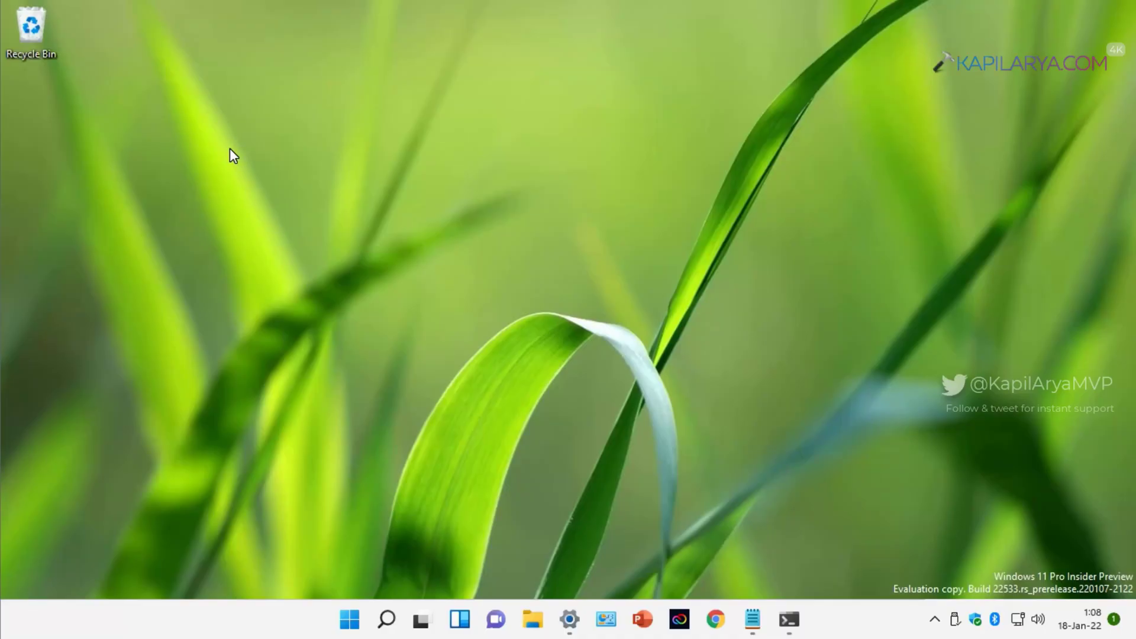
Show the classic full context menu on the desktop via 'Show more options'
{"action": "right_click", "coordinate": [232, 155]}
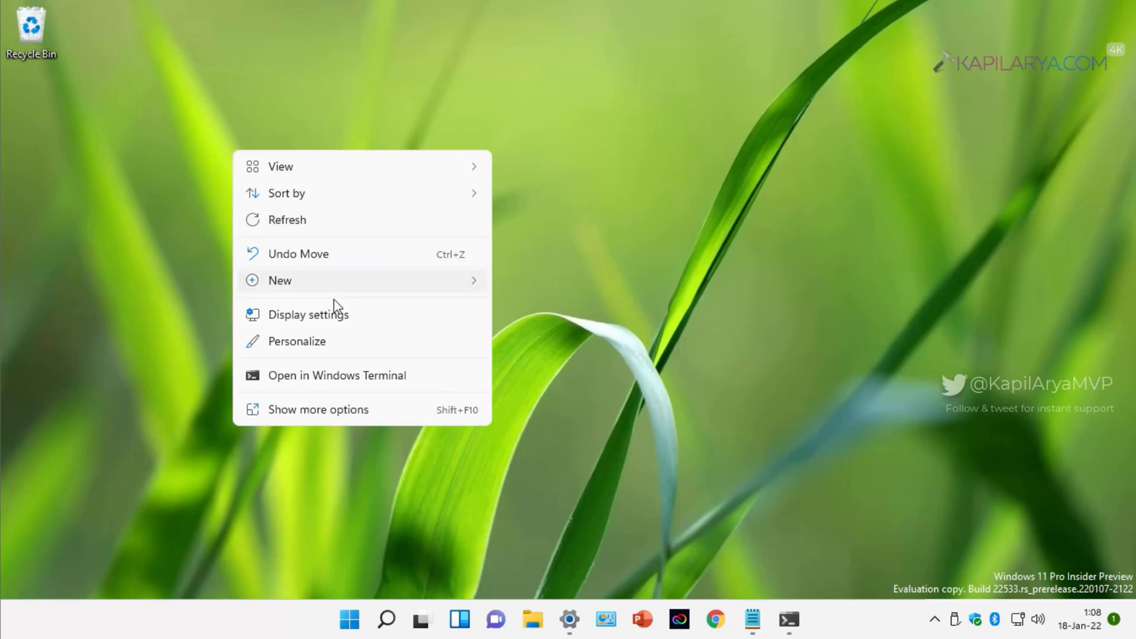
{"action": "left_click", "coordinate": [377, 420]}
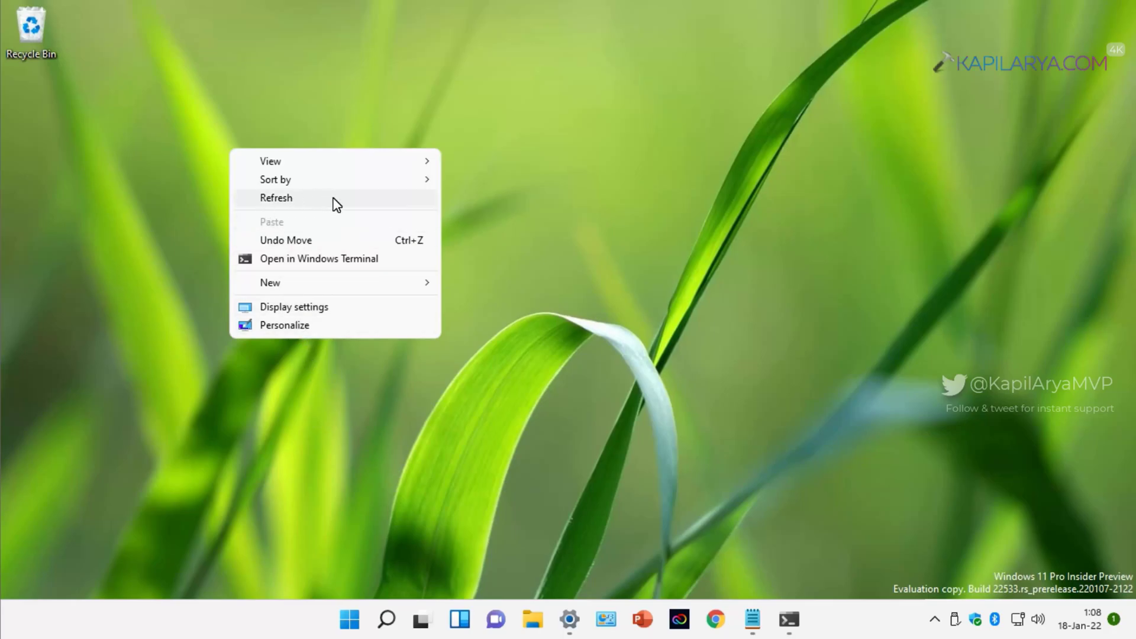
{"action": "mouse_move", "coordinate": [382, 205]}
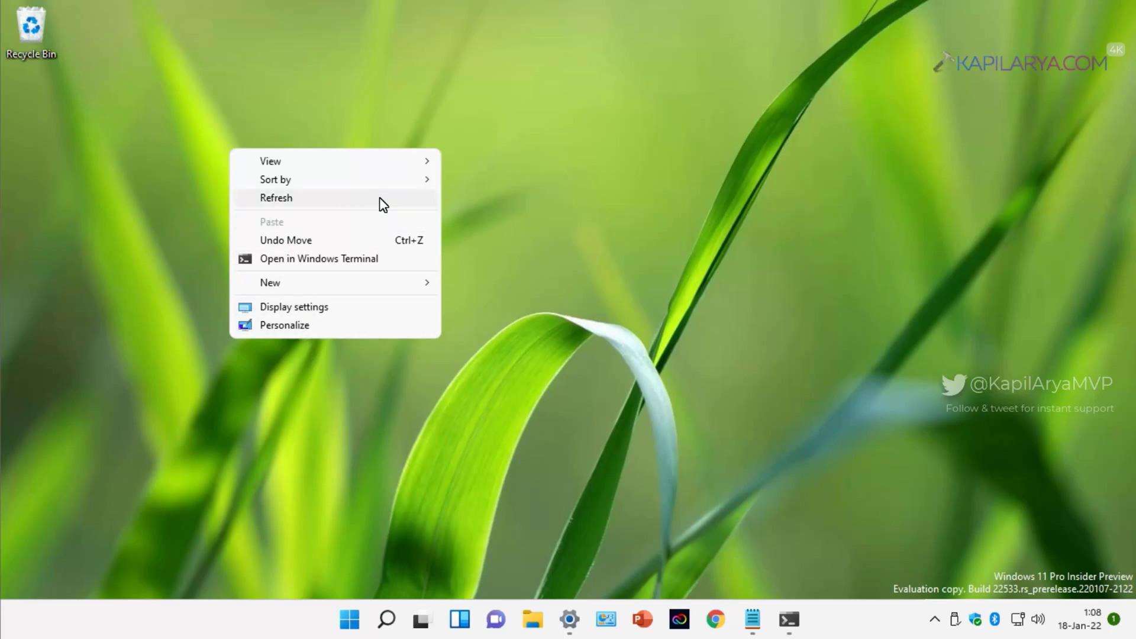